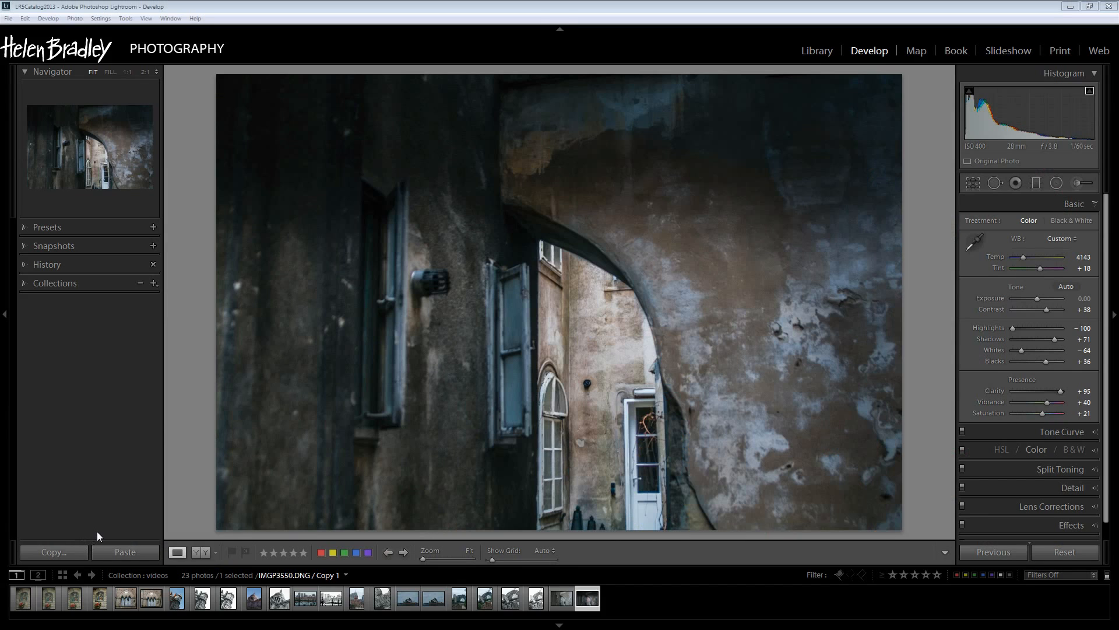
mouse_move(921, 529)
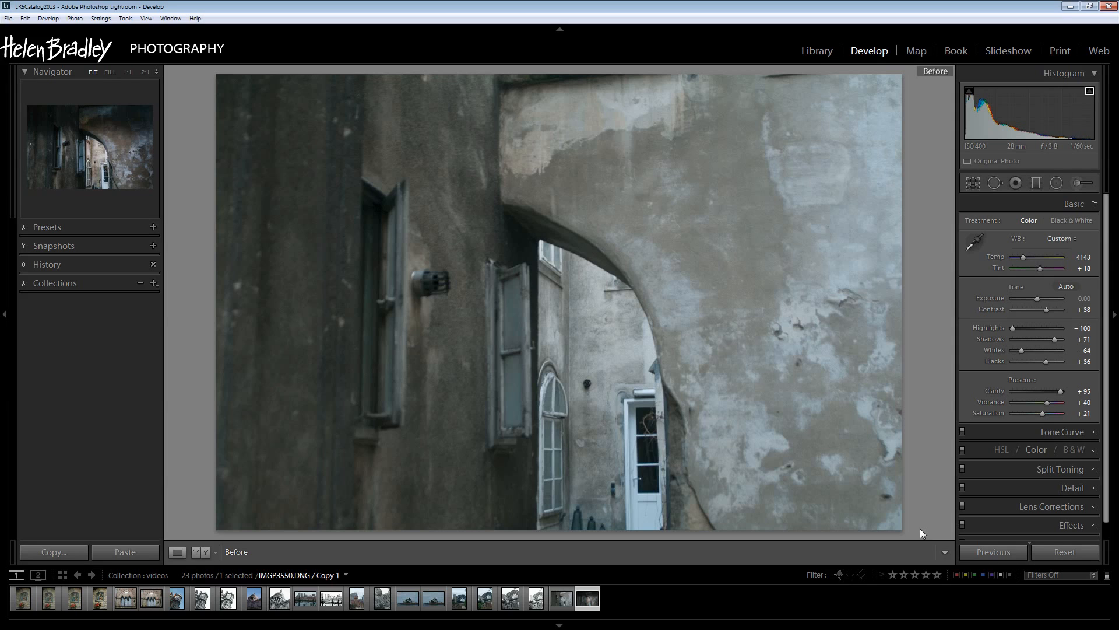
Step: Compare the edited archway photo against its flat, unedited original
click(935, 71)
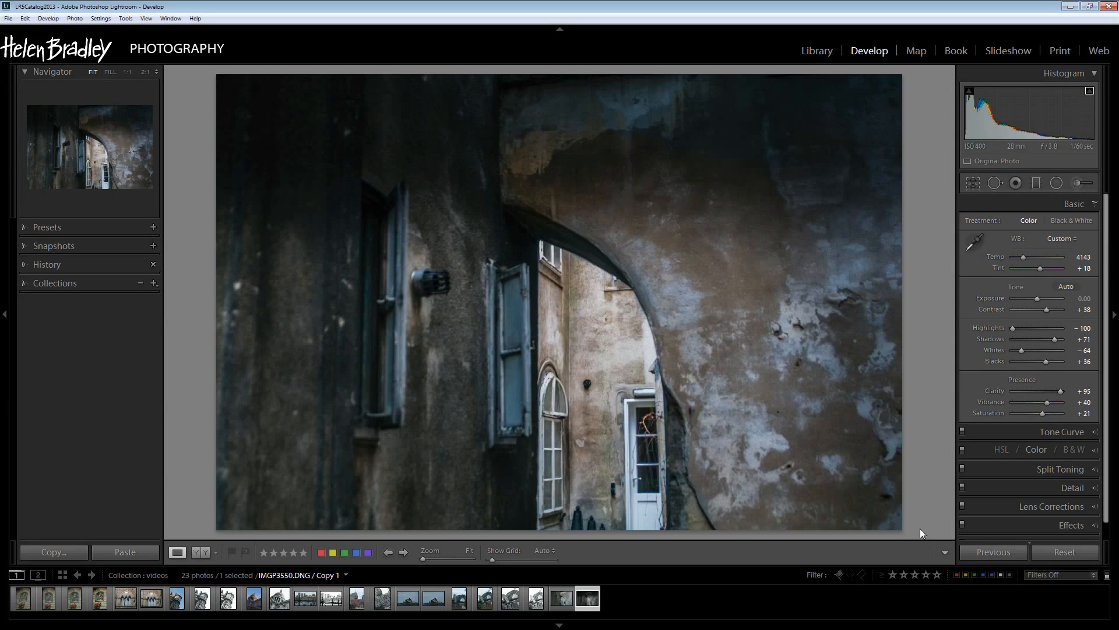
mouse_move(733, 400)
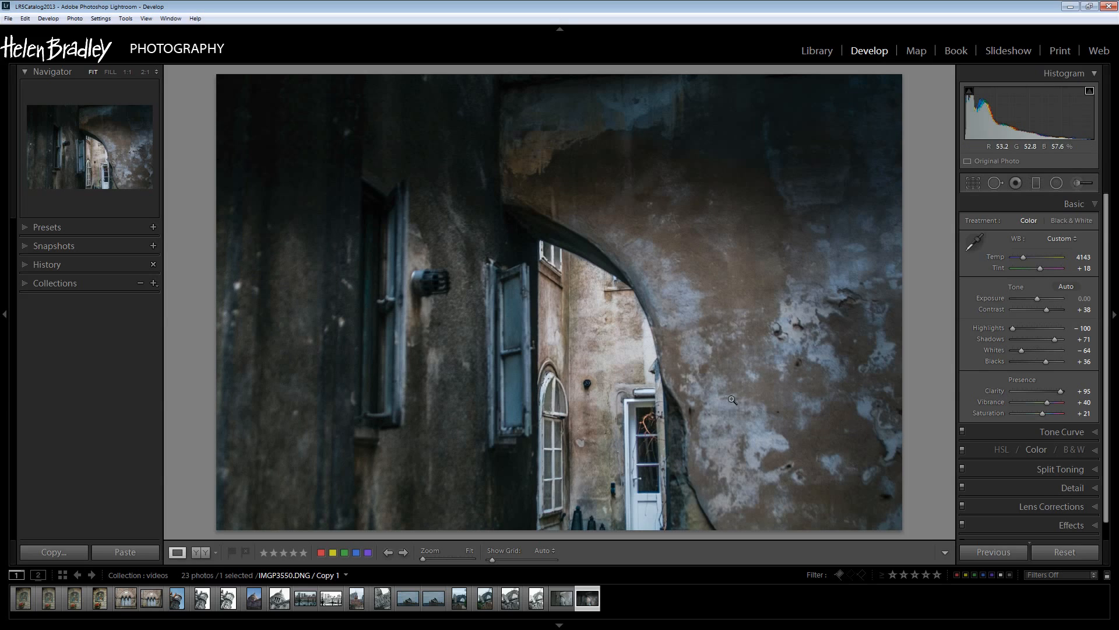
mouse_move(360, 320)
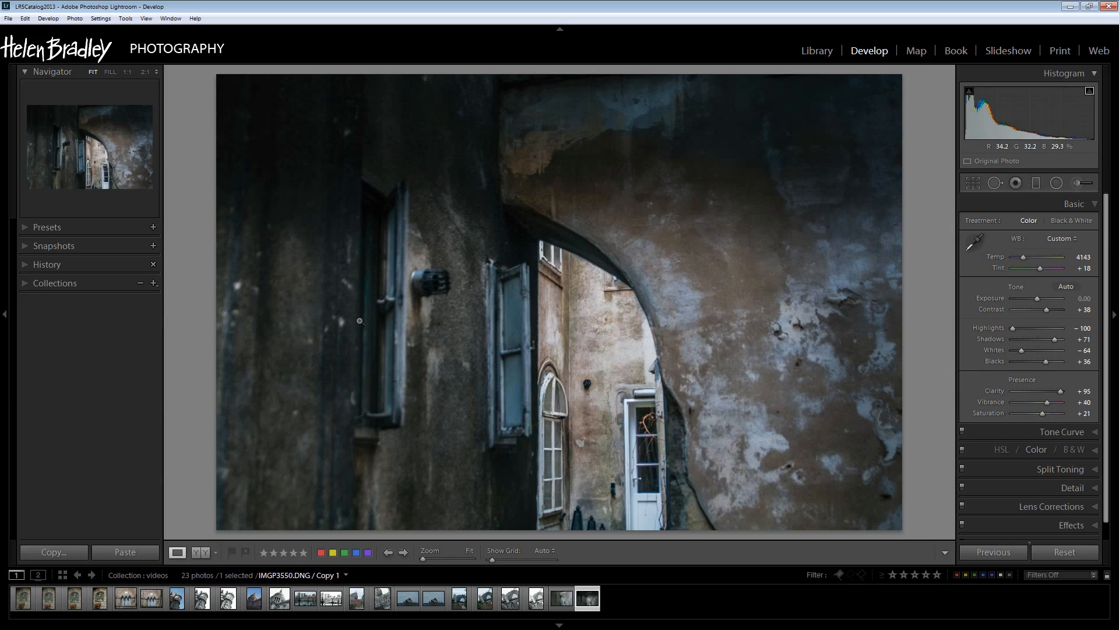
mouse_move(578, 451)
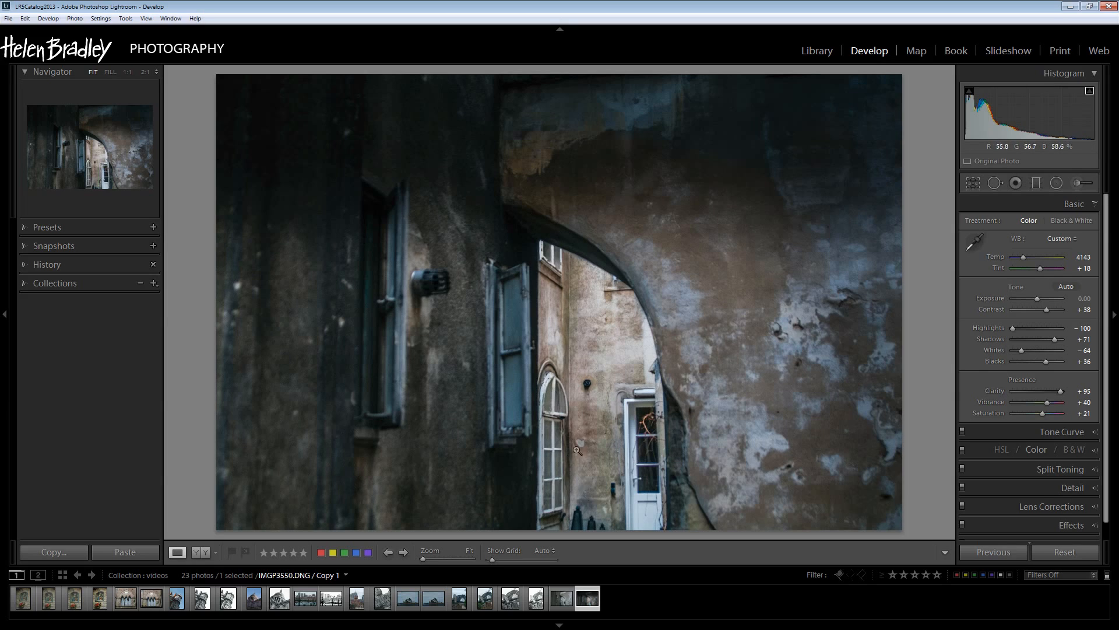
mouse_move(598, 297)
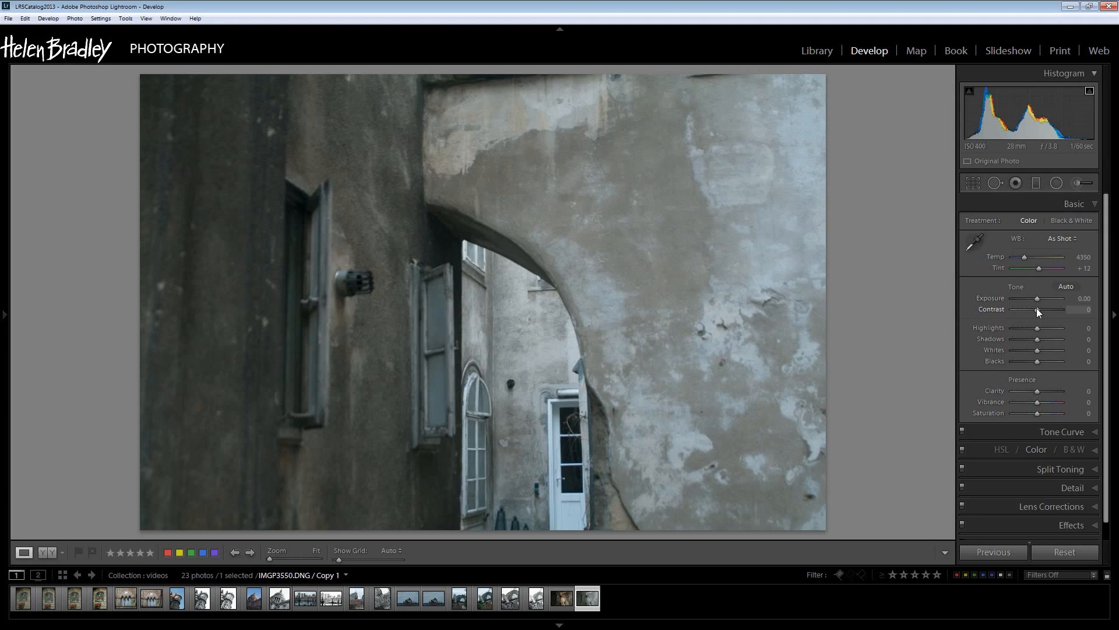
Step: Set Contrast +40, pull highlights down, lift shadows, whites about -55 and blacks +48
drag(1036, 309, 1047, 309)
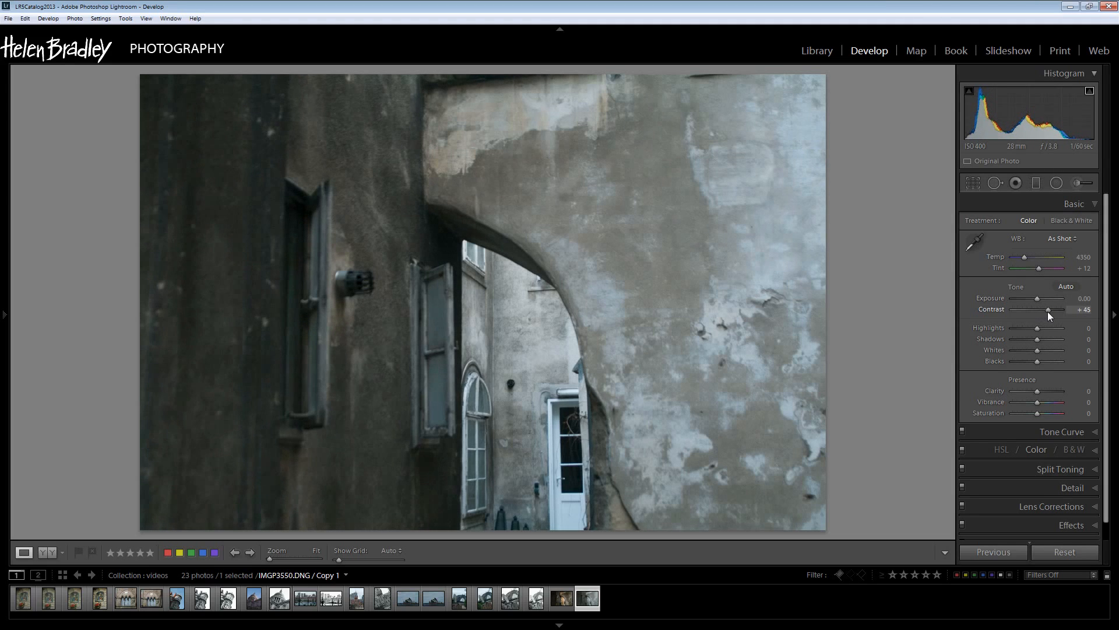
drag(1049, 309, 1047, 309)
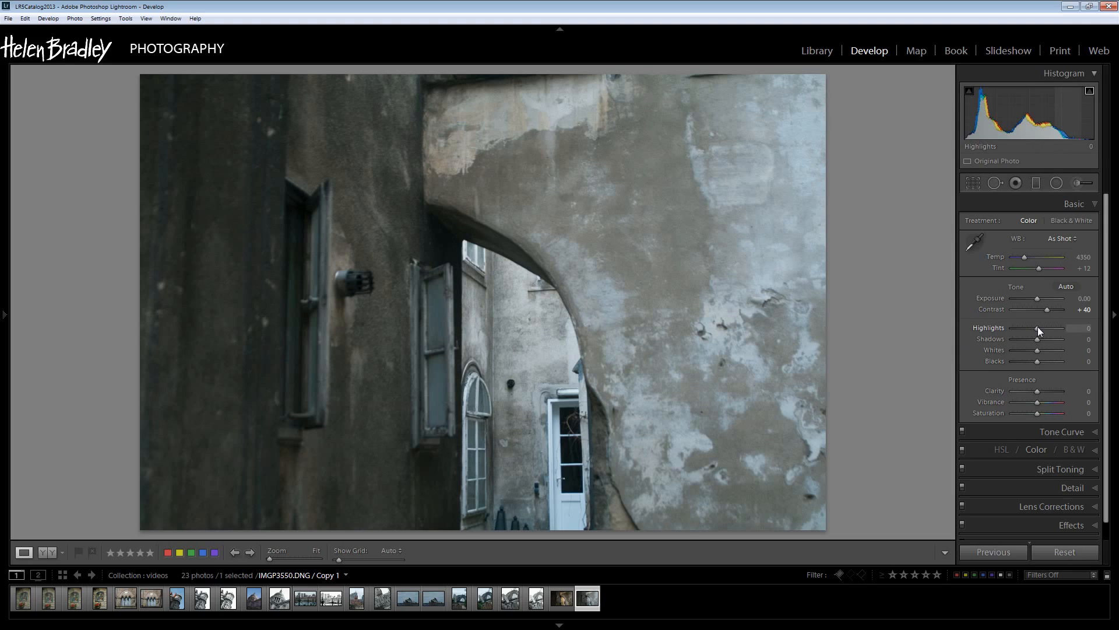
drag(1037, 329, 1013, 329)
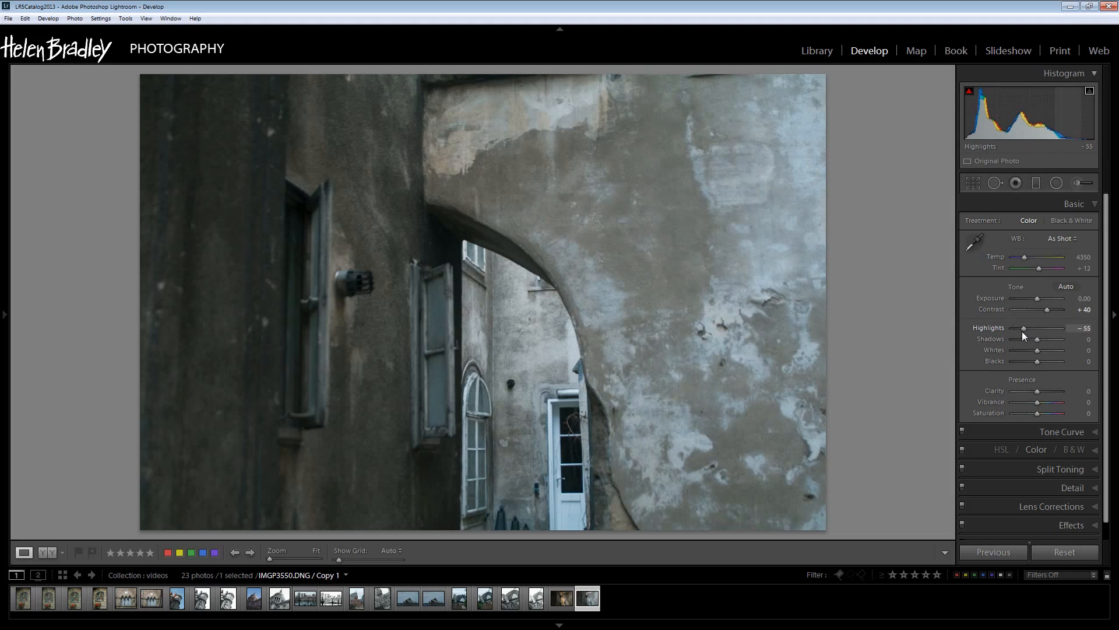
drag(1038, 333, 1031, 334)
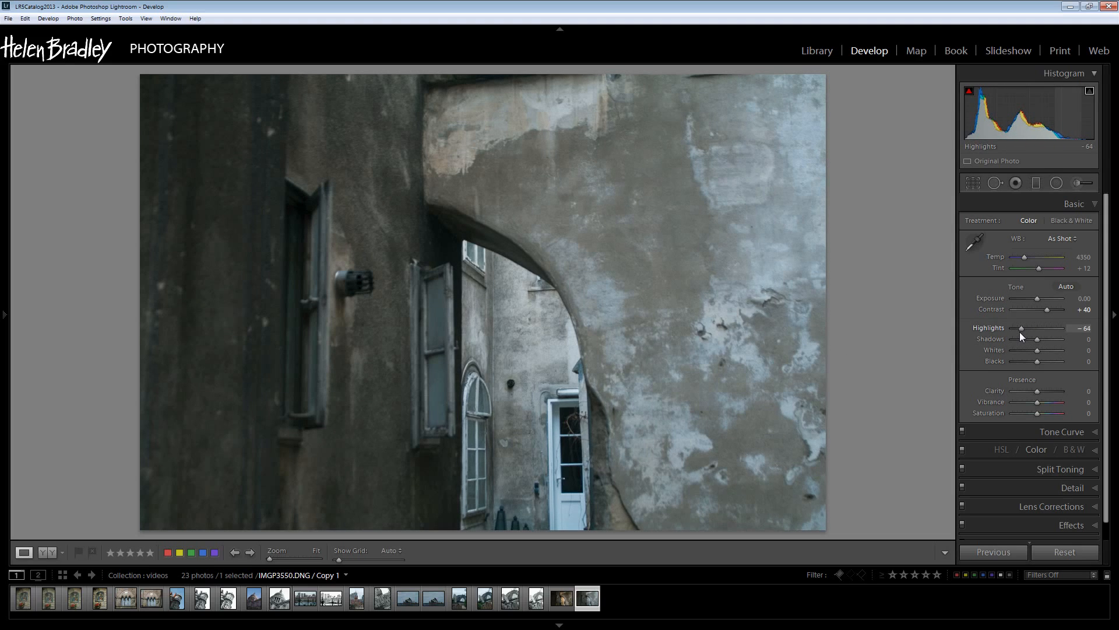
drag(1037, 339, 1056, 340)
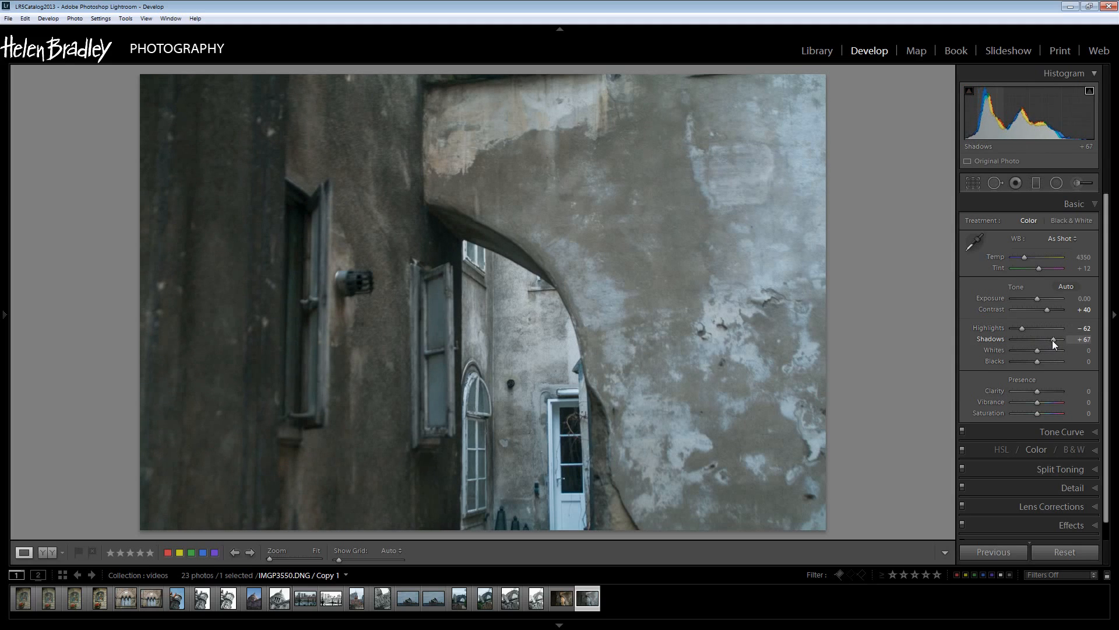
mouse_move(691, 296)
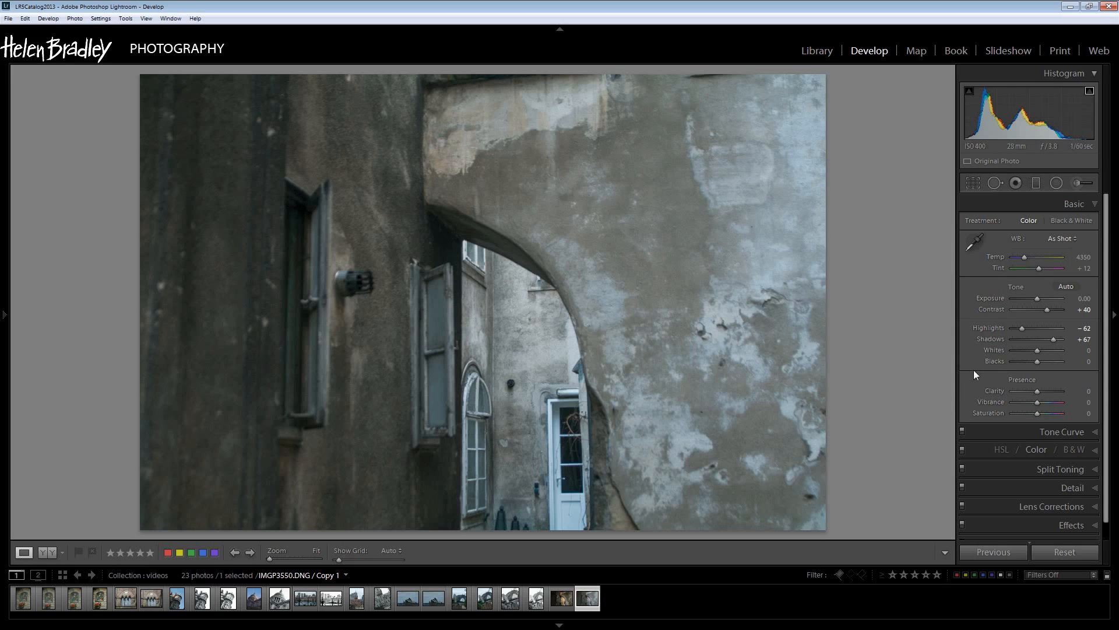
drag(1040, 351, 1034, 351)
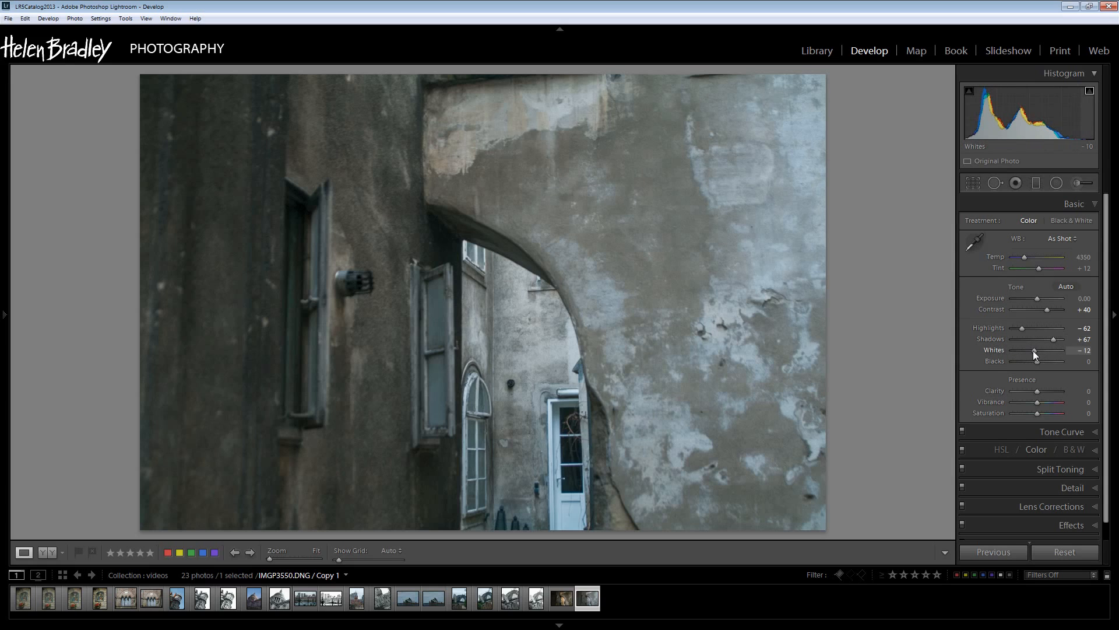
drag(1035, 351, 1025, 351)
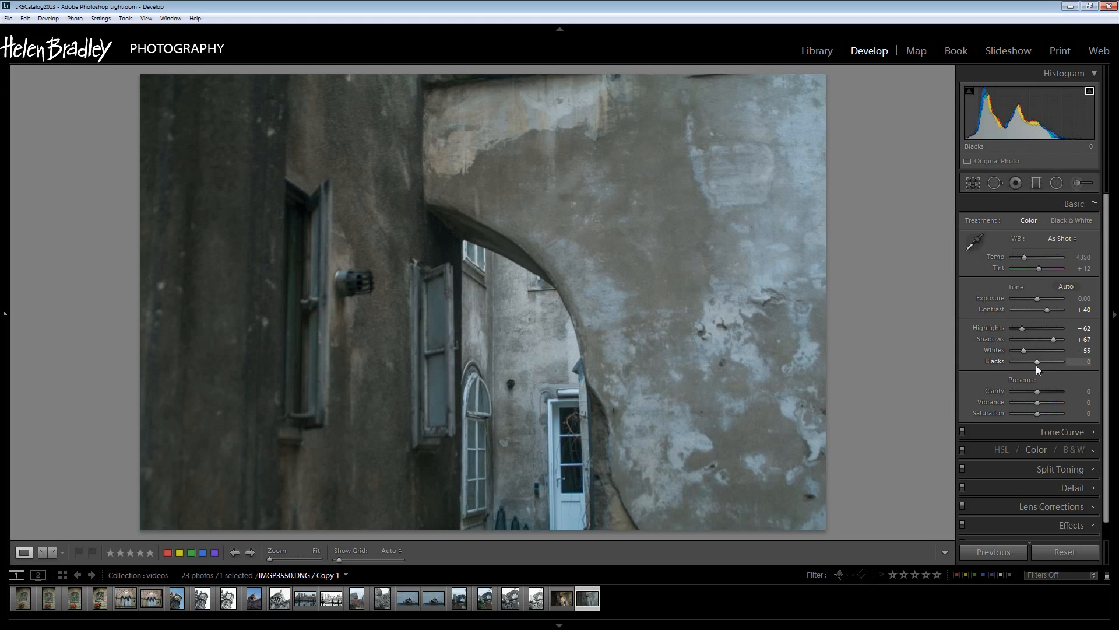
drag(1038, 361, 1049, 361)
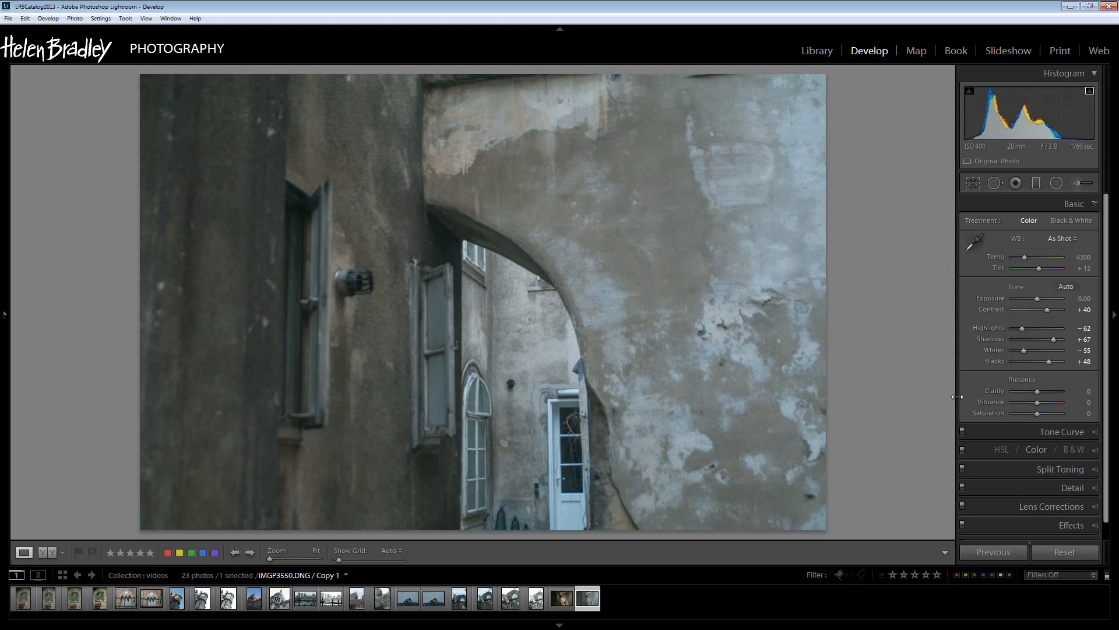
Step: Add clarity, vibrance and a little saturation, then apply the Strong Contrast tone curve preset
drag(1037, 391, 1051, 391)
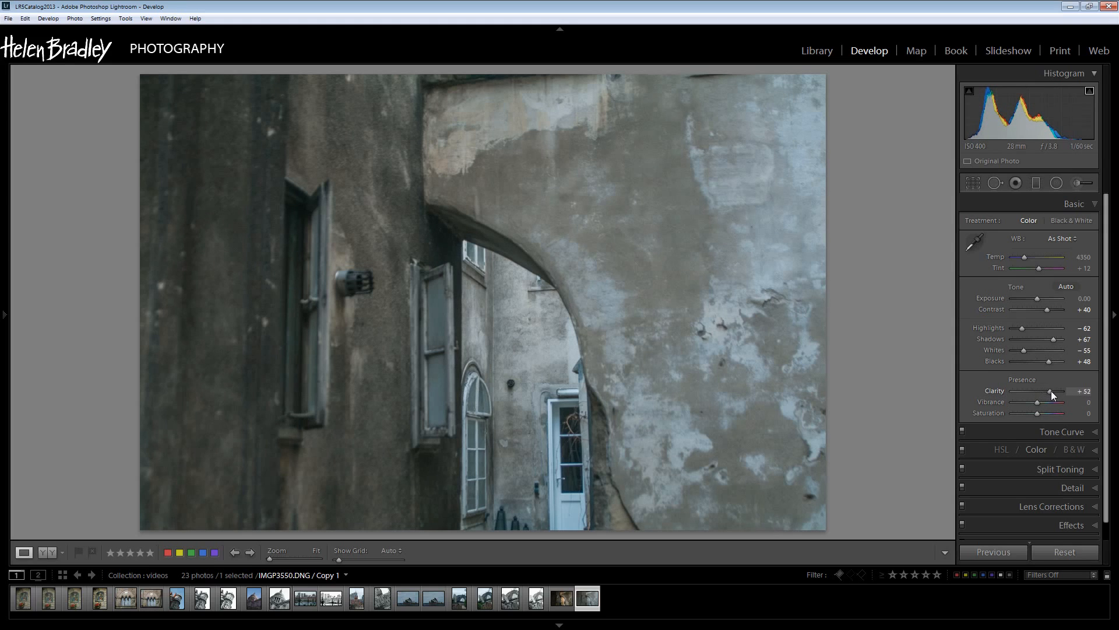
drag(1038, 405, 1051, 404)
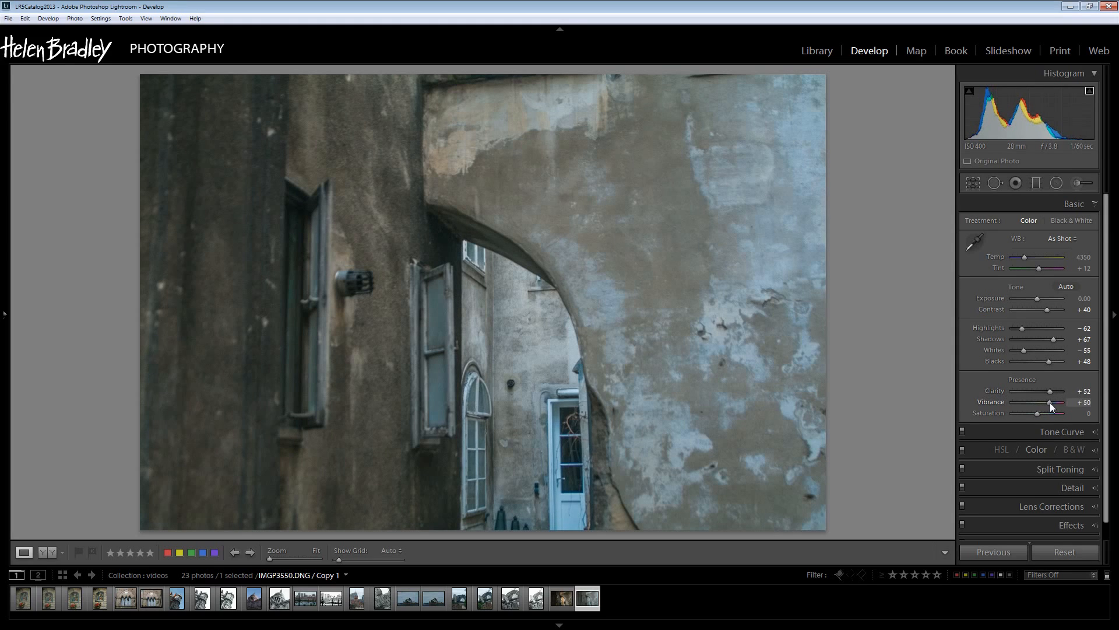
drag(1025, 413, 1043, 413)
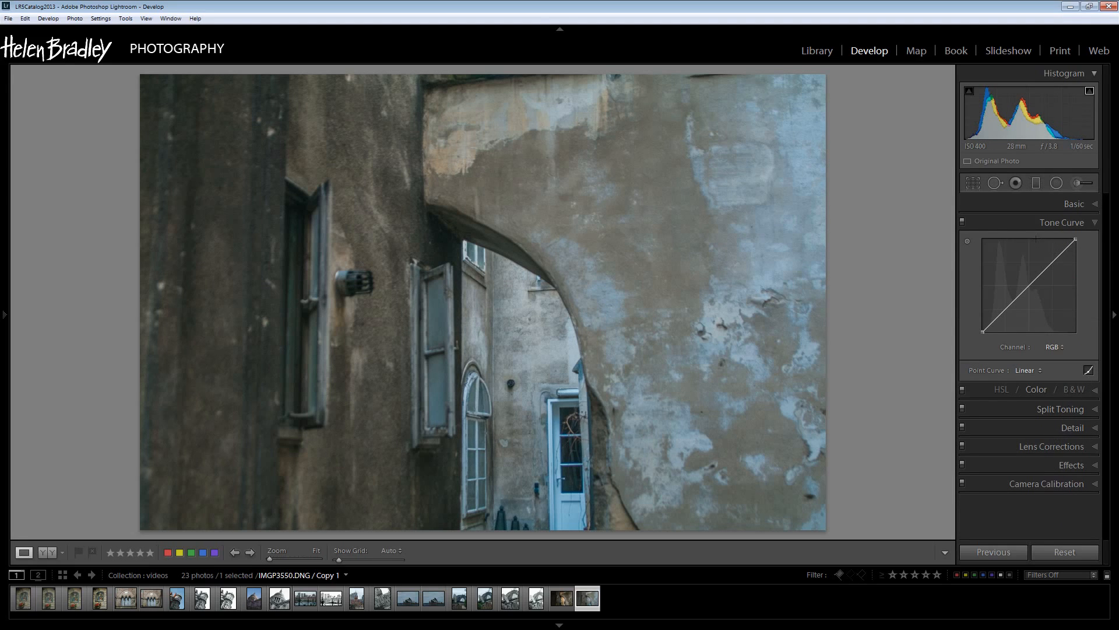
click(1027, 370)
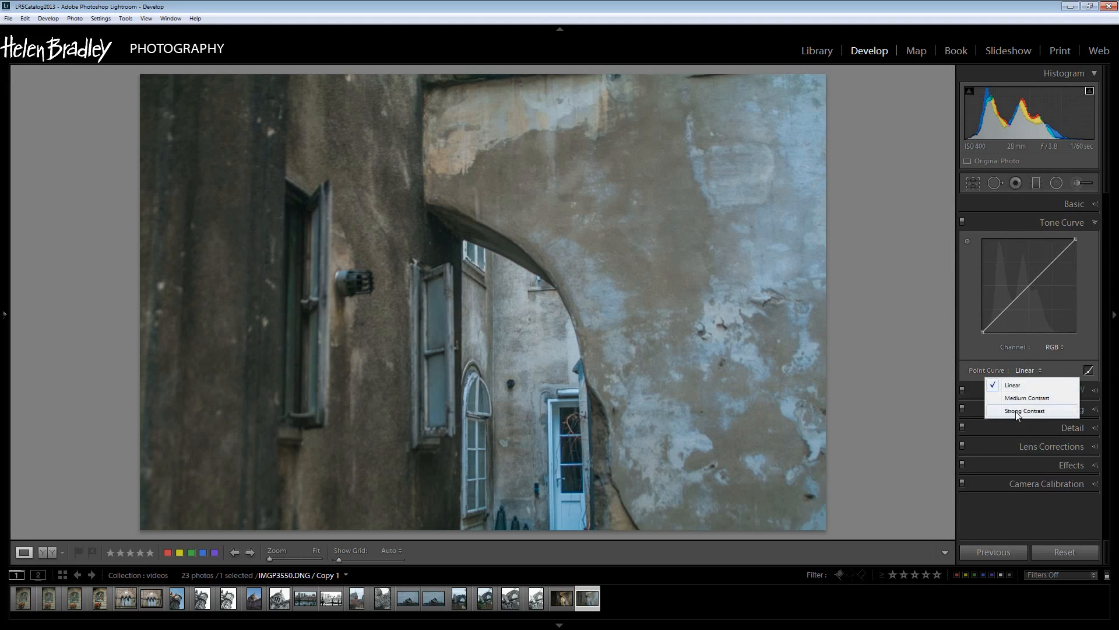
click(1024, 410)
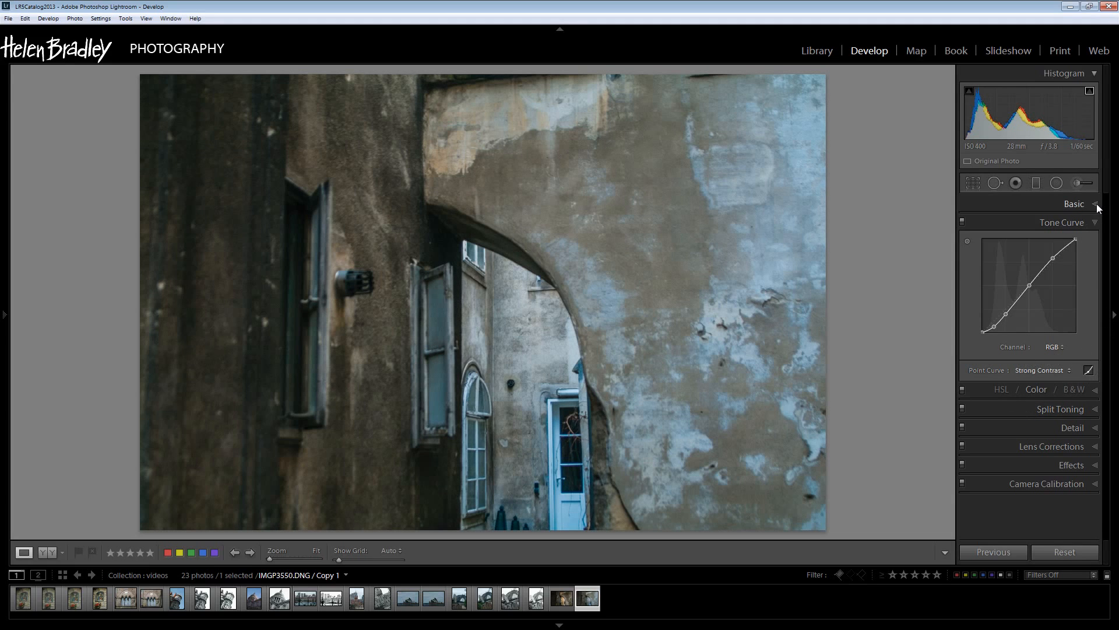
Step: Sample white balance from a neutral area by the door, then settle temperature at 4738
click(1073, 204)
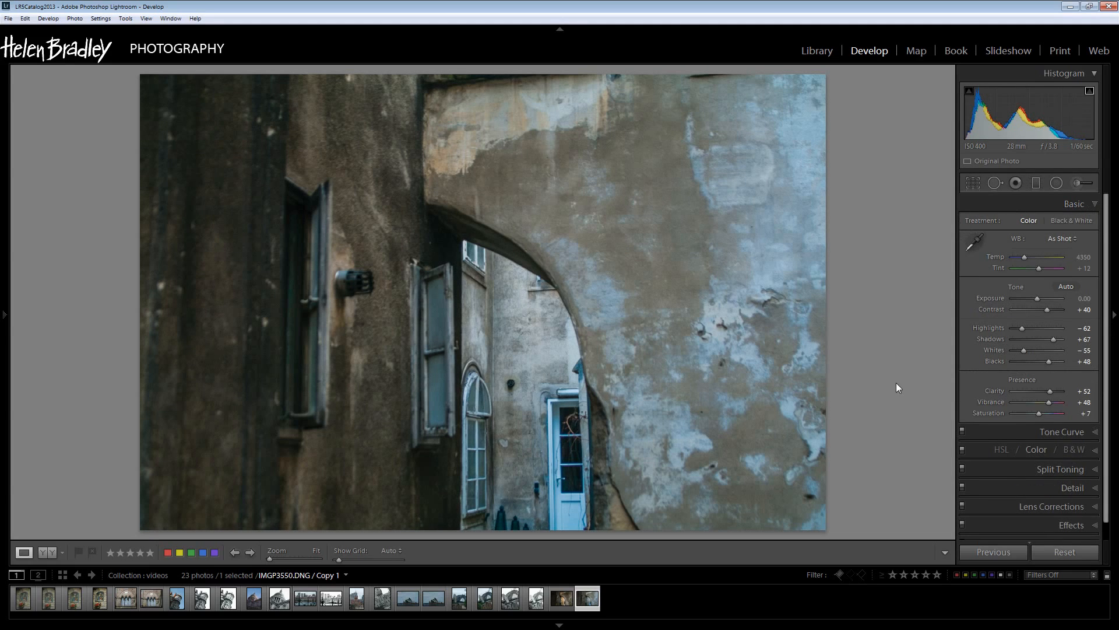
mouse_move(242, 269)
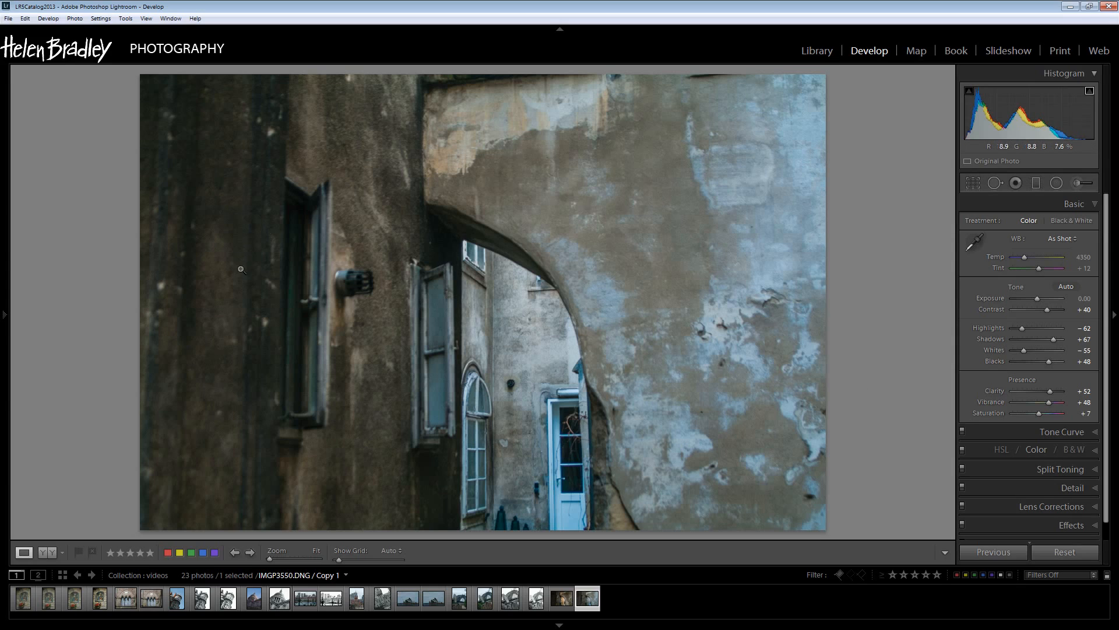
mouse_move(556, 482)
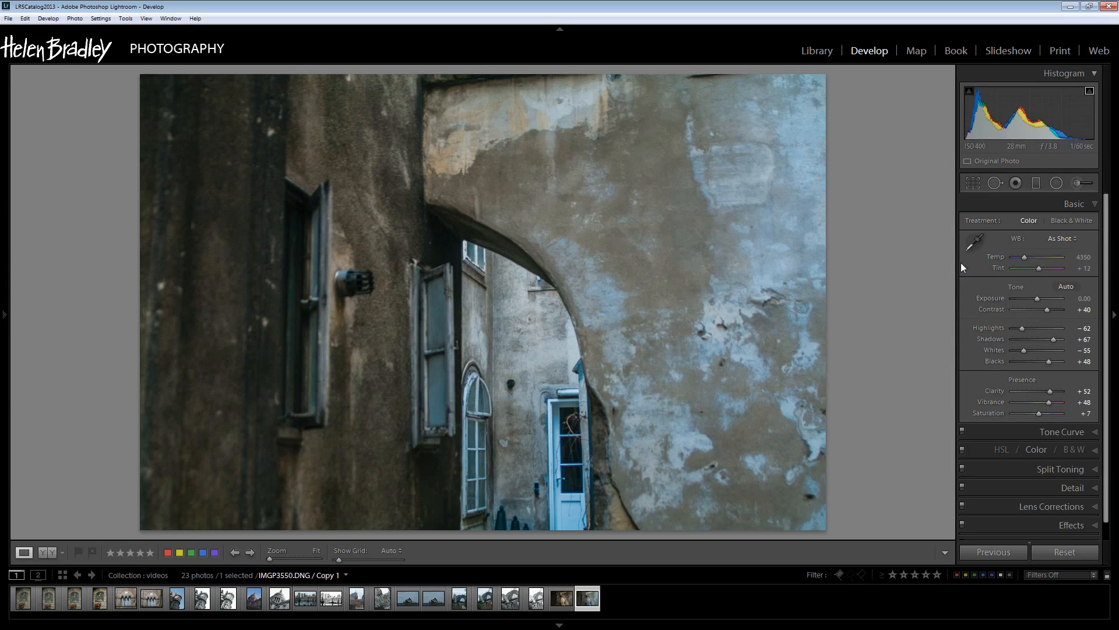
click(973, 240)
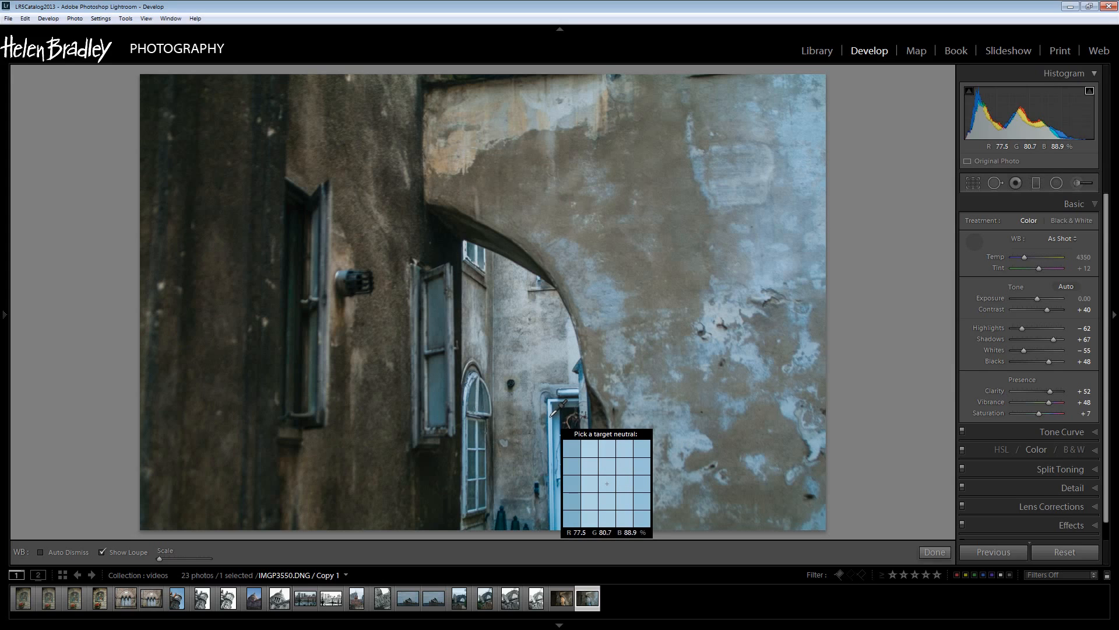
mouse_move(559, 411)
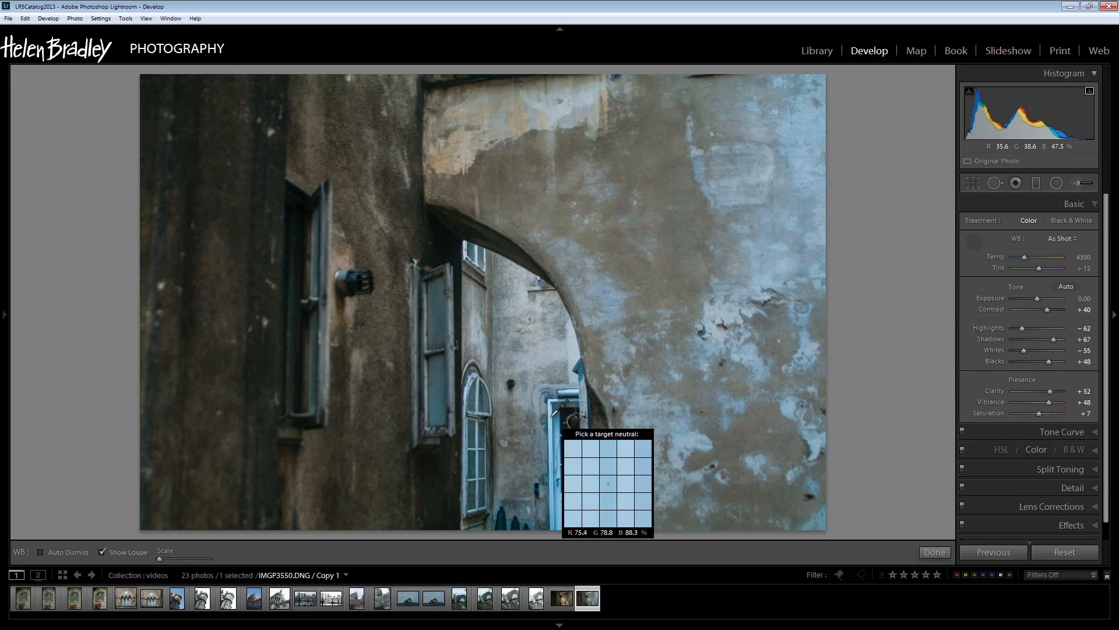
click(606, 482)
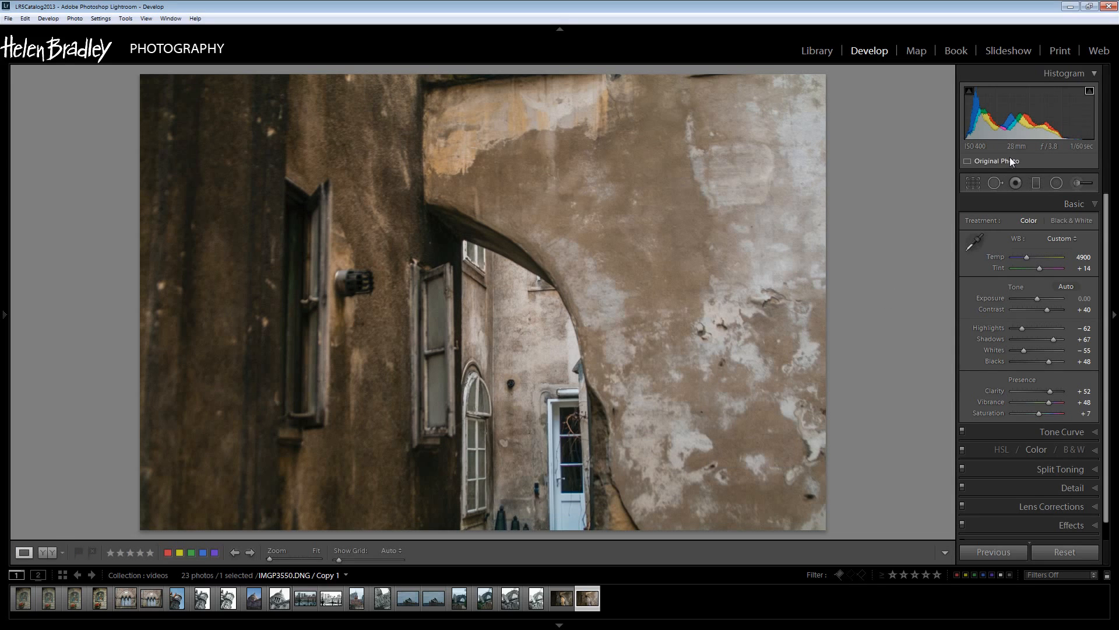
drag(1030, 256, 1026, 256)
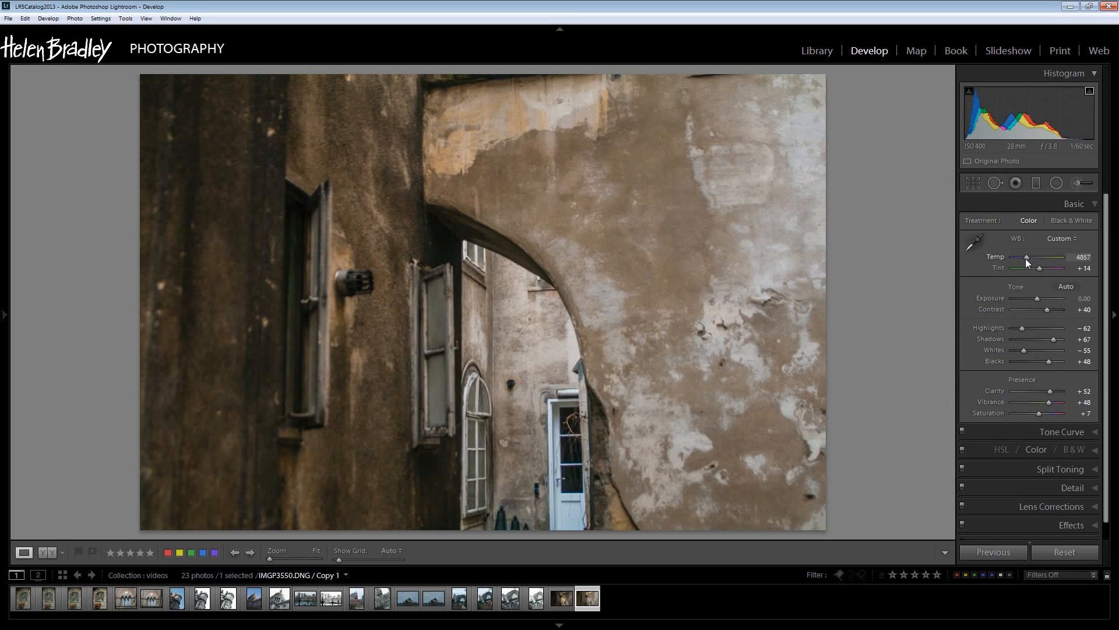
drag(1046, 256, 1026, 256)
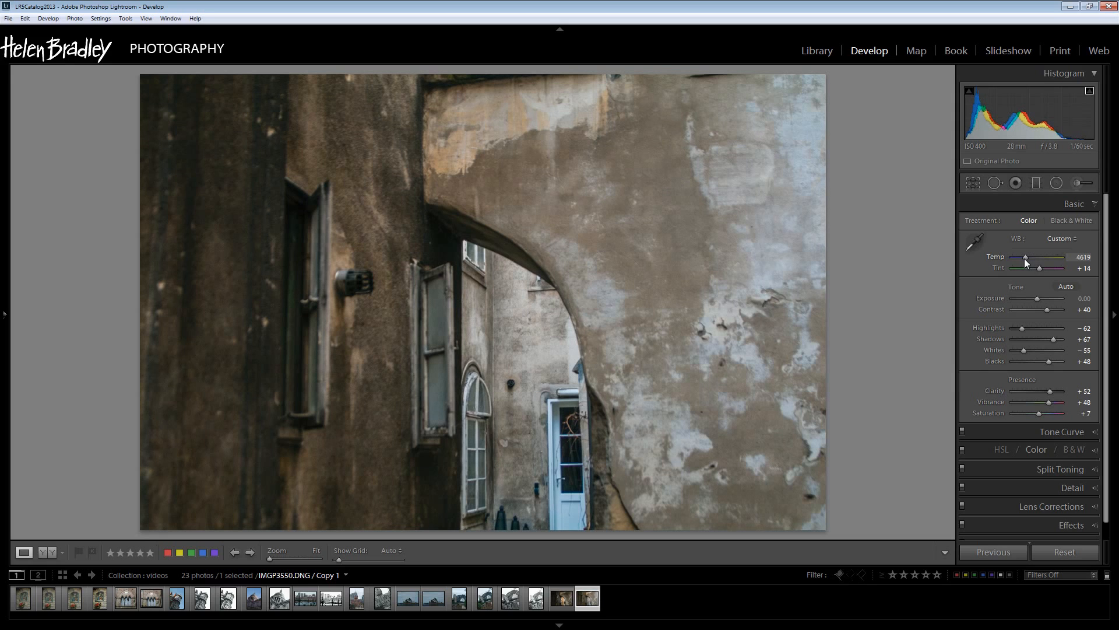
drag(1047, 257, 1022, 257)
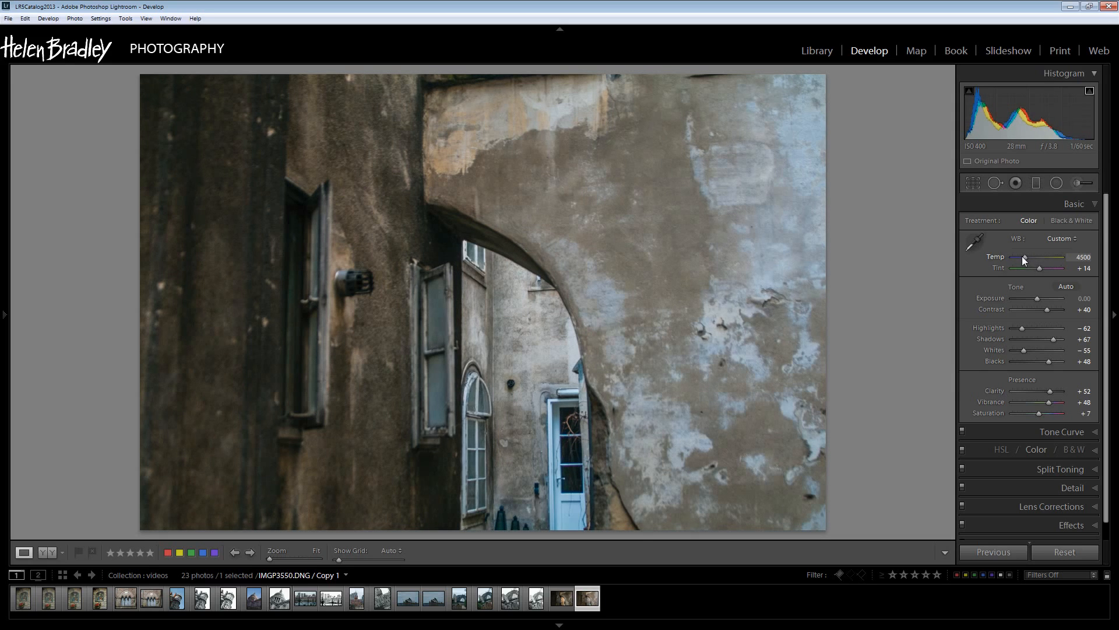
drag(1022, 256, 1028, 256)
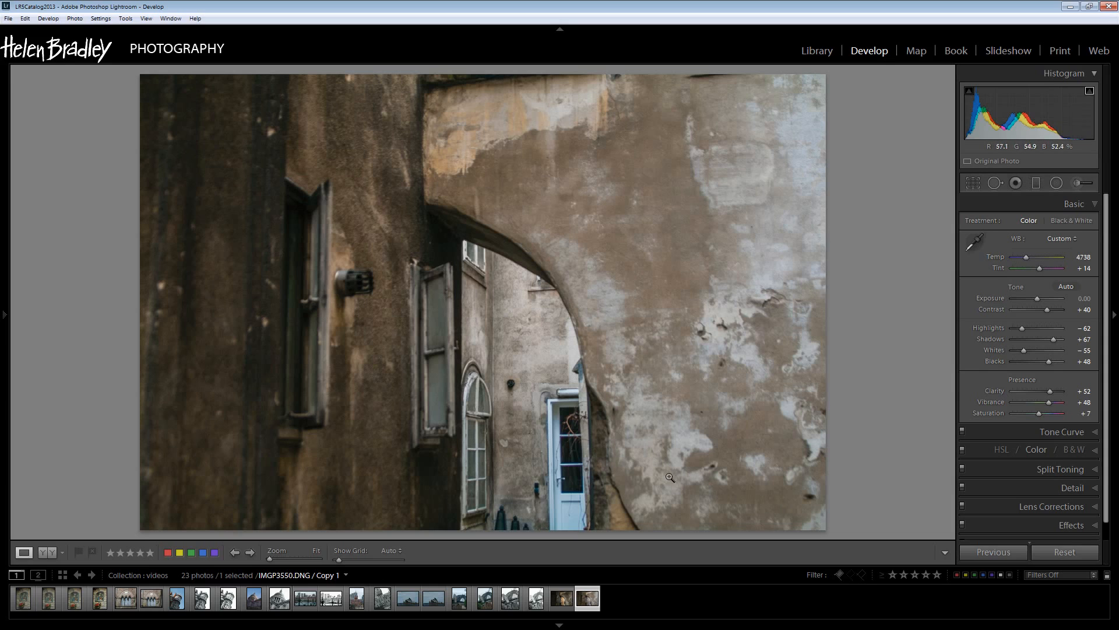
mouse_move(321, 310)
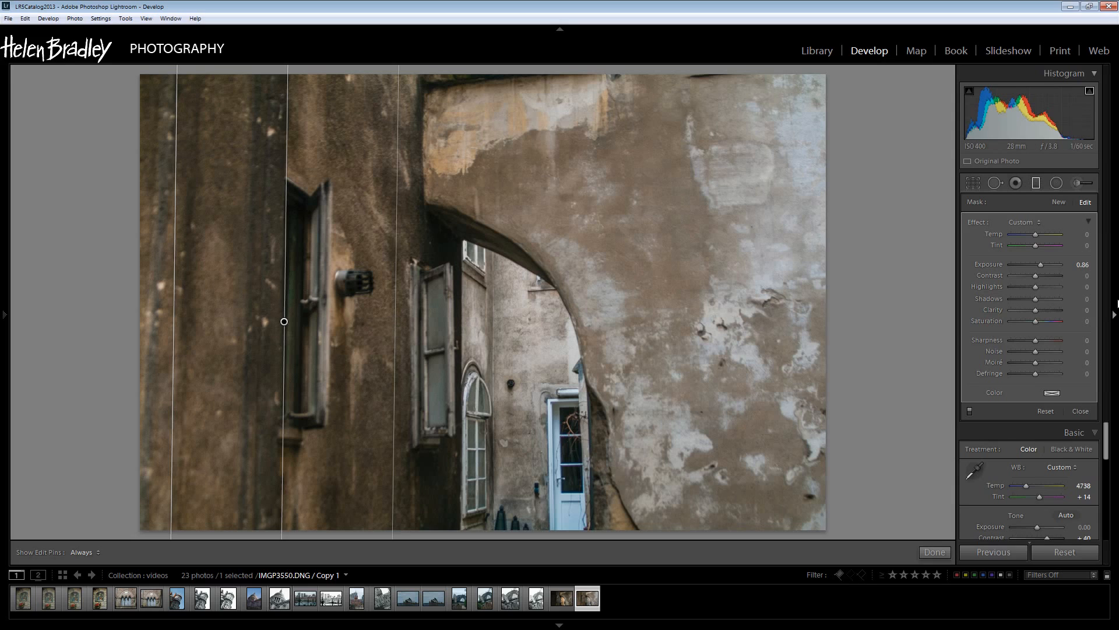
Step: Give the left-wall gradient Exposure about -0.57, Contrast 33, Clarity 52 and Saturation 14
drag(1051, 265, 1041, 265)
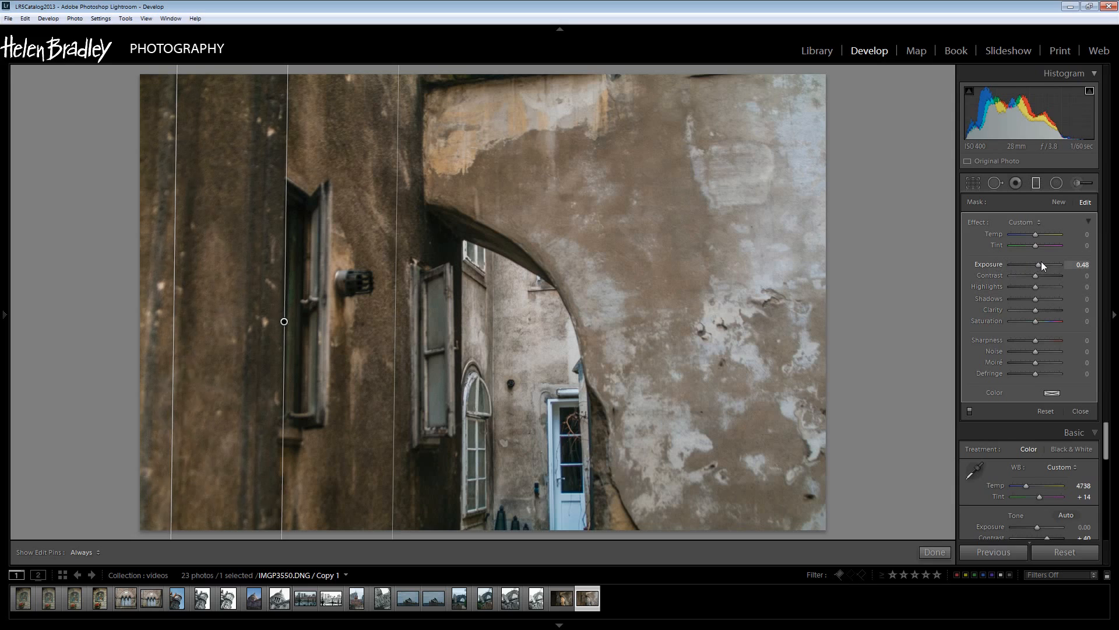
drag(1042, 265, 1030, 265)
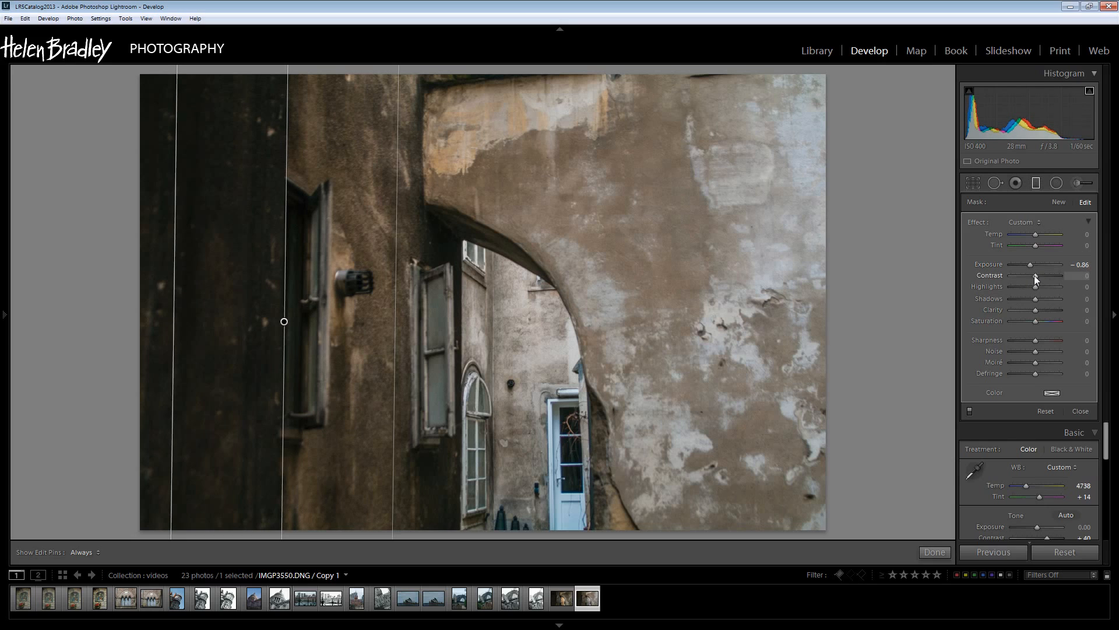
drag(1051, 275, 1060, 275)
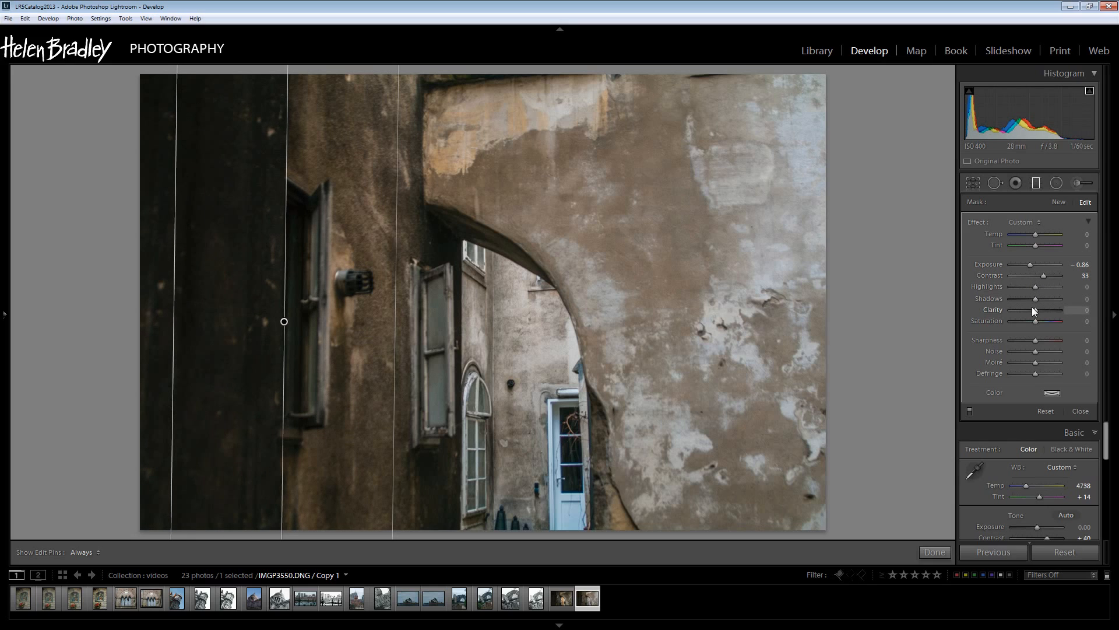
drag(1032, 309, 1050, 309)
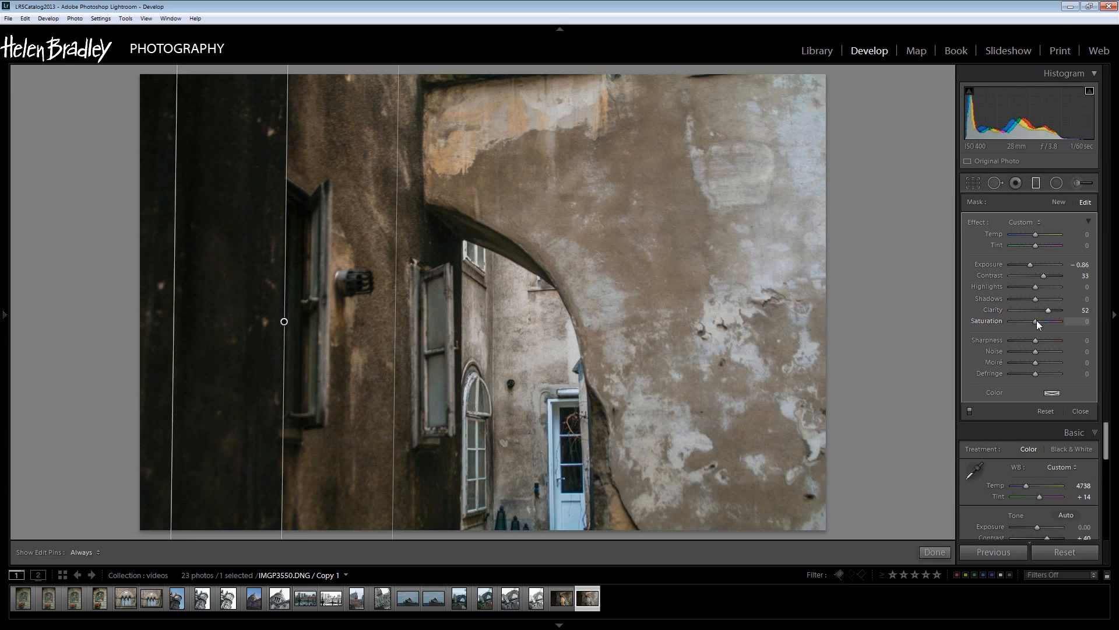
drag(1039, 323, 1055, 321)
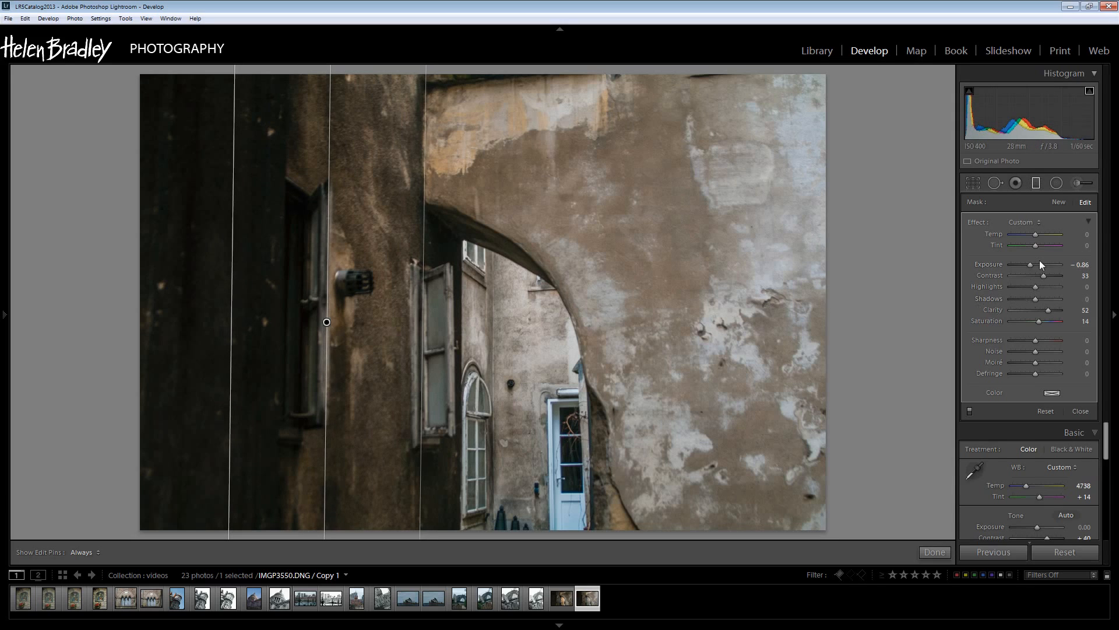
drag(1030, 265, 1037, 265)
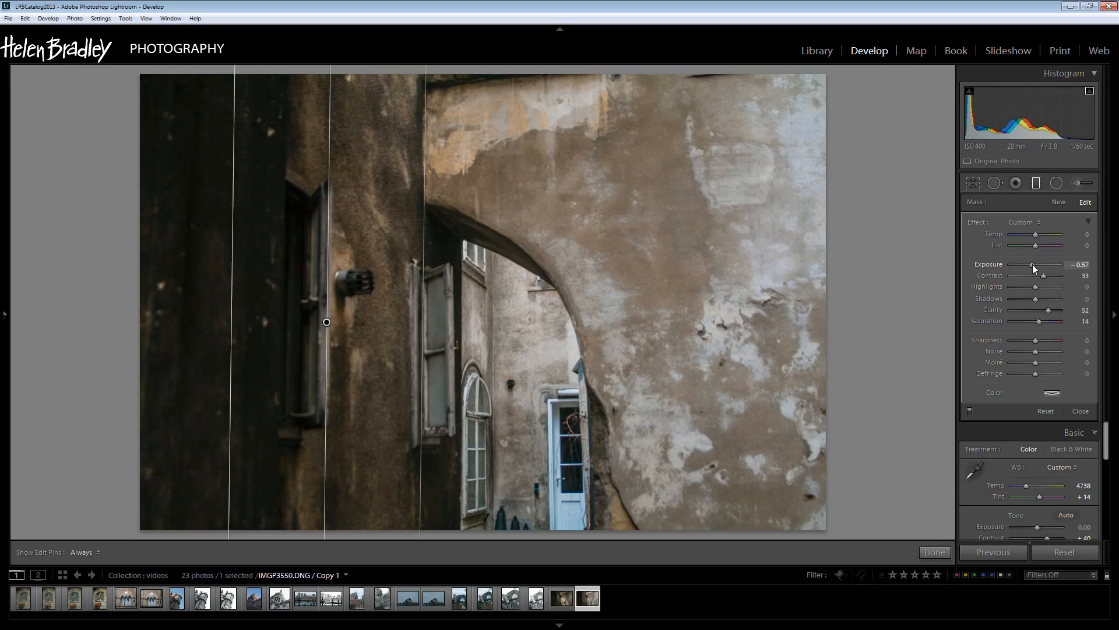
mouse_move(391, 269)
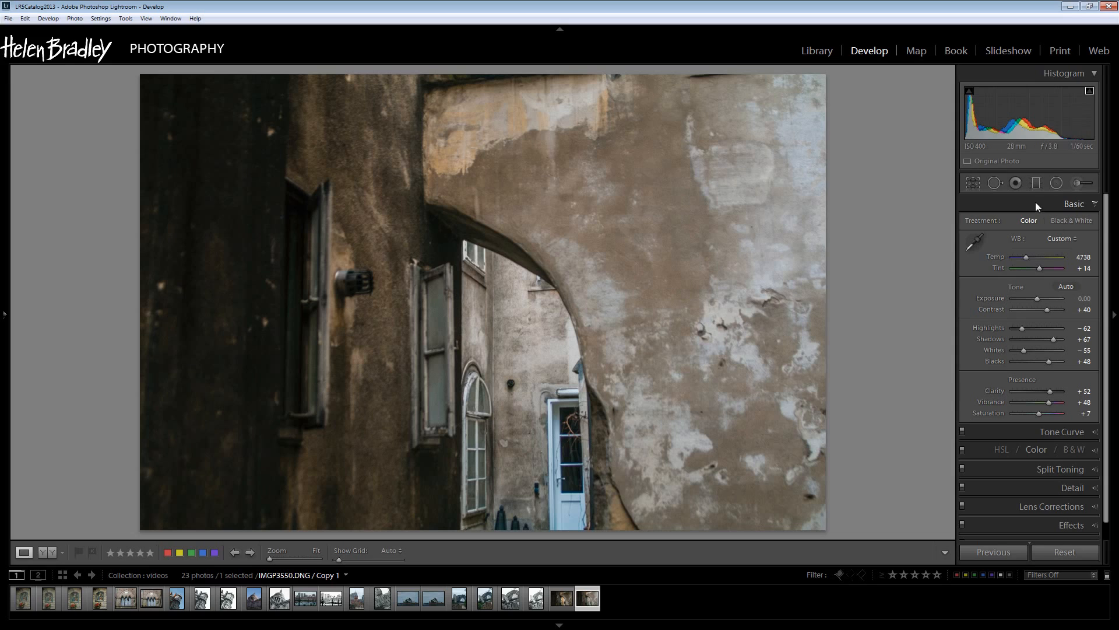
click(1035, 183)
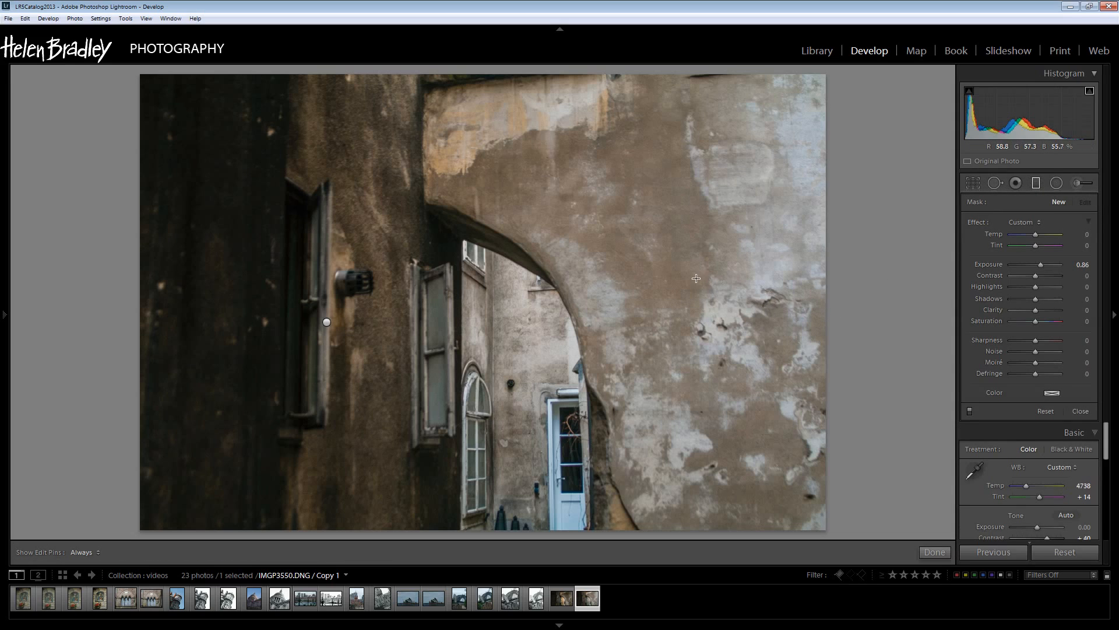
Step: Lay a tilted gradient across the archway wall with Exposure -0.48, Clarity 57, Saturation 50, Contrast 21
drag(696, 279, 657, 284)
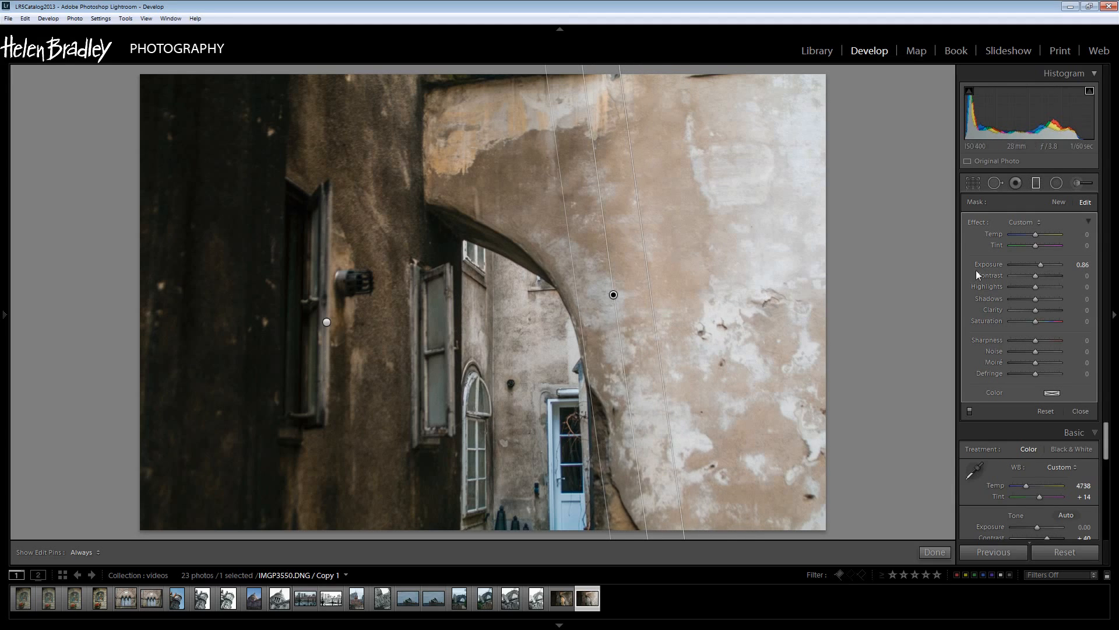
drag(1060, 264, 1035, 265)
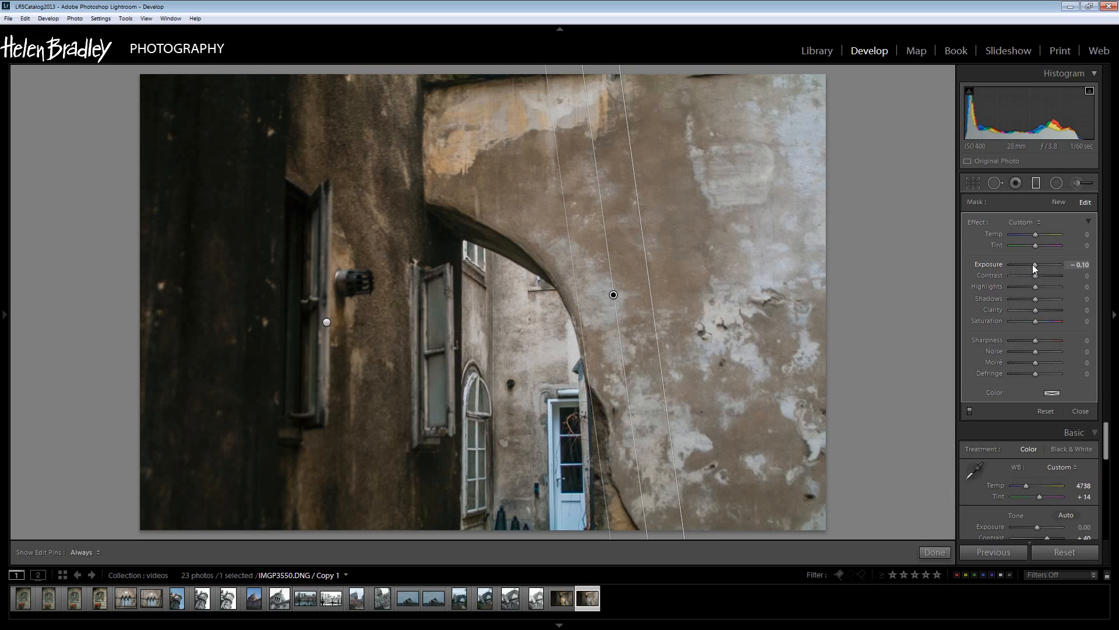
drag(1034, 265, 1032, 265)
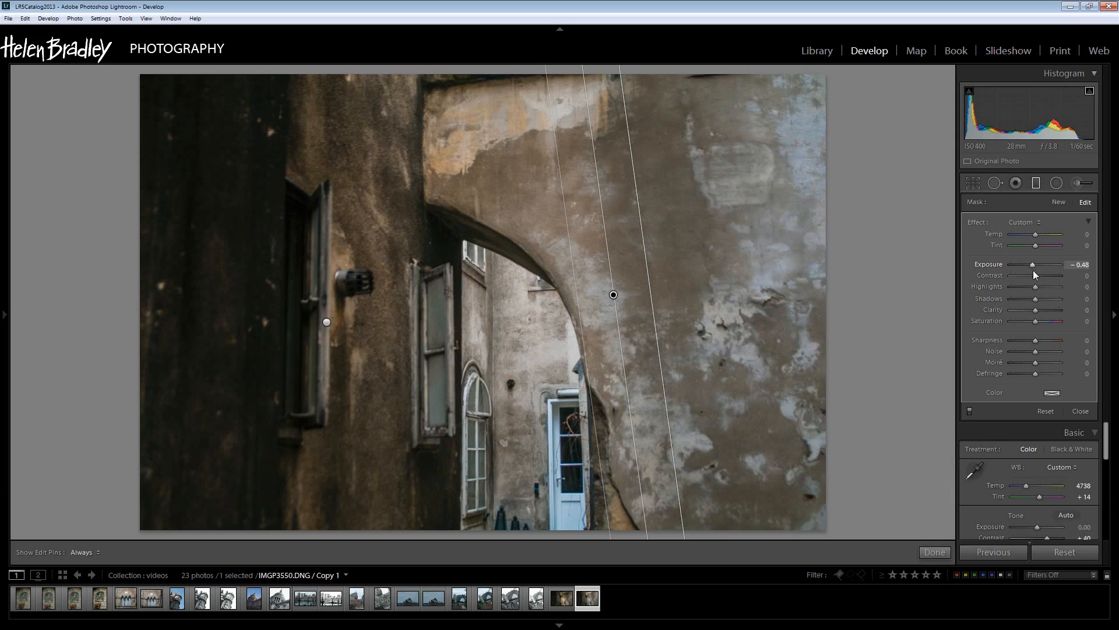
drag(1039, 310, 1069, 310)
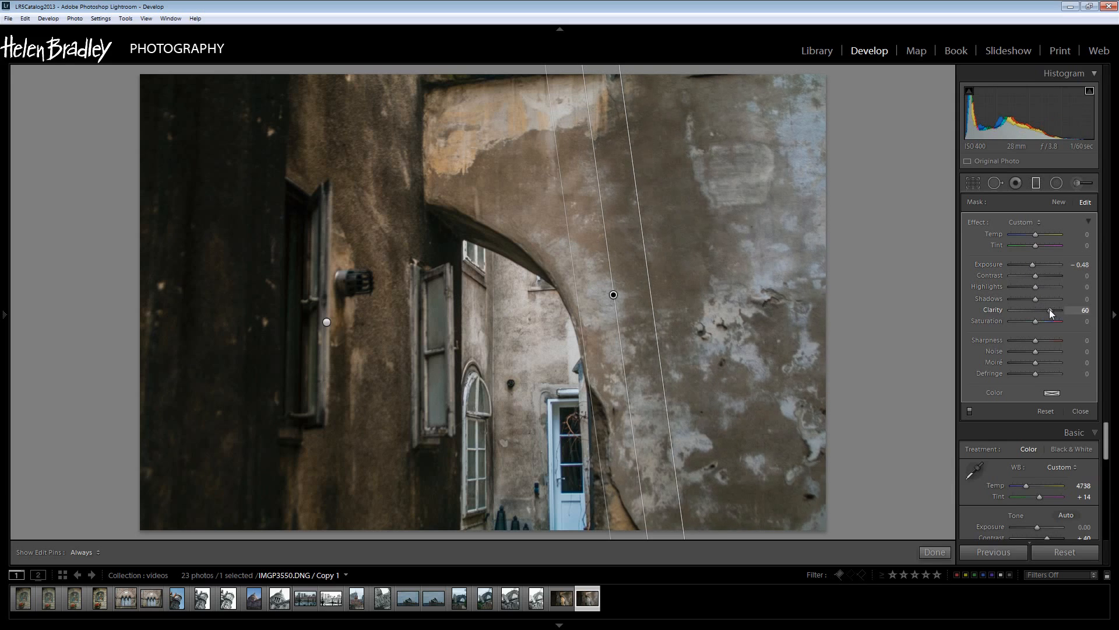
drag(1050, 310, 1048, 310)
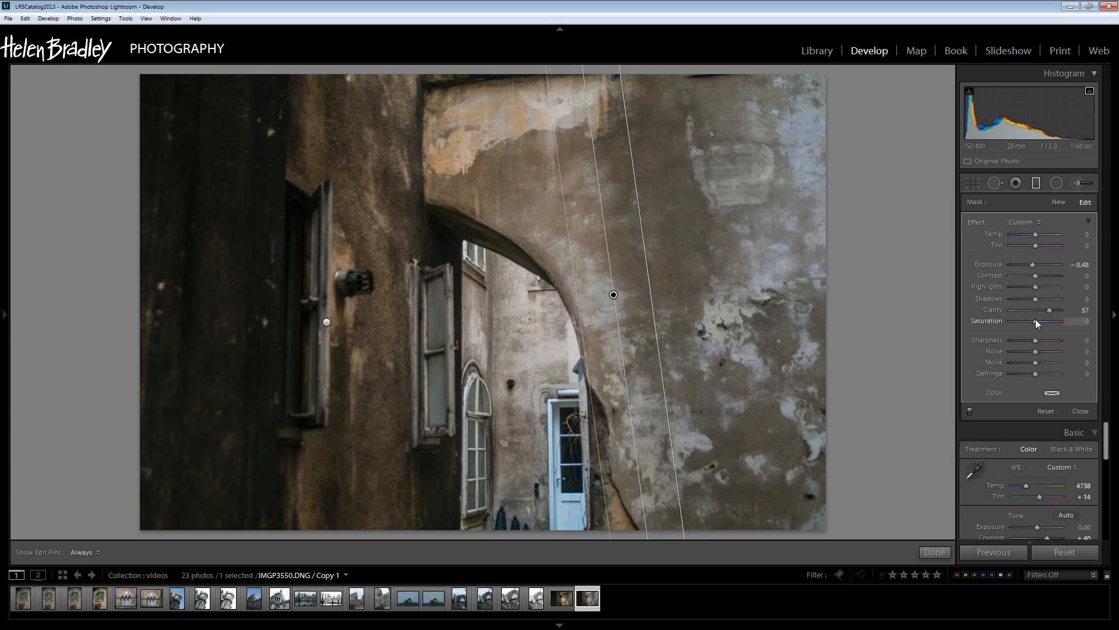
drag(1039, 329, 1063, 329)
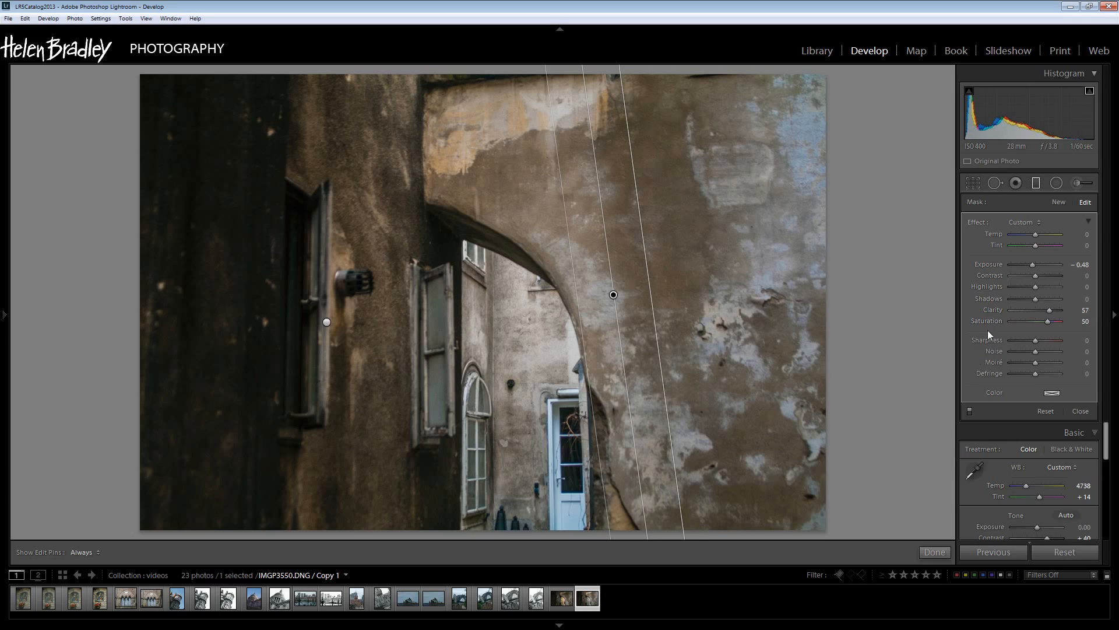
mouse_move(688, 409)
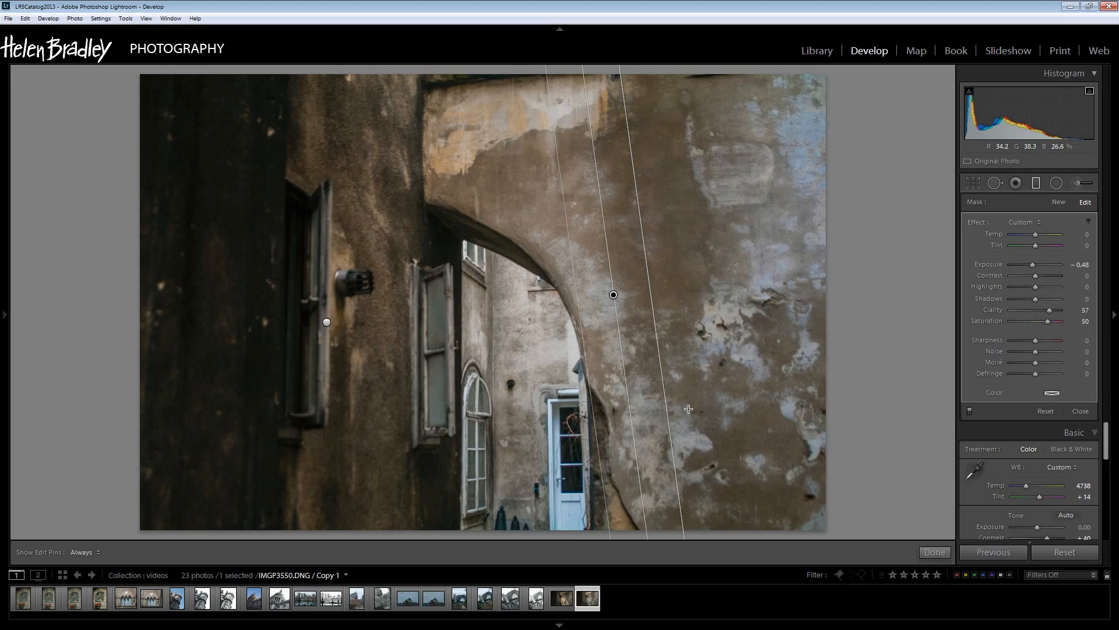
mouse_move(784, 126)
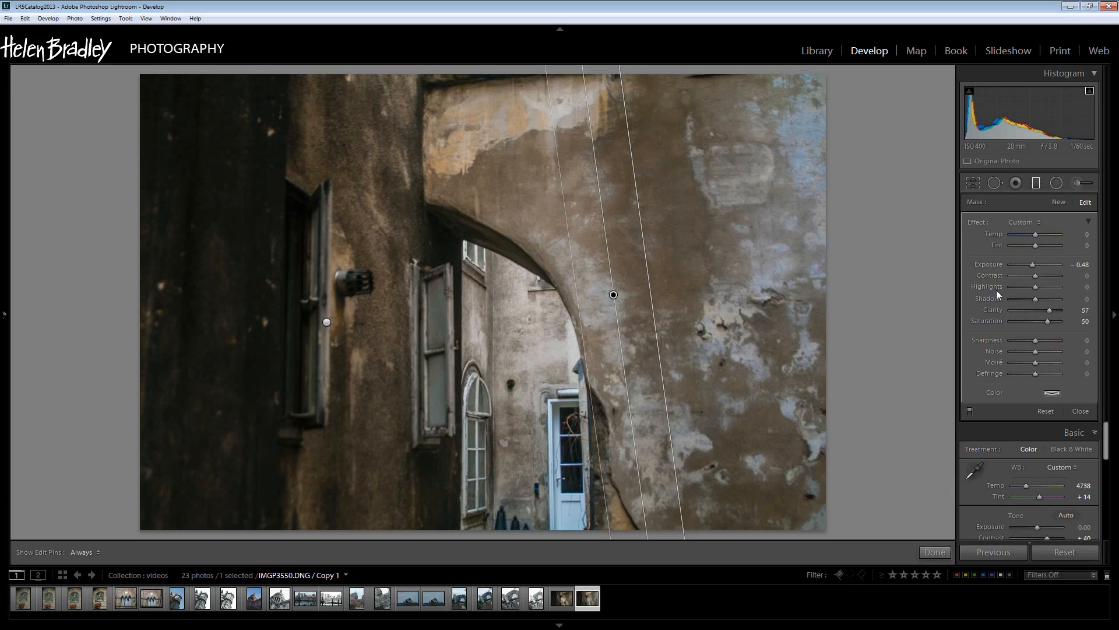
drag(1038, 276, 1049, 276)
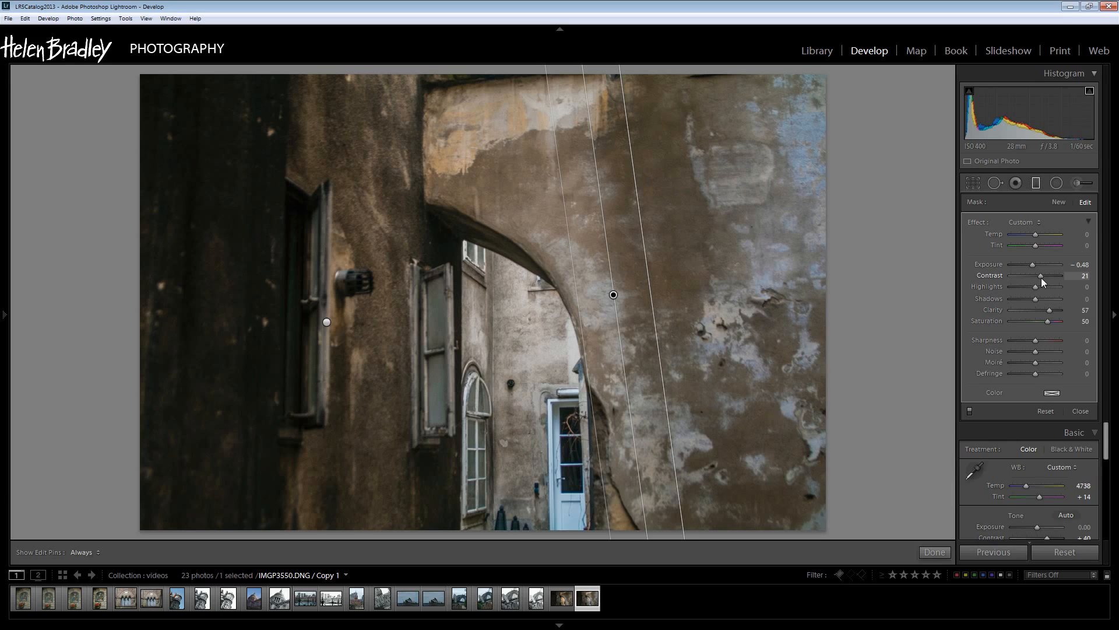
mouse_move(443, 142)
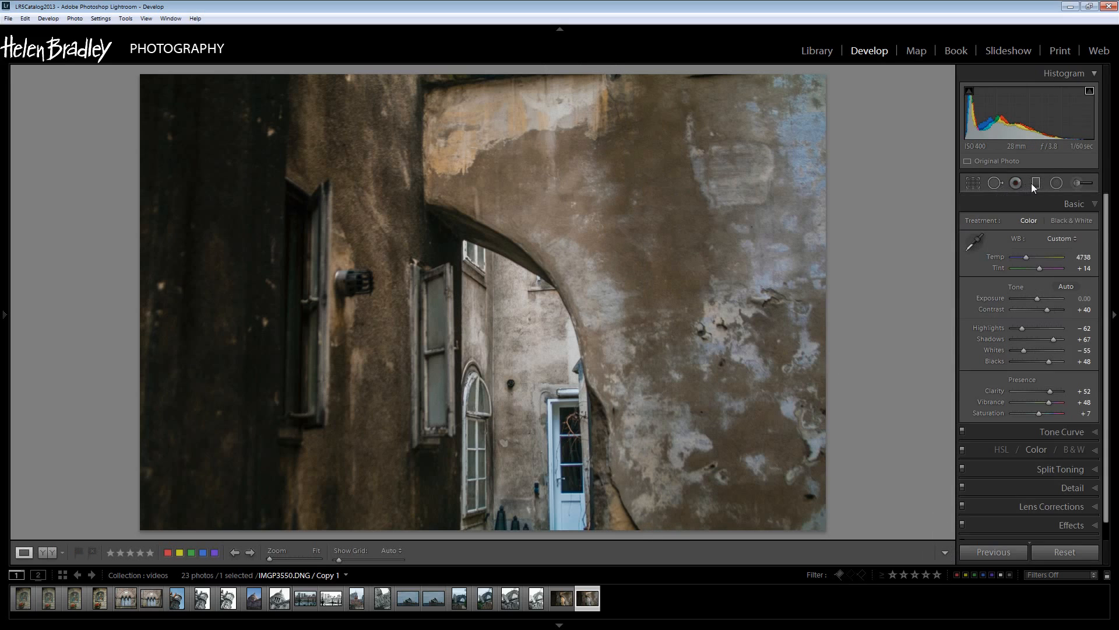
Step: Add a top gradient with Exposure -0.76, Contrast 29, Clarity 29 and adjusted saturation
click(1037, 183)
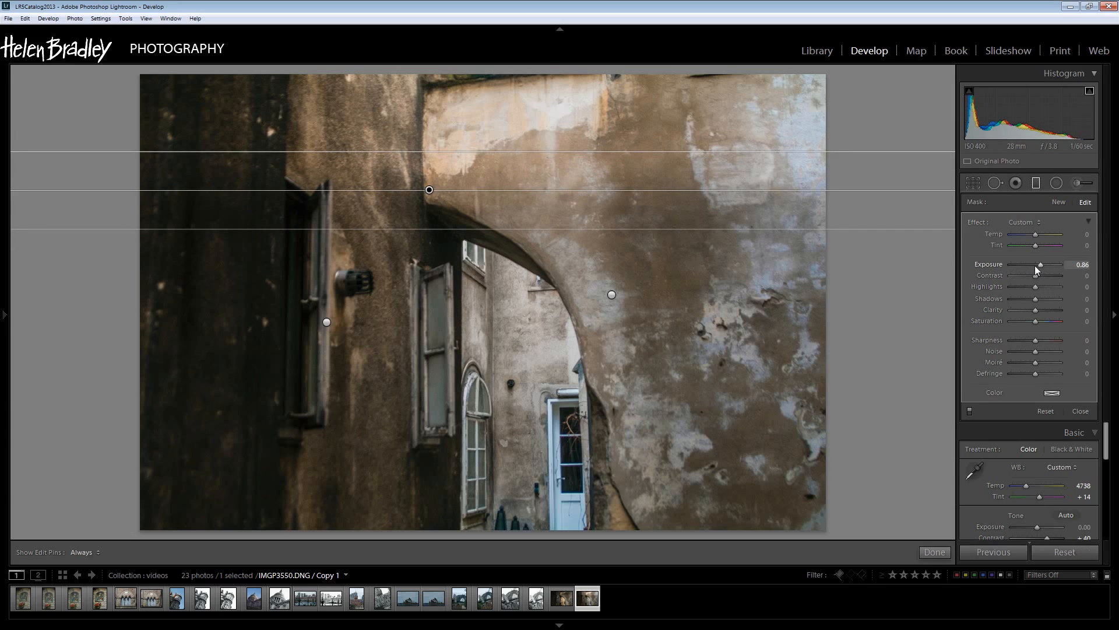
drag(1041, 265, 1030, 264)
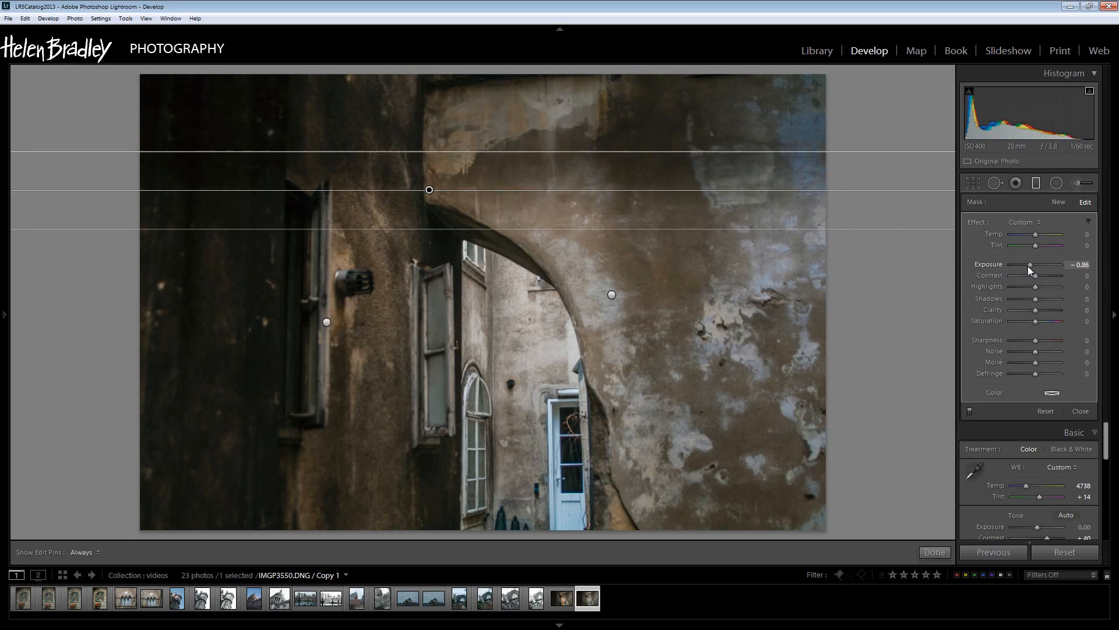
drag(1032, 265, 1035, 265)
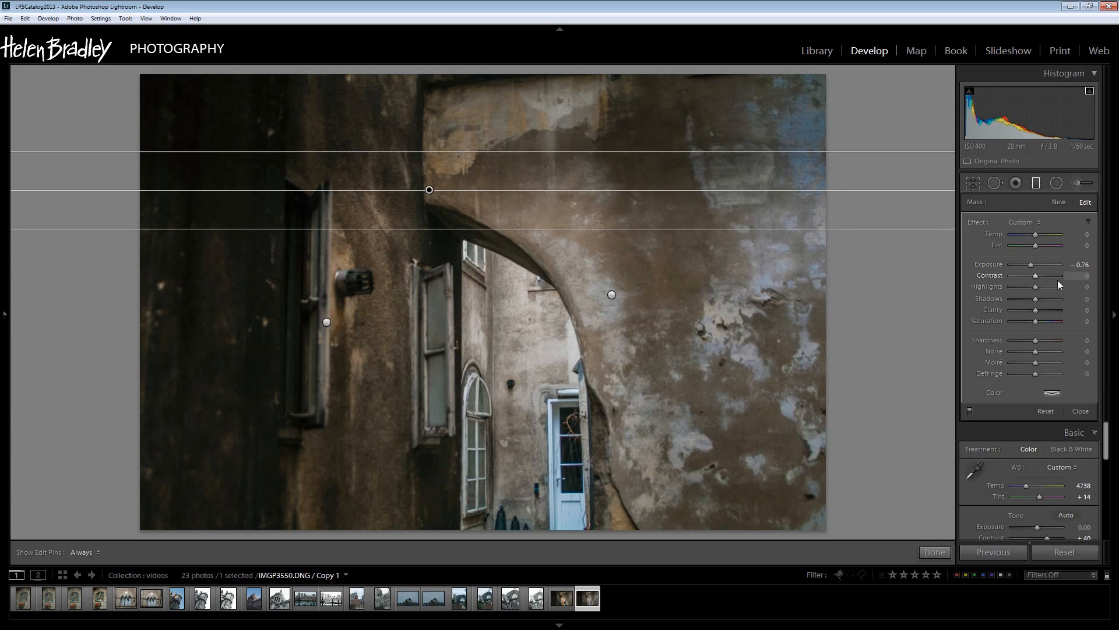
drag(1039, 277, 1045, 277)
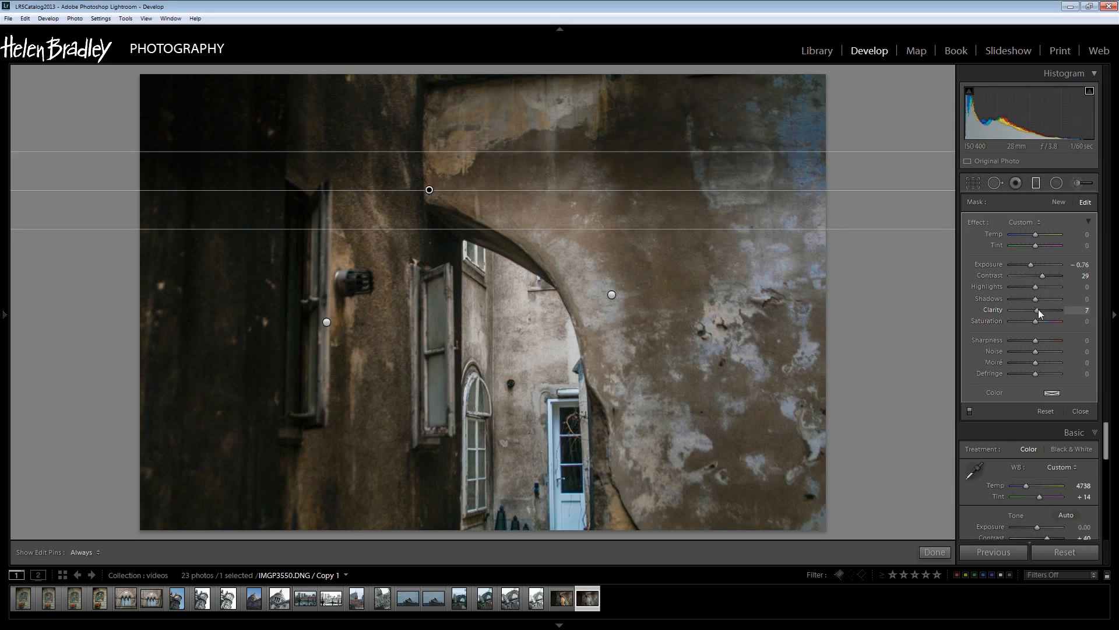
drag(1039, 310, 1049, 310)
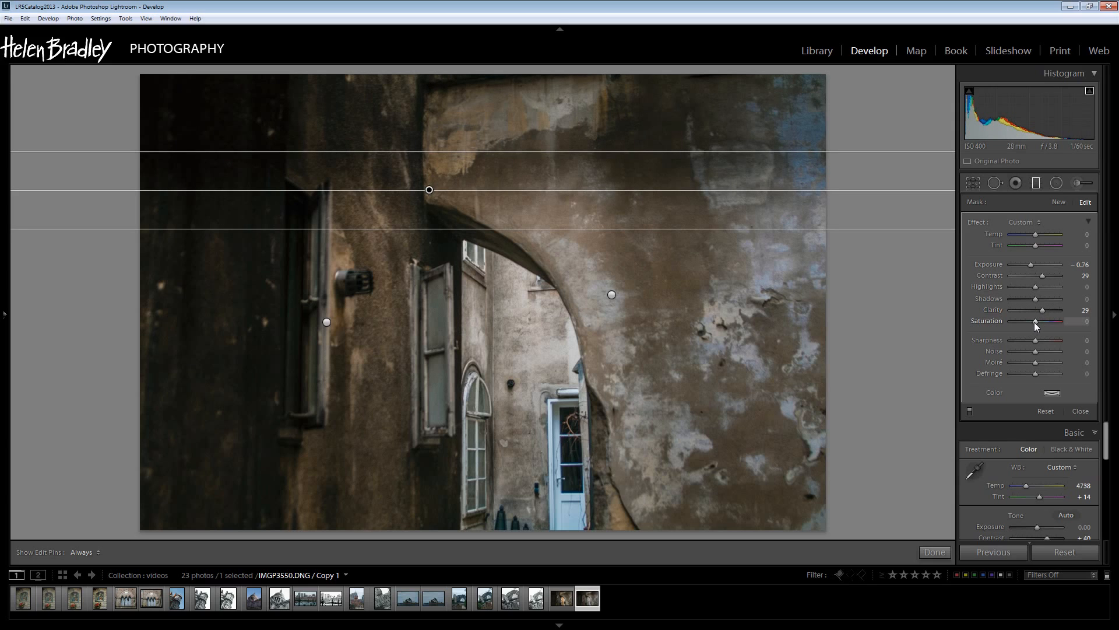
drag(1035, 322, 1047, 322)
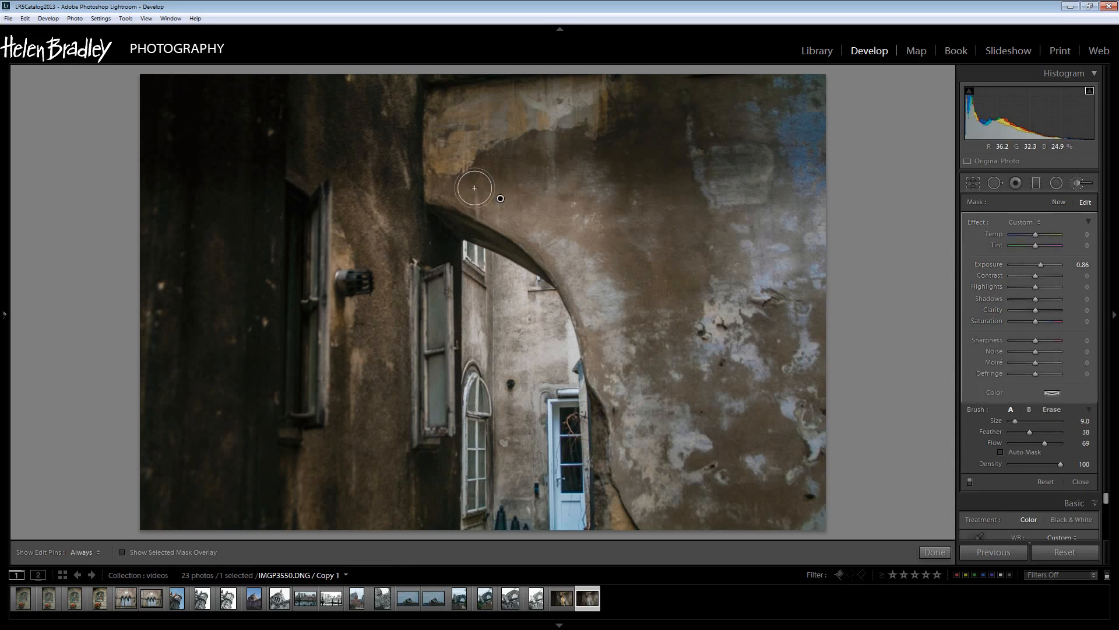
Step: Paint a brushed adjustment along the arch's inner edge from top to bottom, hiding the mask overlay
drag(474, 188, 638, 456)
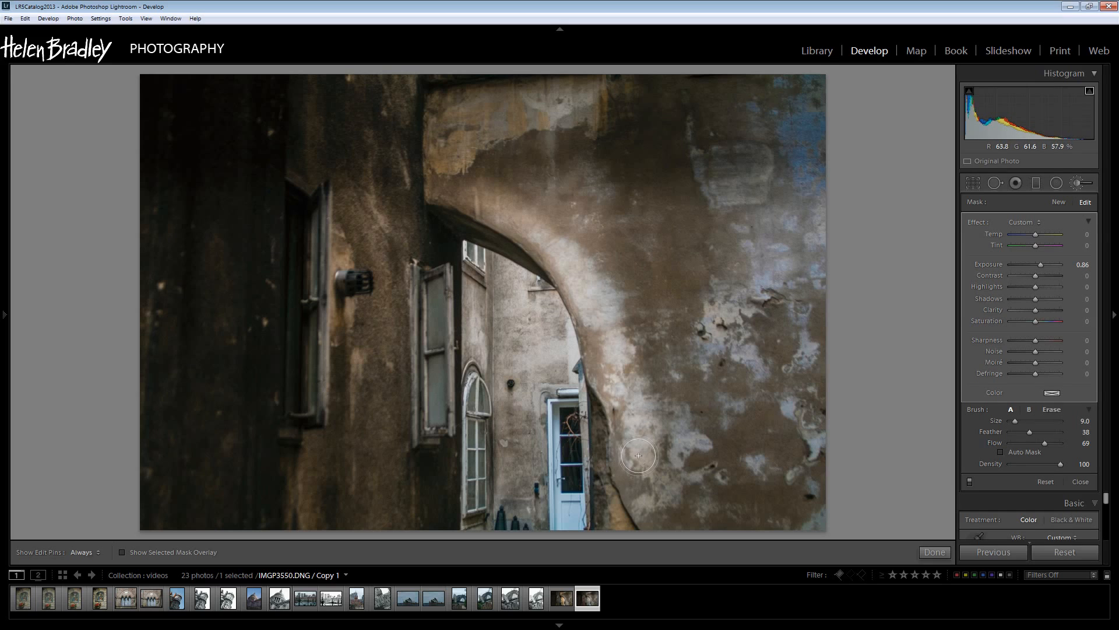
drag(639, 456, 537, 219)
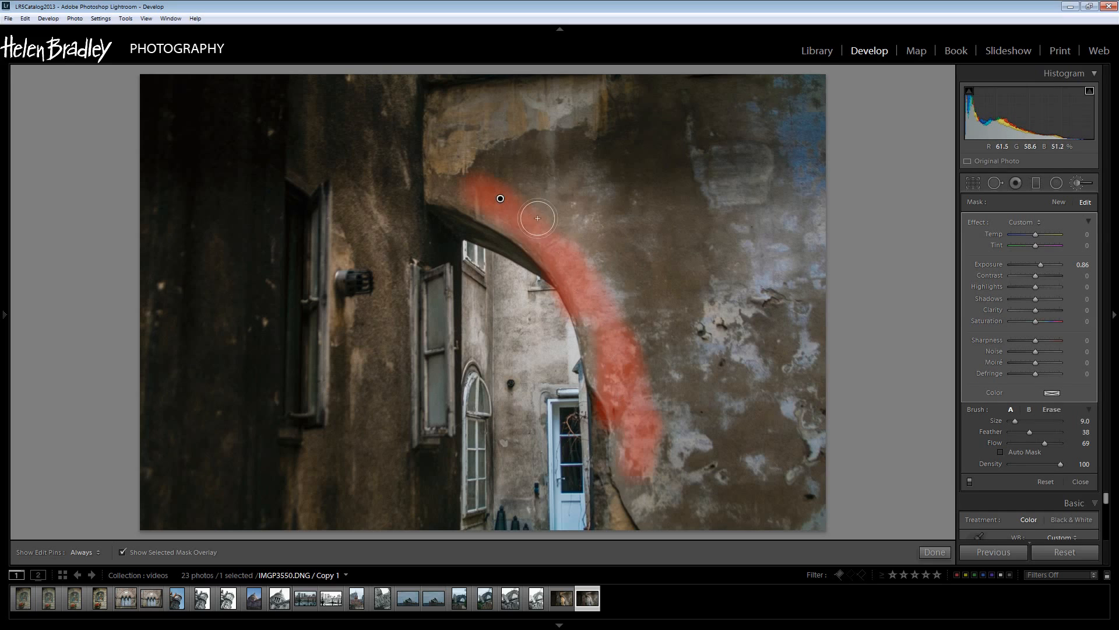
drag(536, 218, 623, 470)
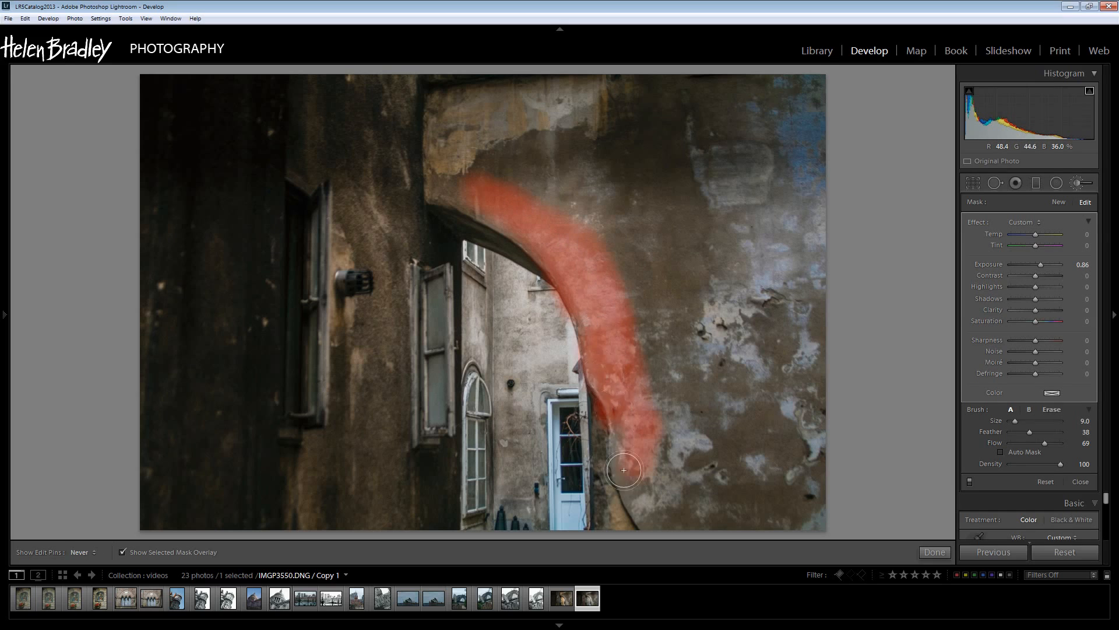
drag(622, 470, 646, 521)
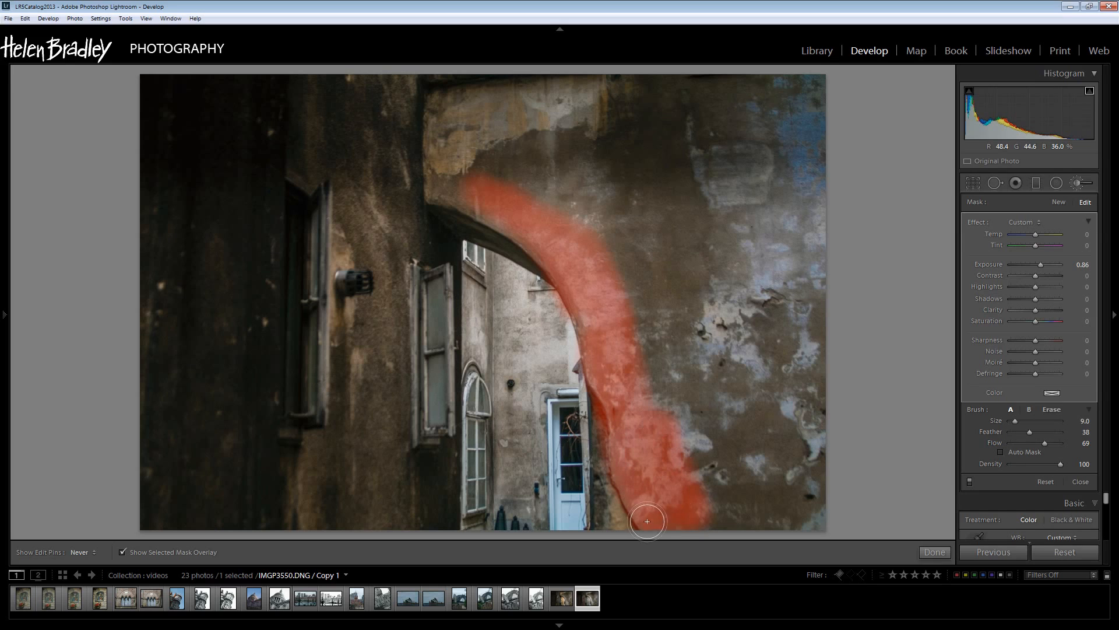
drag(647, 522, 462, 192)
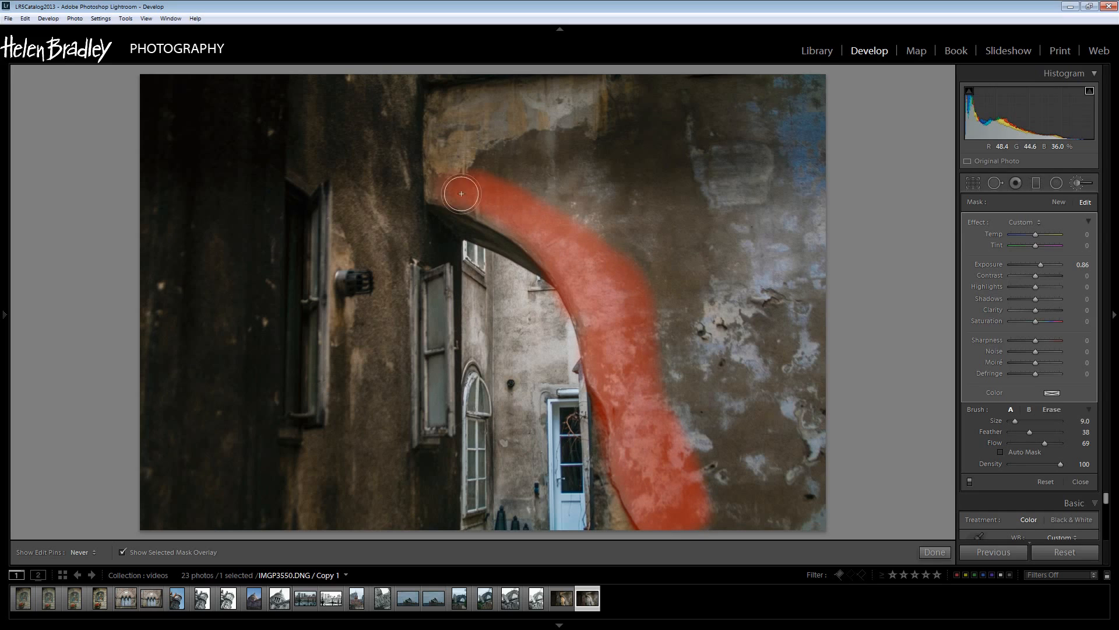
click(122, 551)
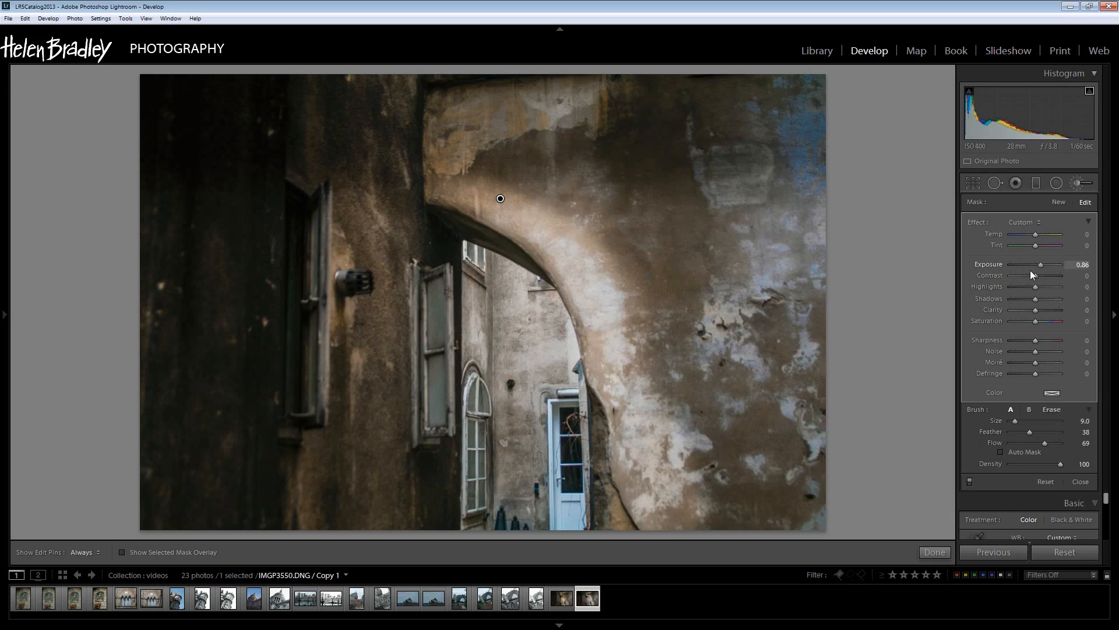
Step: Darken the brushed arch slightly with added contrast, clarity 43 and saturation 24
drag(1053, 264, 1032, 265)
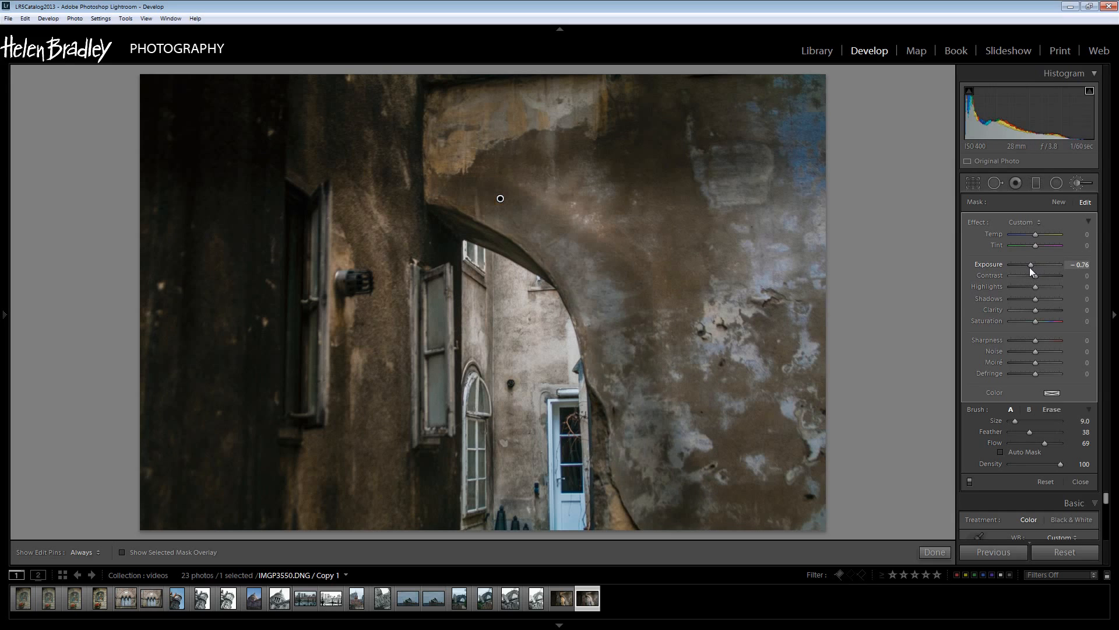
drag(1030, 264, 1045, 264)
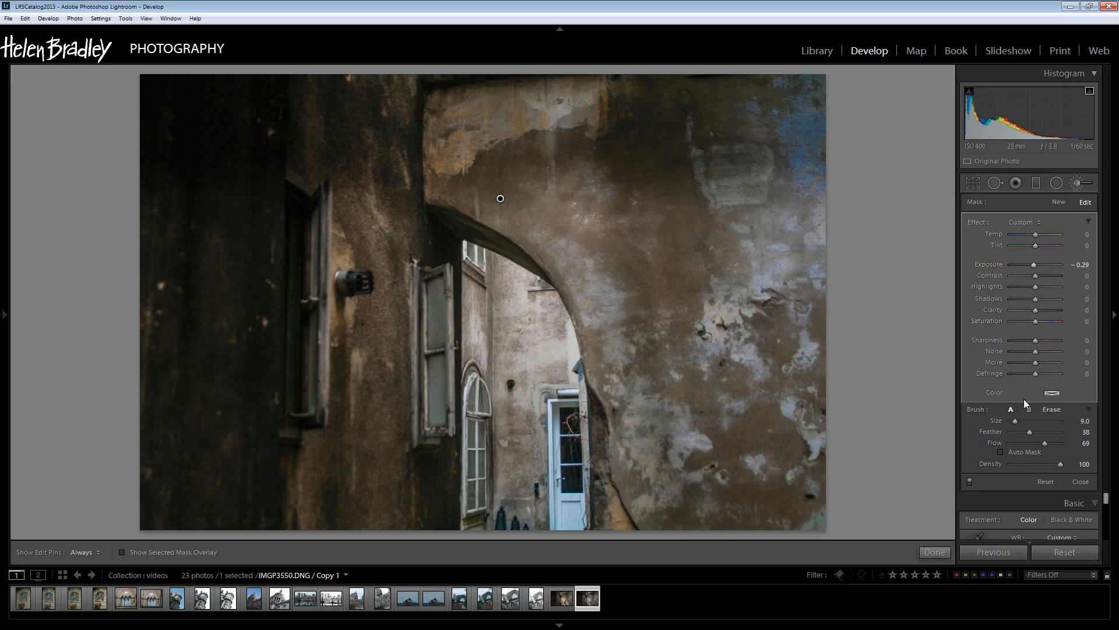
drag(1036, 275, 1049, 276)
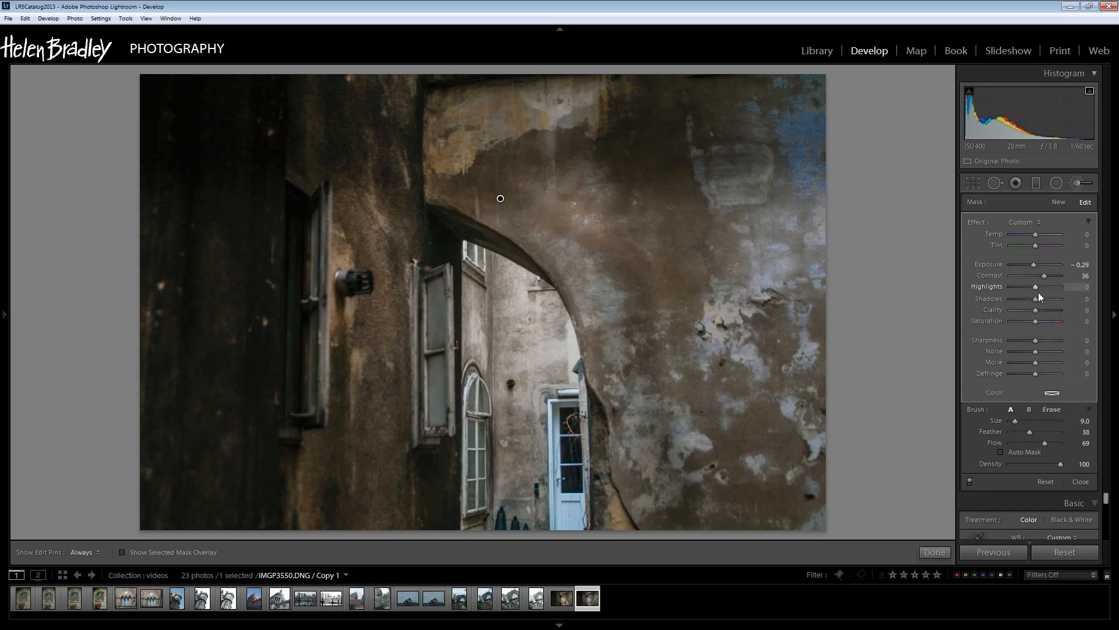
drag(1028, 310, 1055, 310)
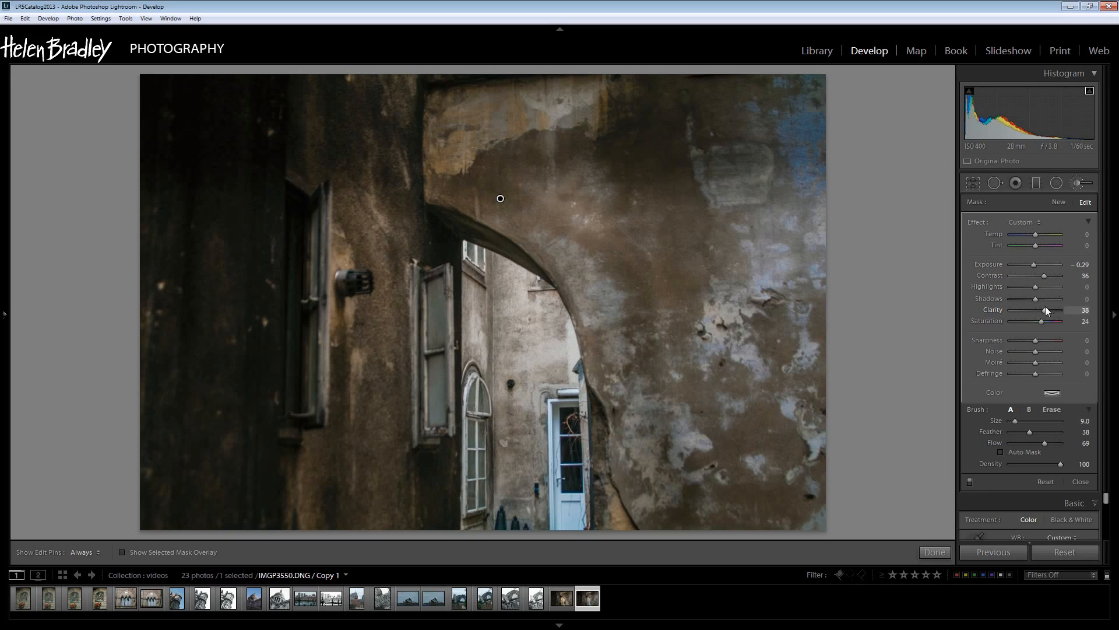
drag(1040, 311, 1045, 311)
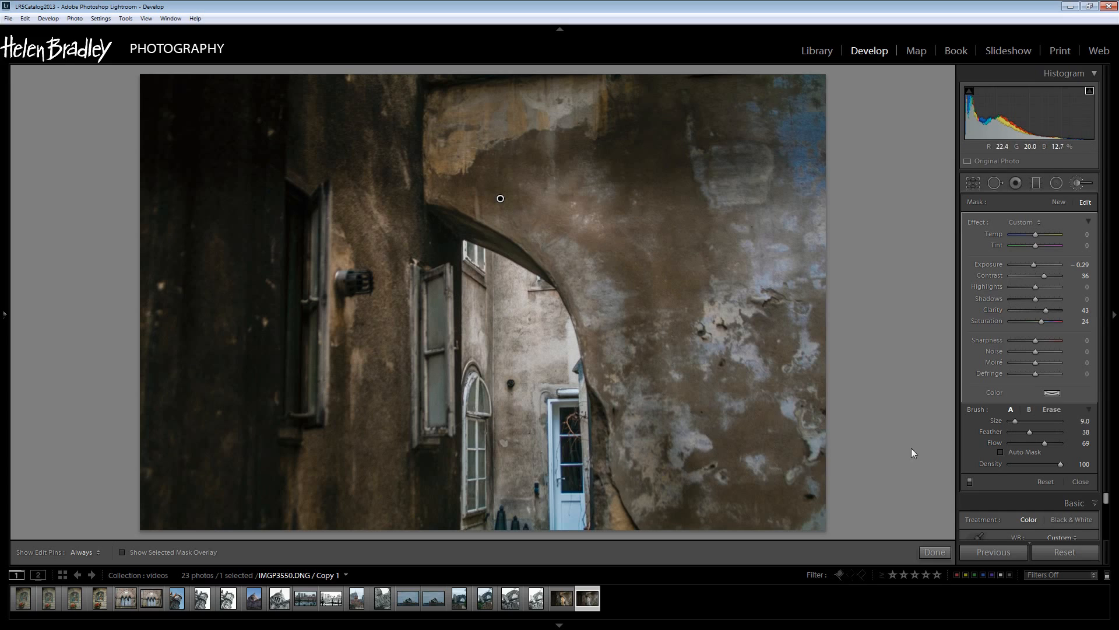
drag(1060, 443, 1042, 443)
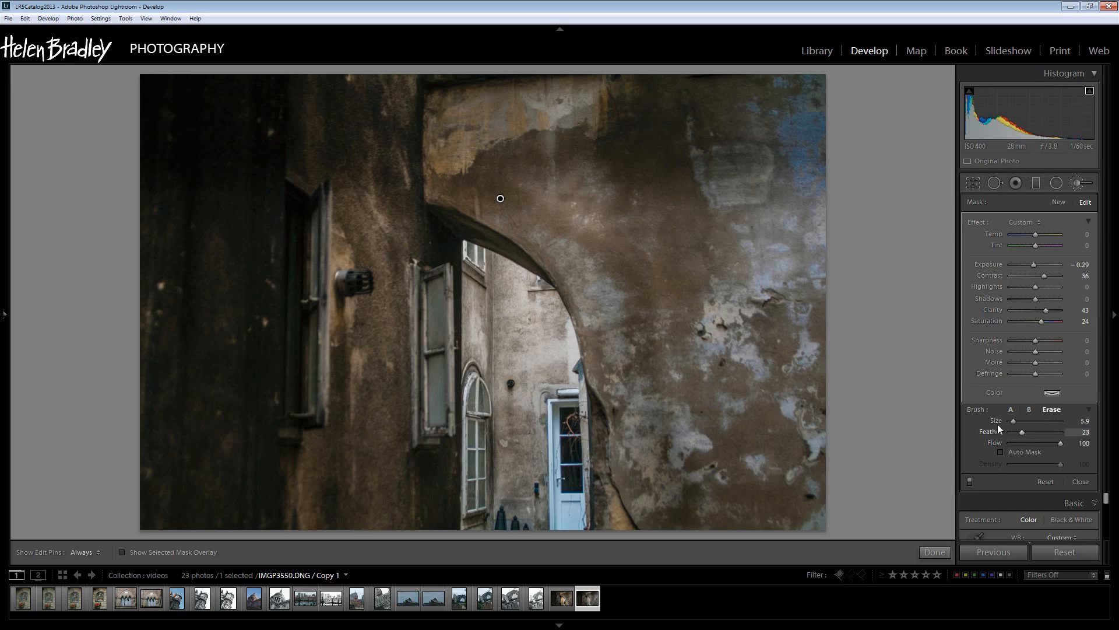
Step: Erase parts of the arch streak with a size 14, feather 64 eraser, then hide the mask preview
drag(1060, 443, 1039, 443)
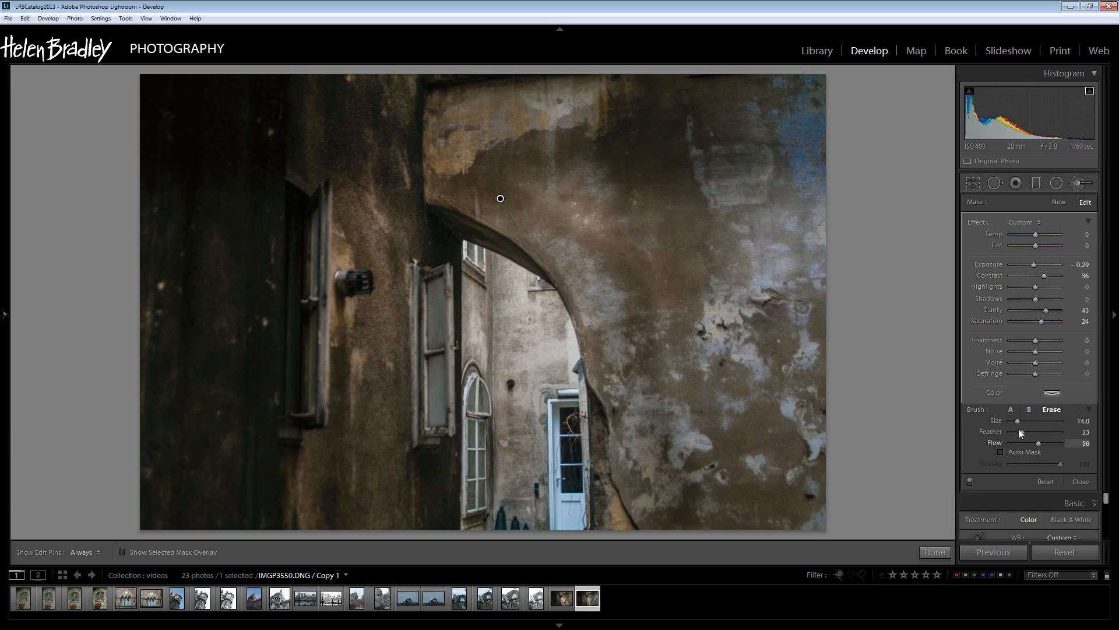
drag(1042, 432, 1063, 432)
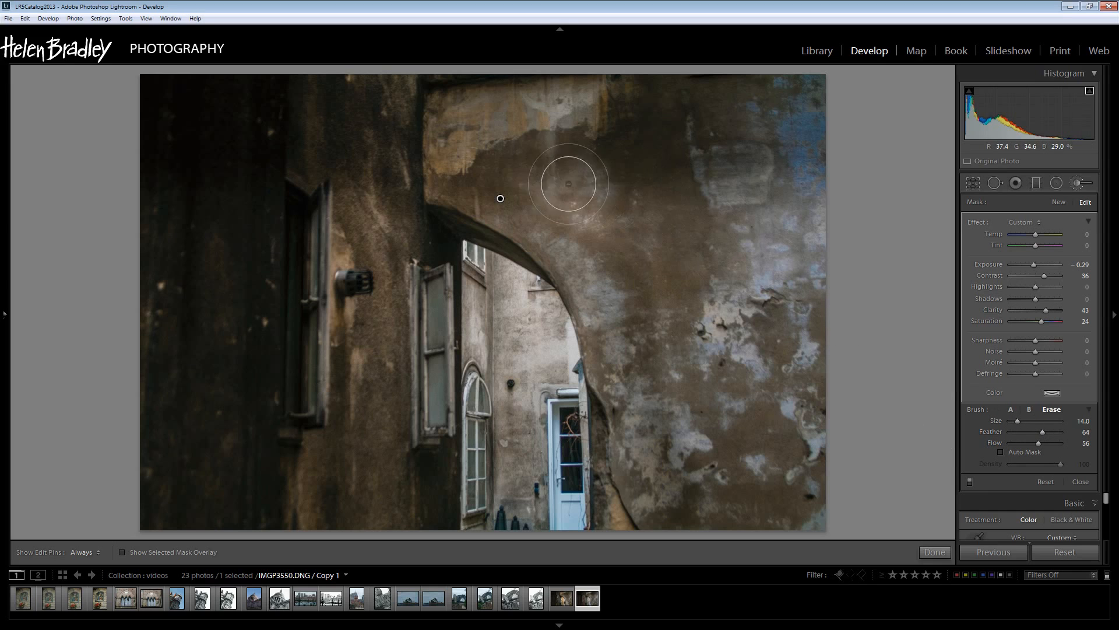
drag(569, 184, 657, 262)
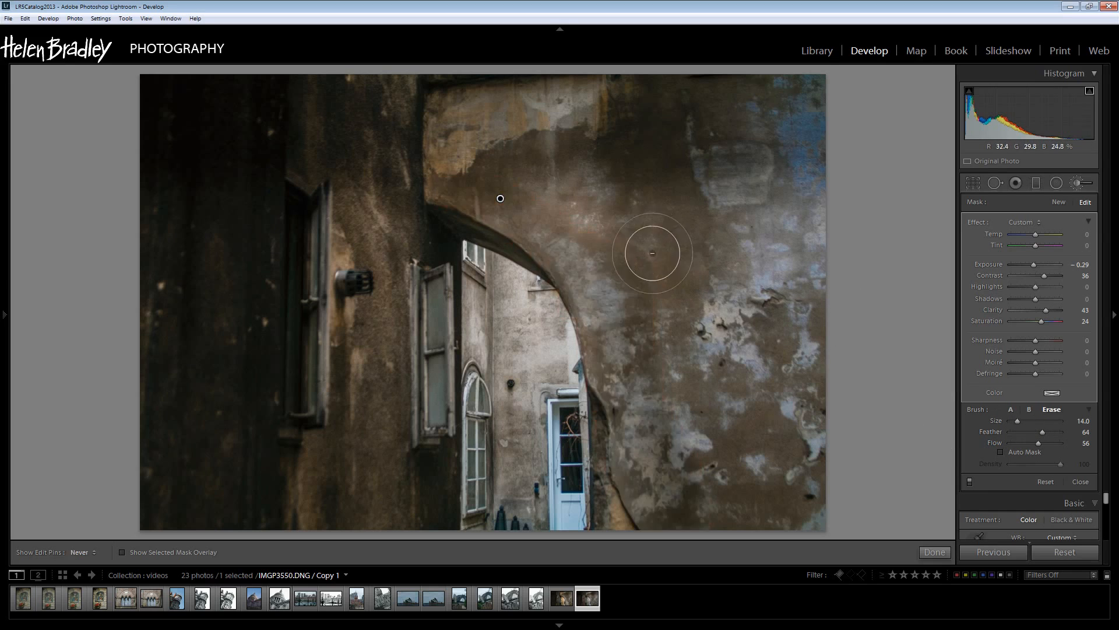
drag(500, 199, 660, 285)
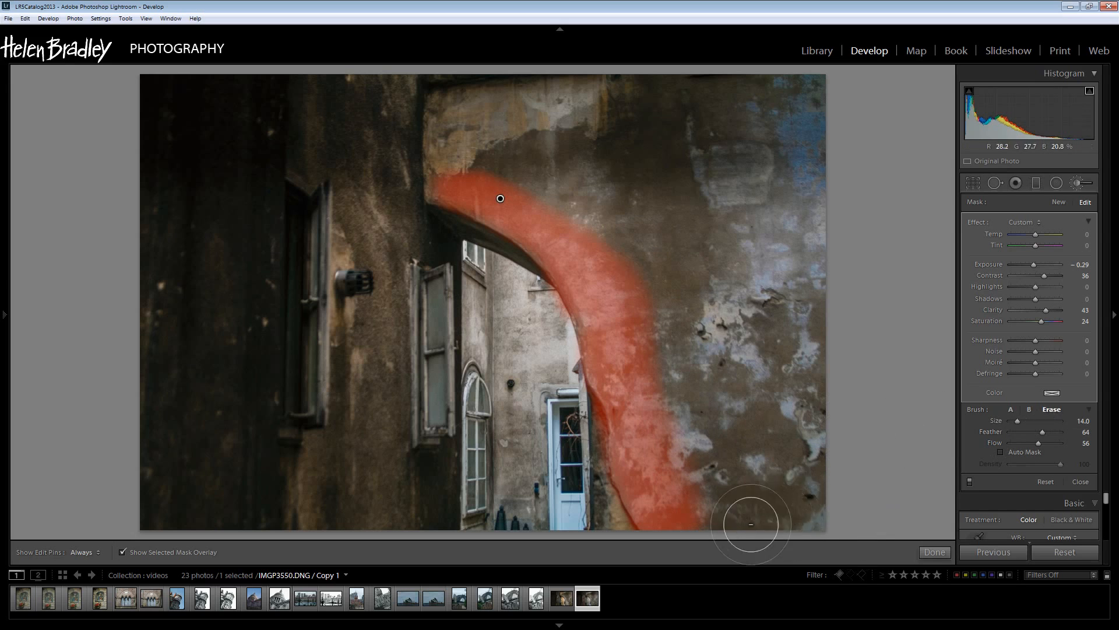
drag(749, 525, 470, 155)
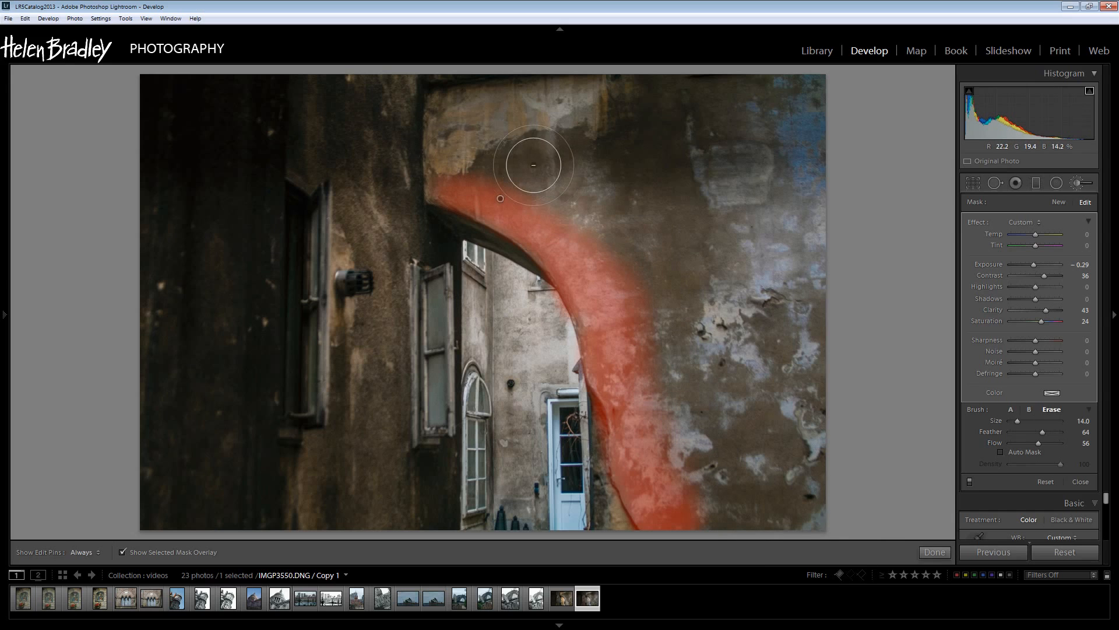
click(123, 551)
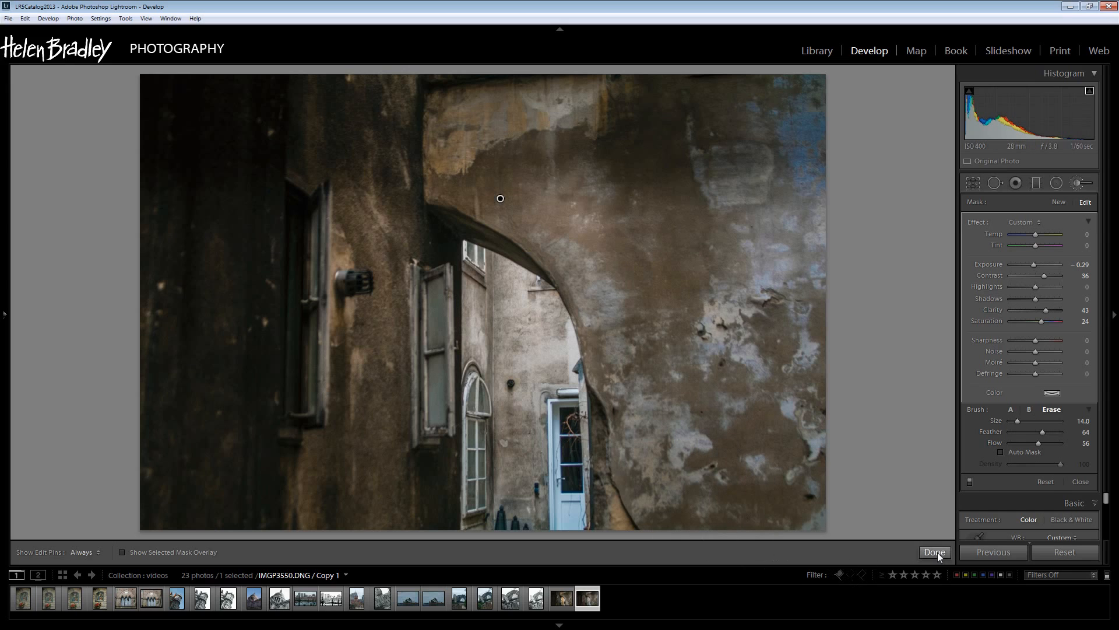
Step: Start a new brush with Feather 69 and Flow 79 and paint the blue patch on the right wall
click(934, 552)
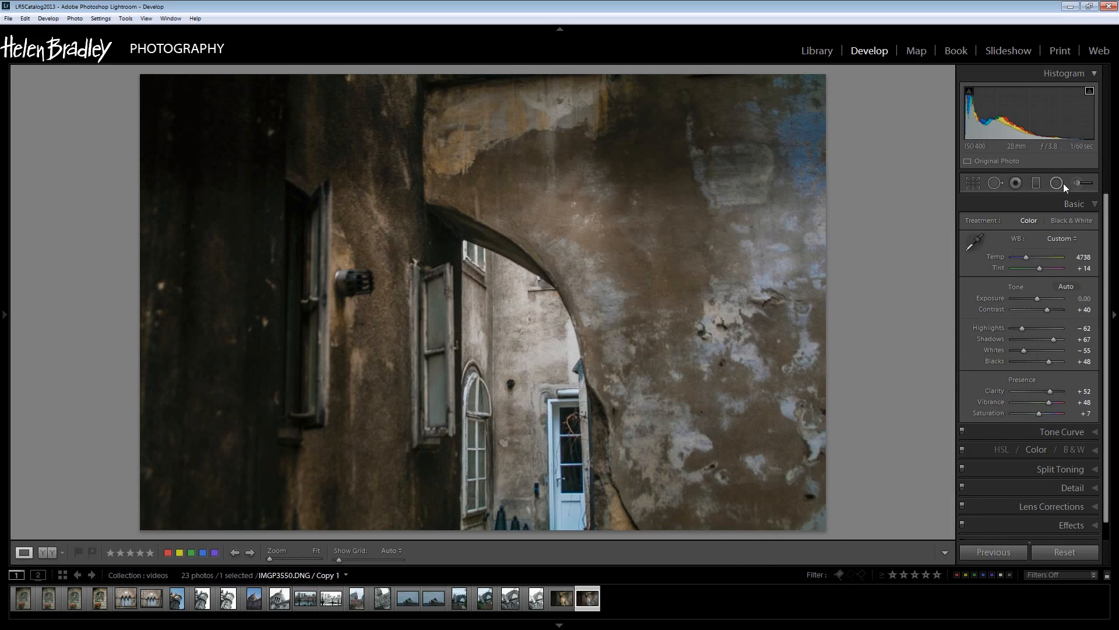
click(1082, 184)
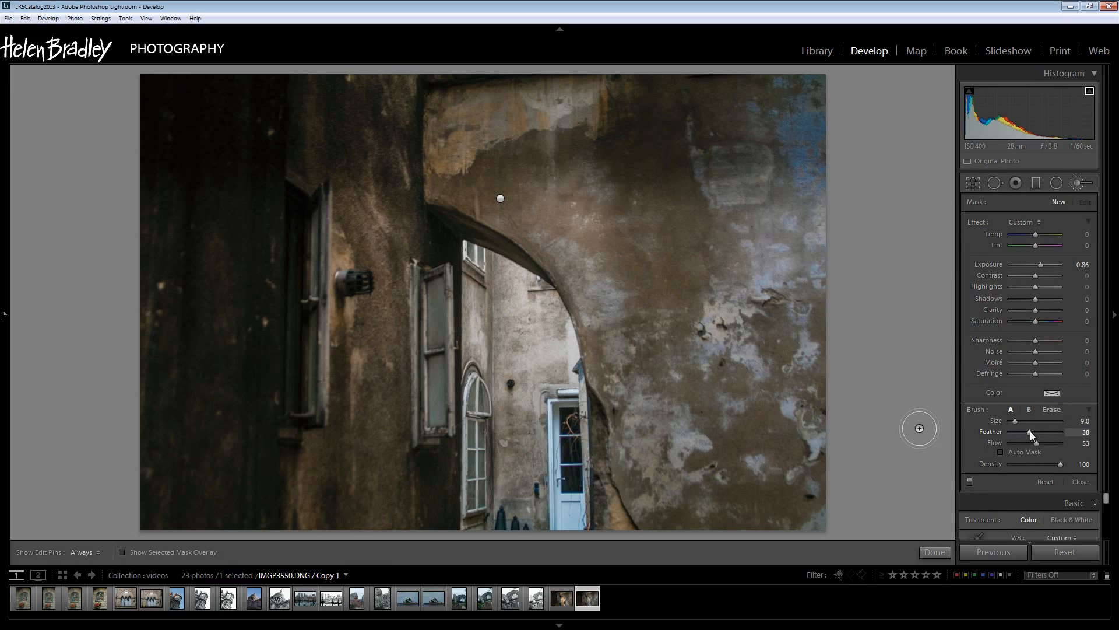
drag(1041, 432, 1060, 431)
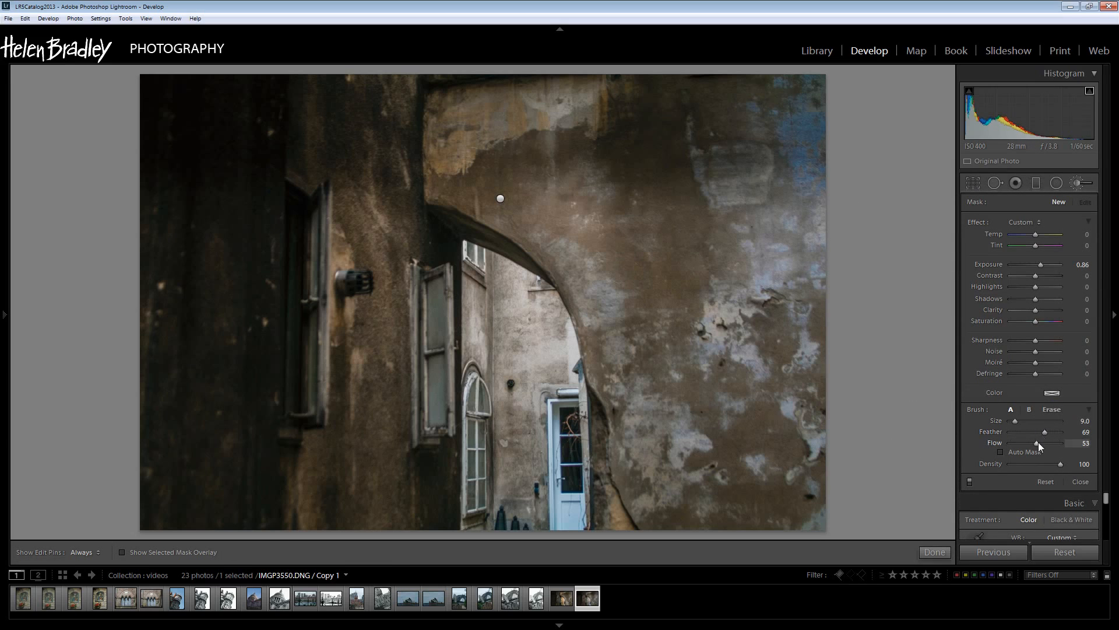
drag(1043, 443, 1063, 443)
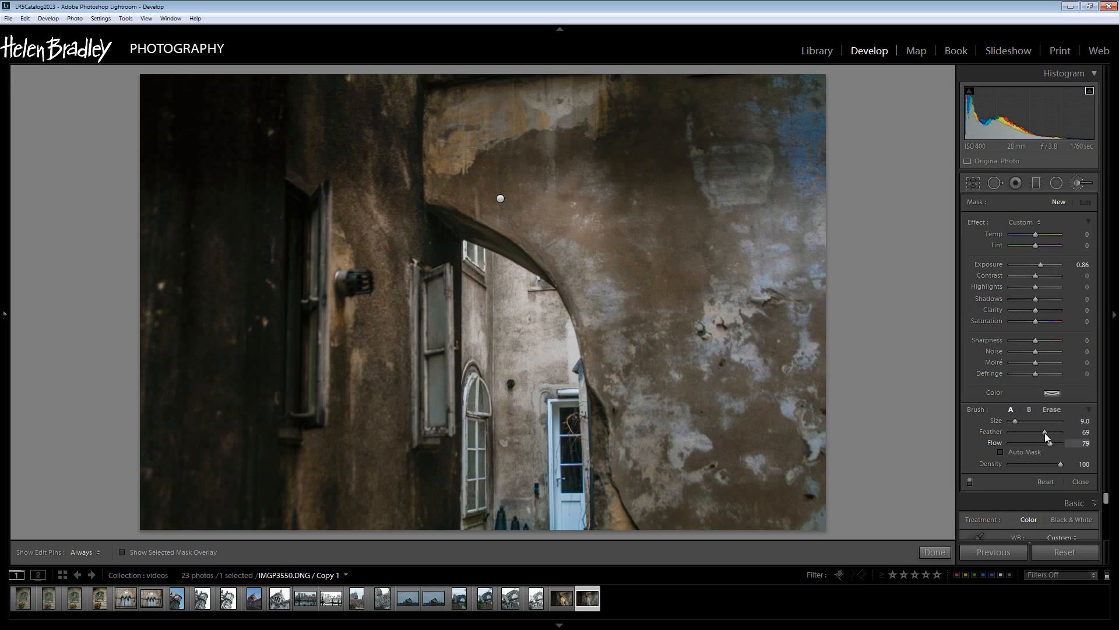
mouse_move(784, 106)
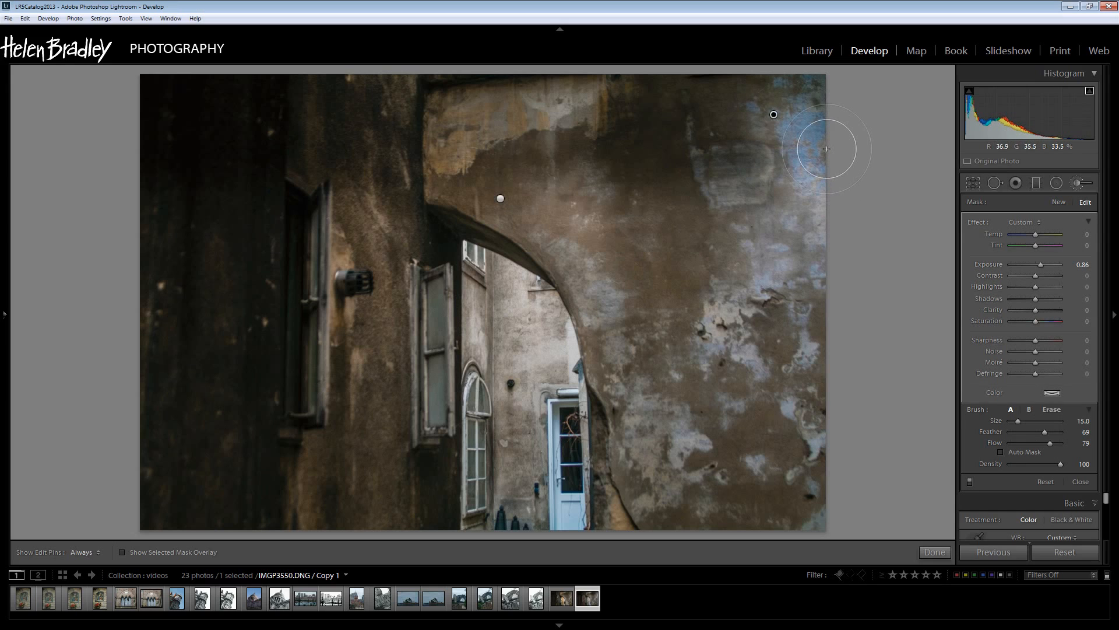
mouse_move(815, 133)
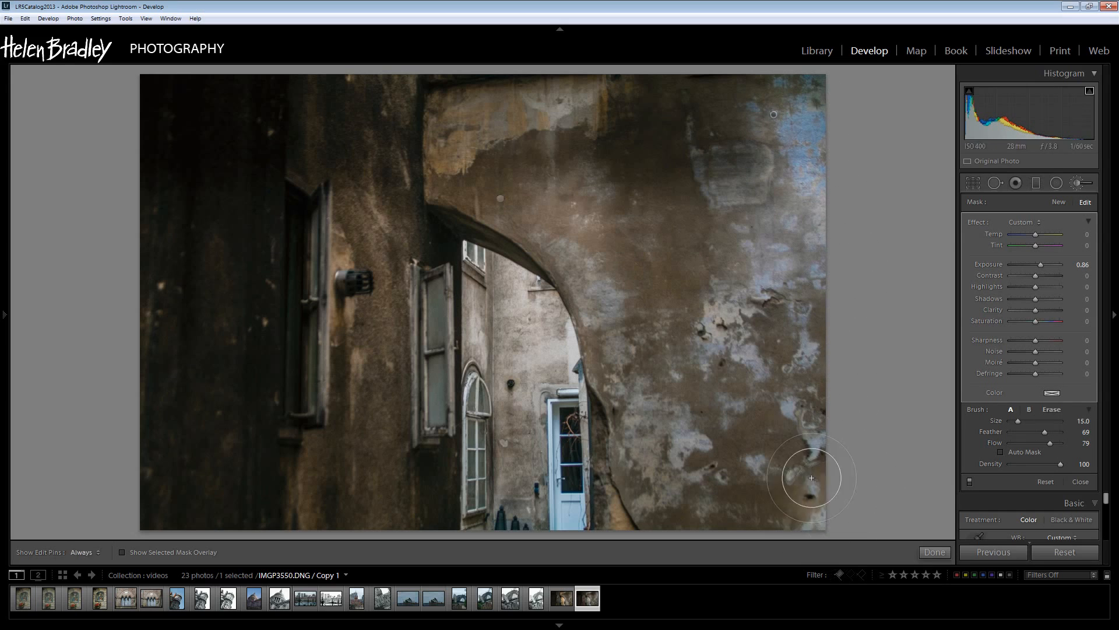
drag(812, 478, 815, 441)
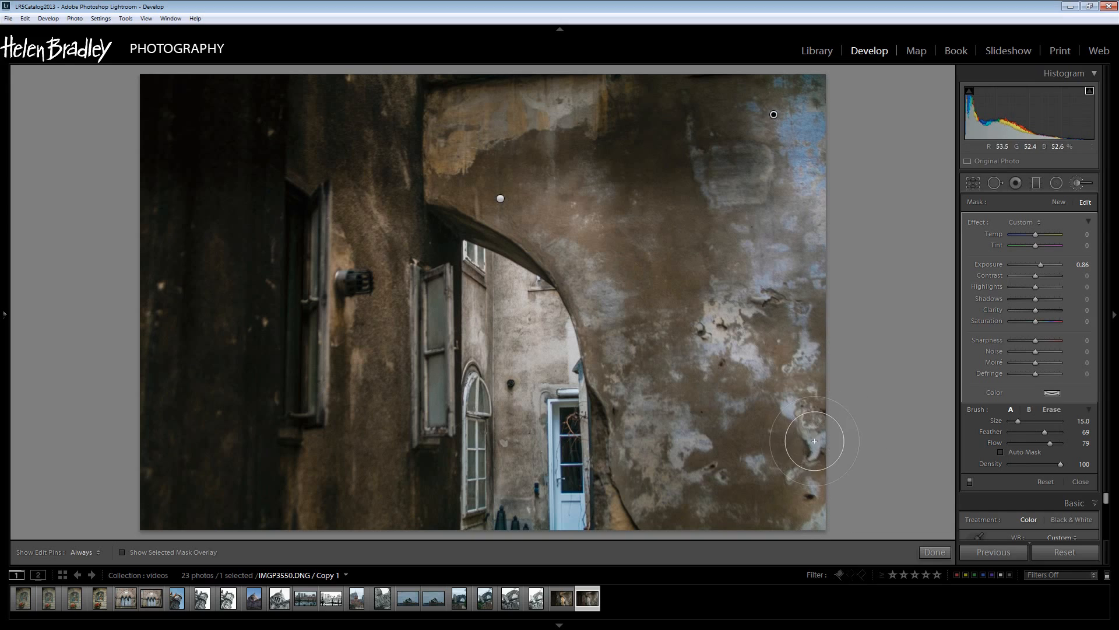
mouse_move(999, 269)
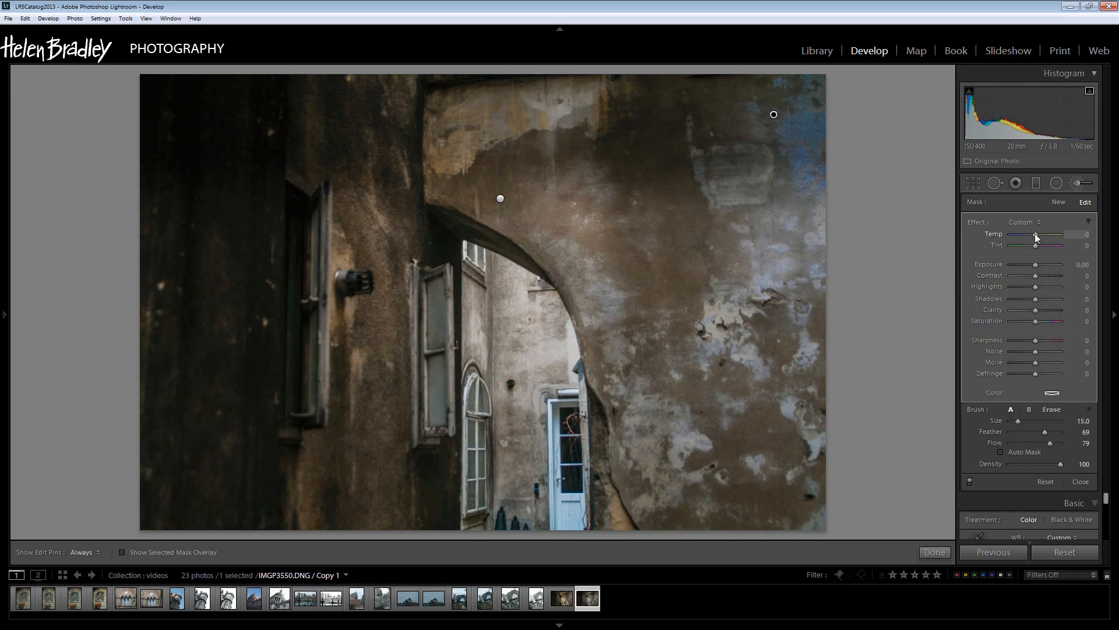
Step: Warm the brushed blue areas to brown with Temp set to 17
drag(1036, 237, 1048, 237)
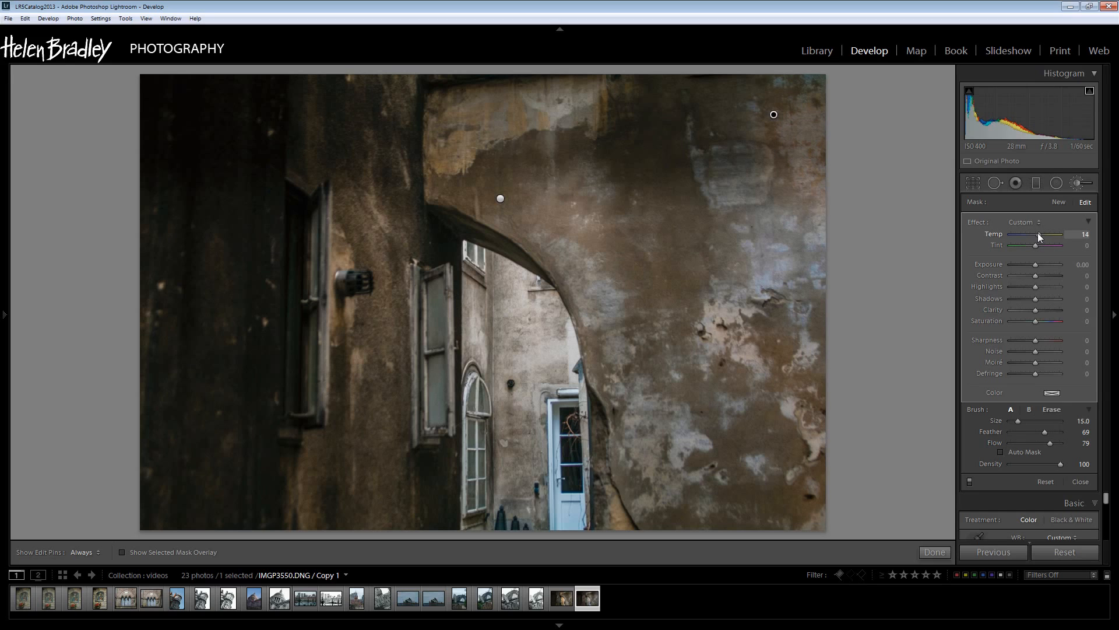
drag(1045, 237, 1042, 237)
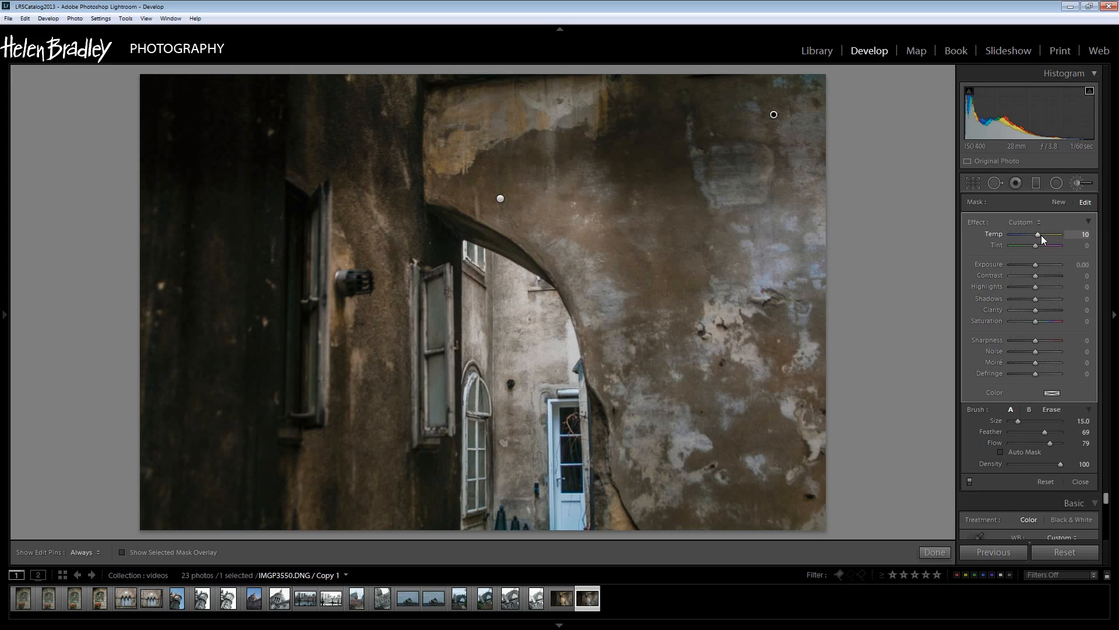
drag(1038, 234, 1050, 235)
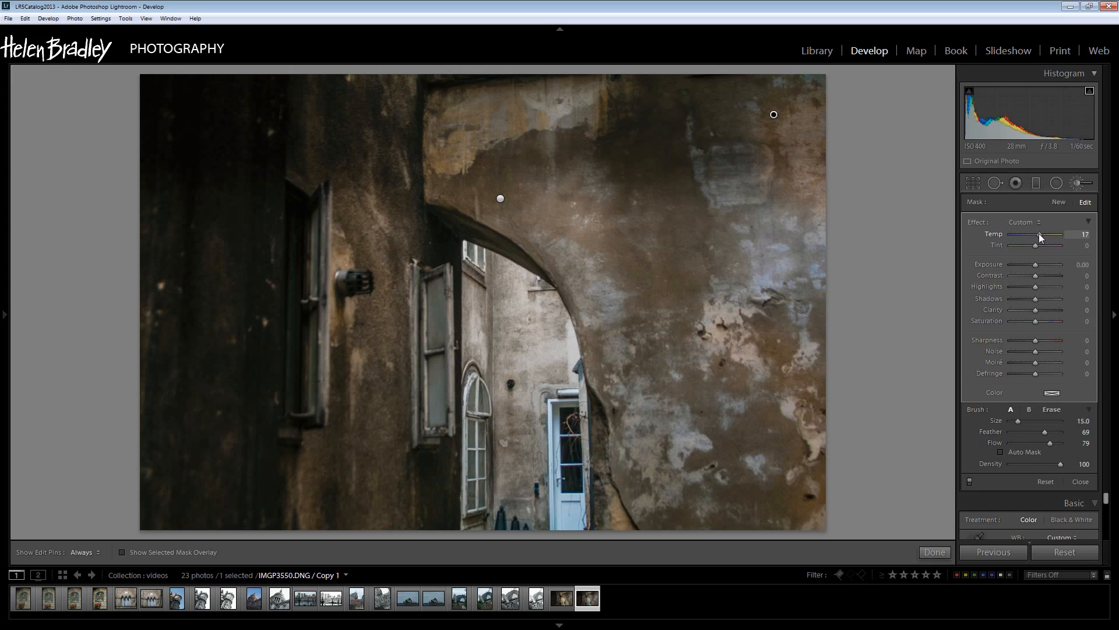
drag(1056, 234, 1039, 234)
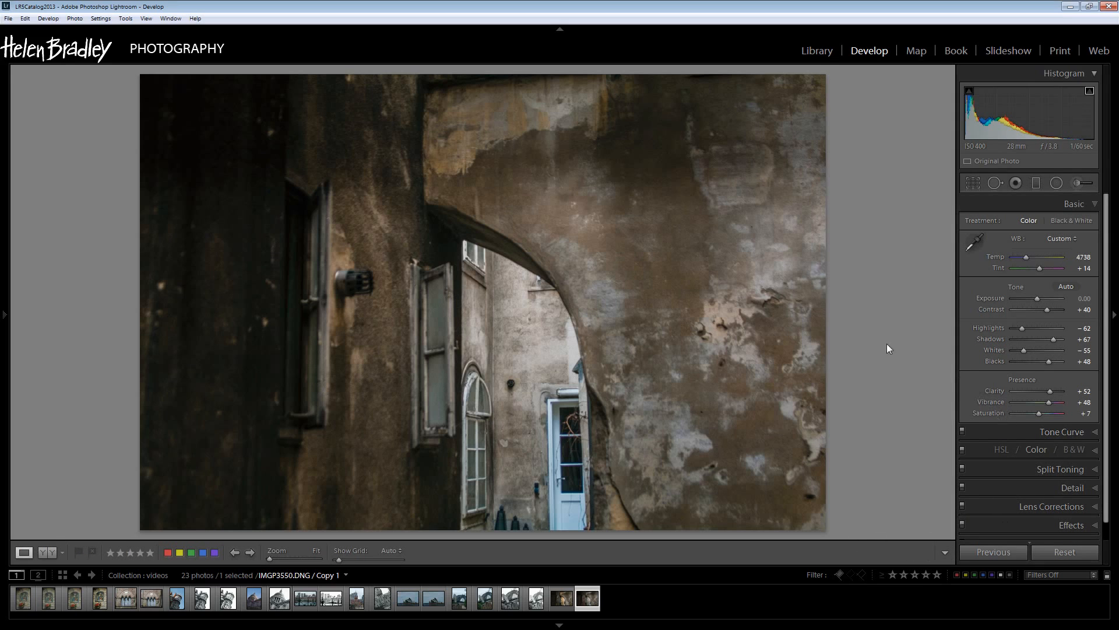
mouse_move(962, 322)
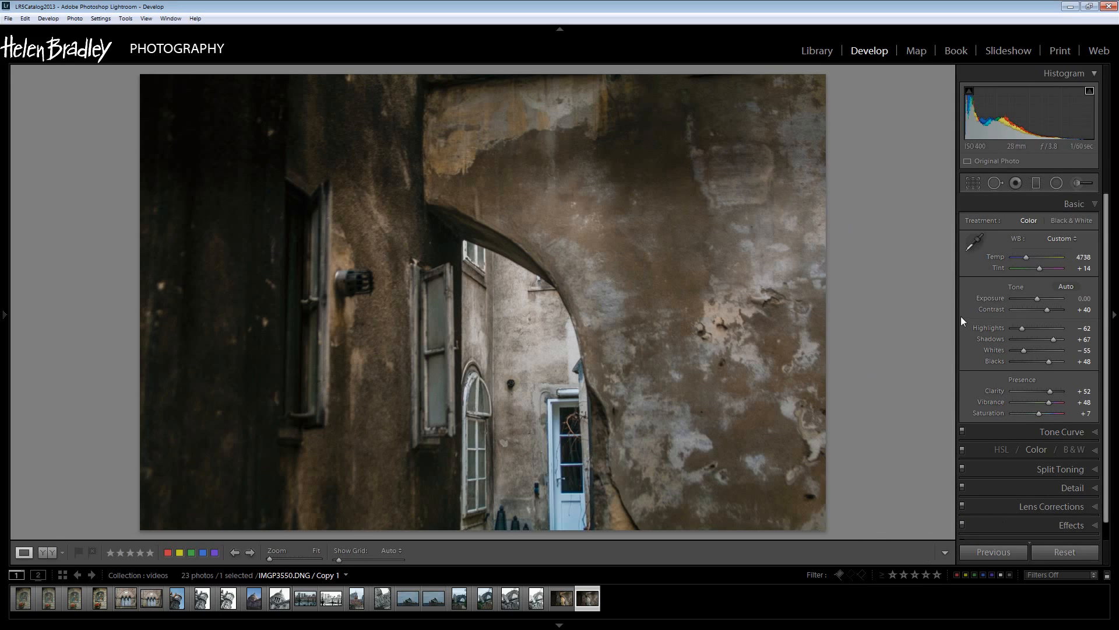
mouse_move(660, 336)
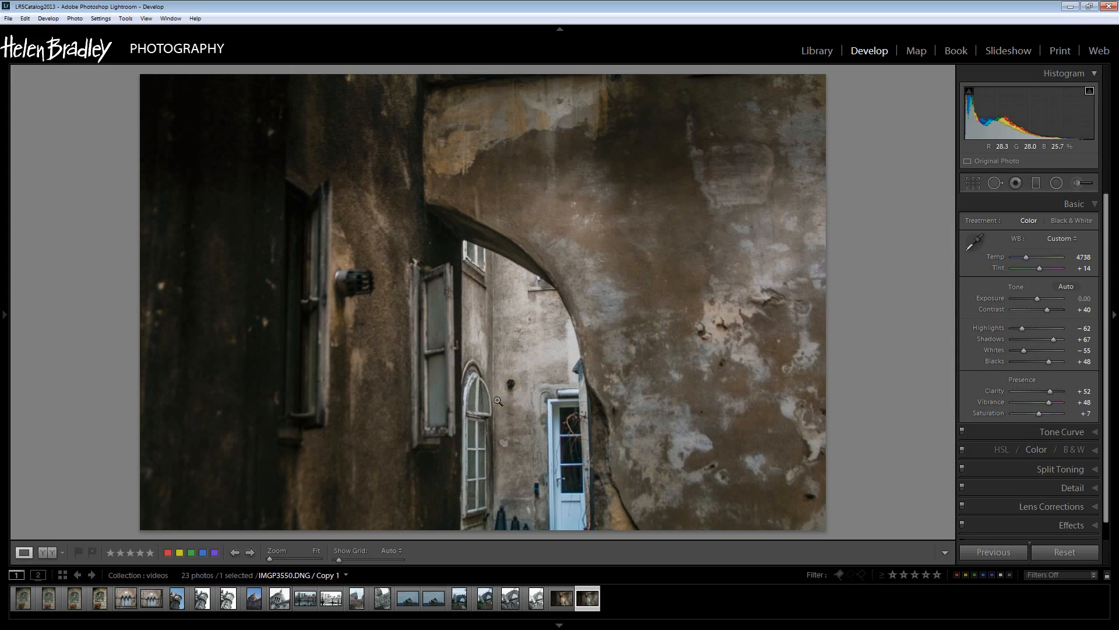
mouse_move(522, 363)
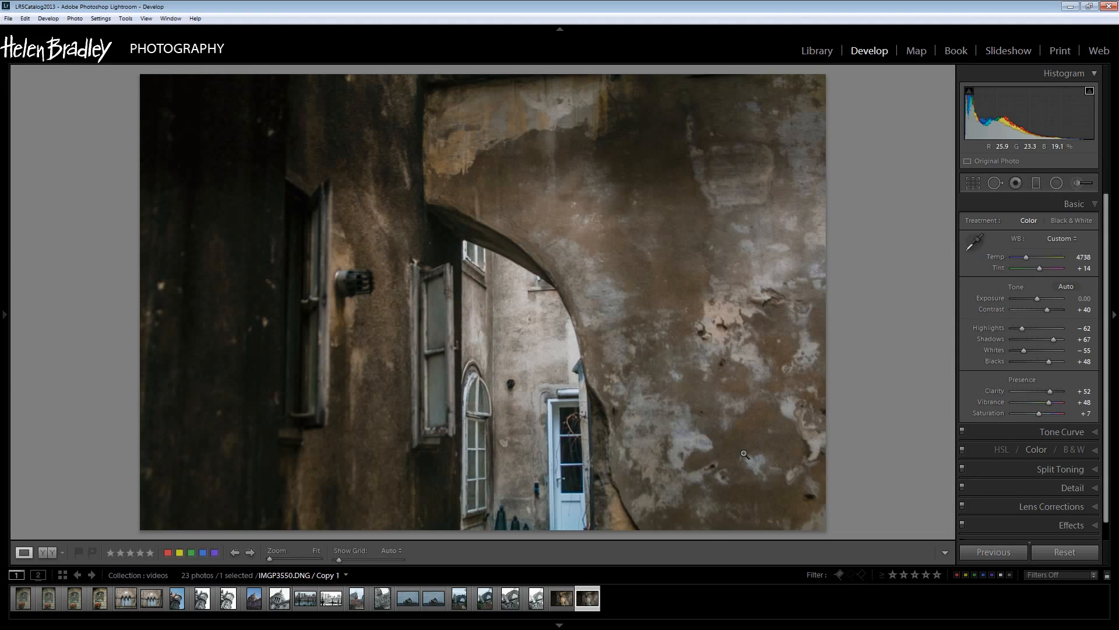
mouse_move(349, 203)
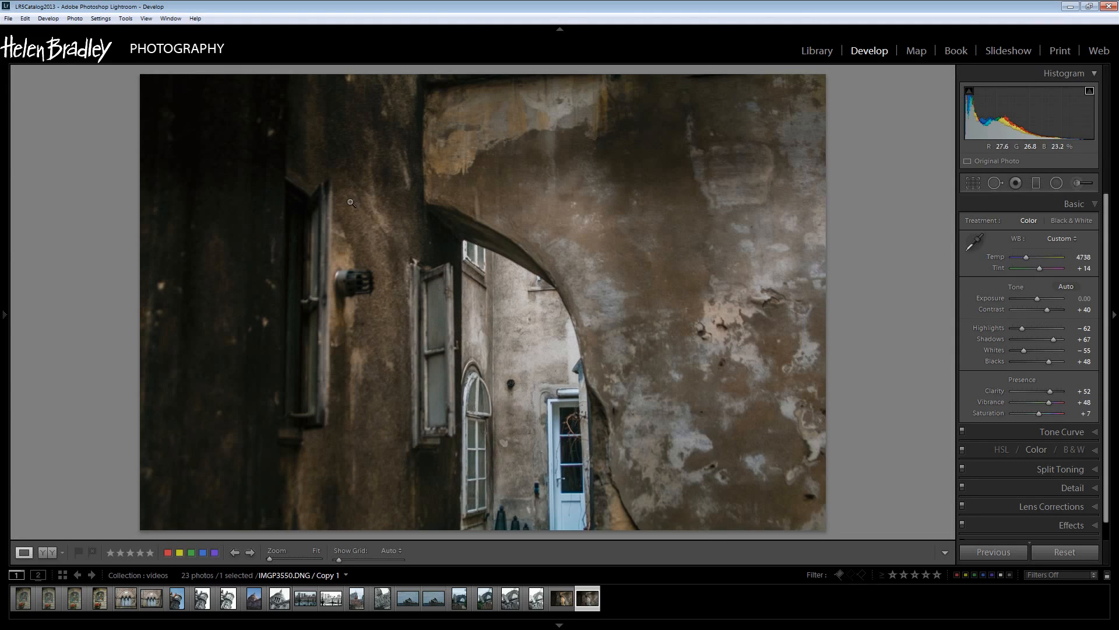
mouse_move(1049, 212)
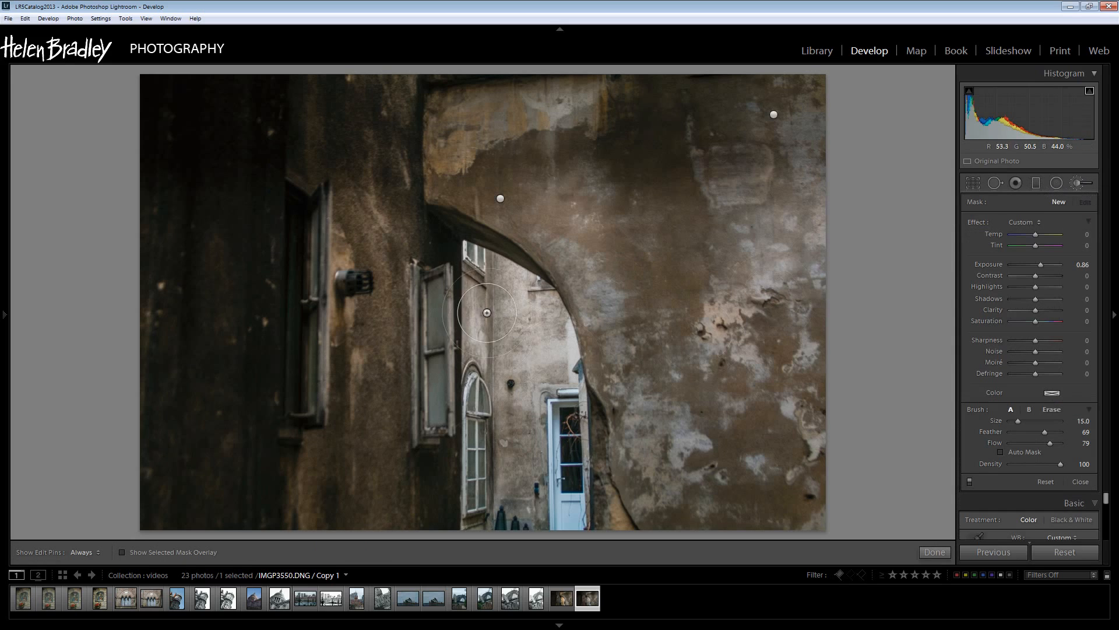
Step: Brighten the sunlit courtyard inside the arch by 0.86 exposure with an Auto Mask brush
drag(485, 312, 536, 399)
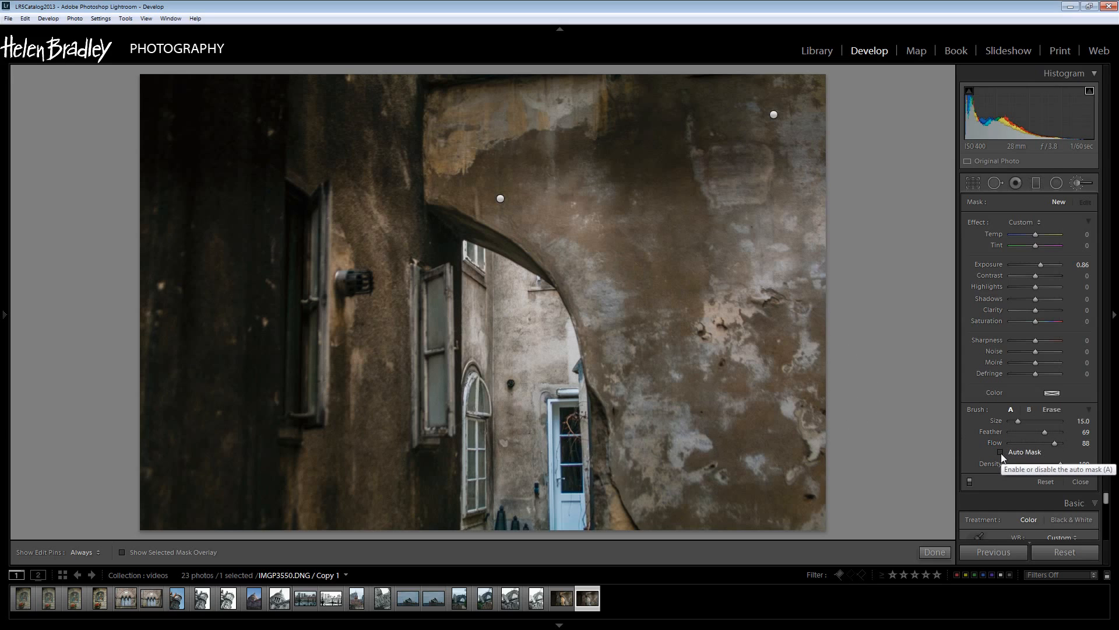
click(1004, 451)
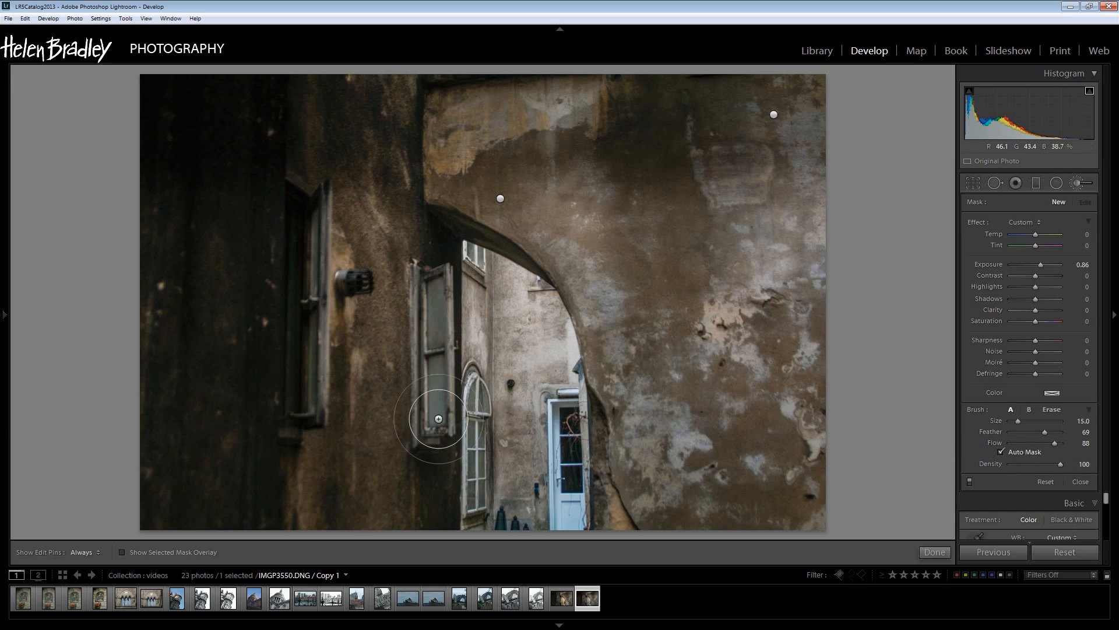
drag(1045, 432, 1041, 435)
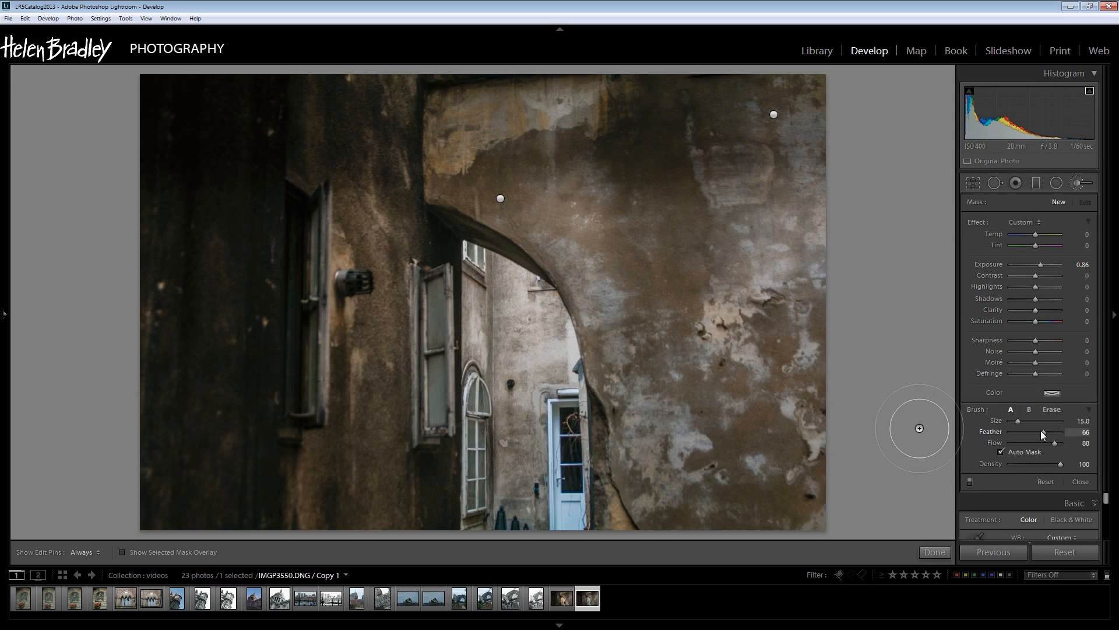
drag(1054, 431, 1038, 432)
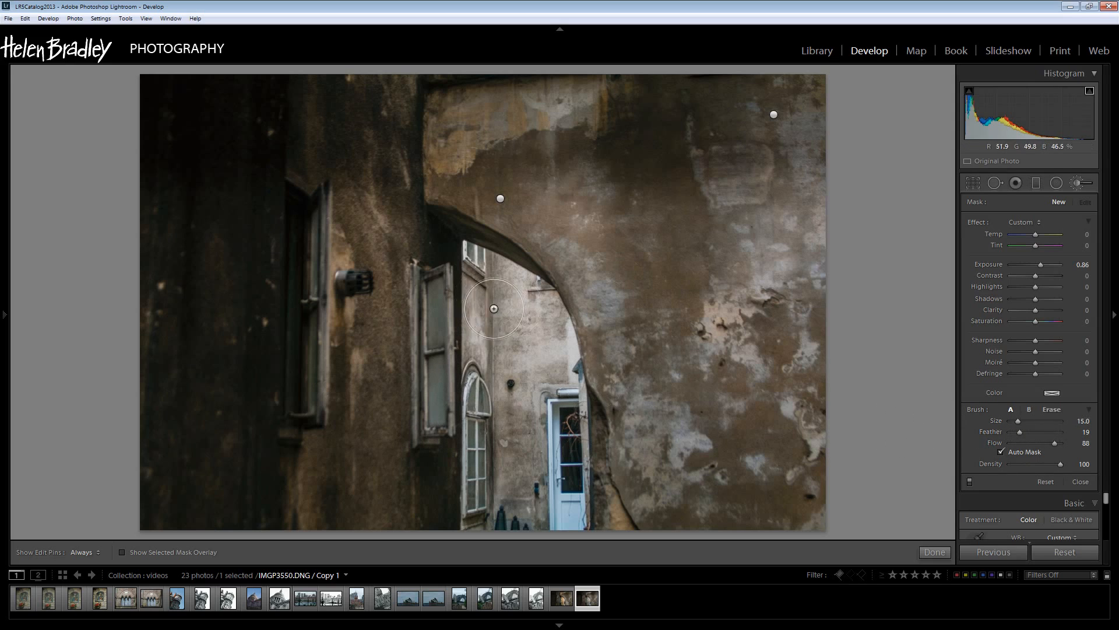
drag(492, 308, 476, 299)
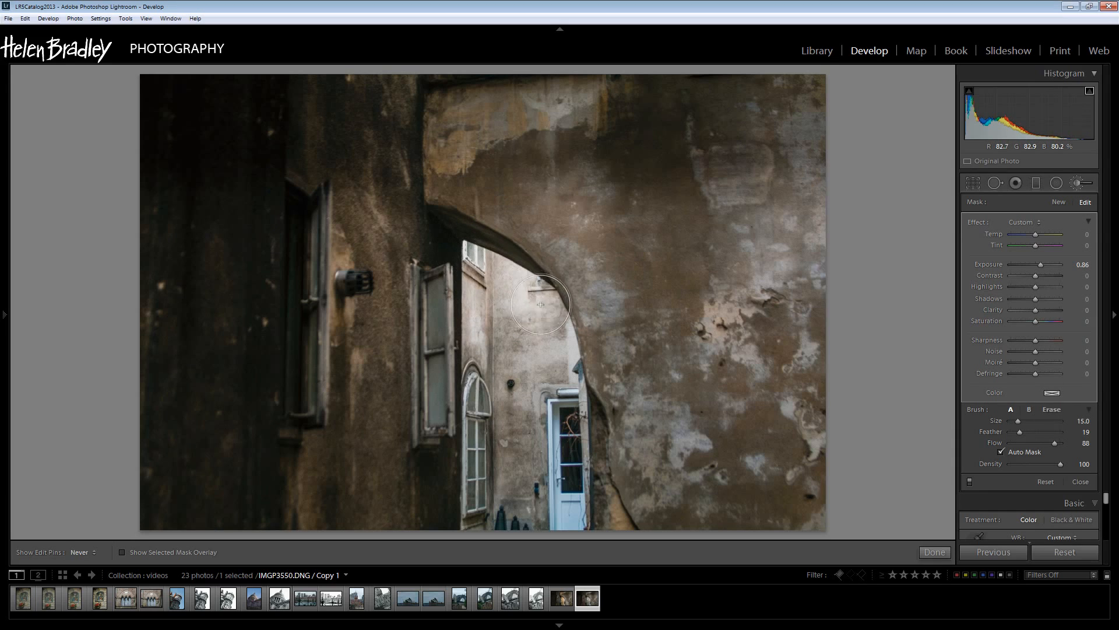
drag(540, 304, 569, 359)
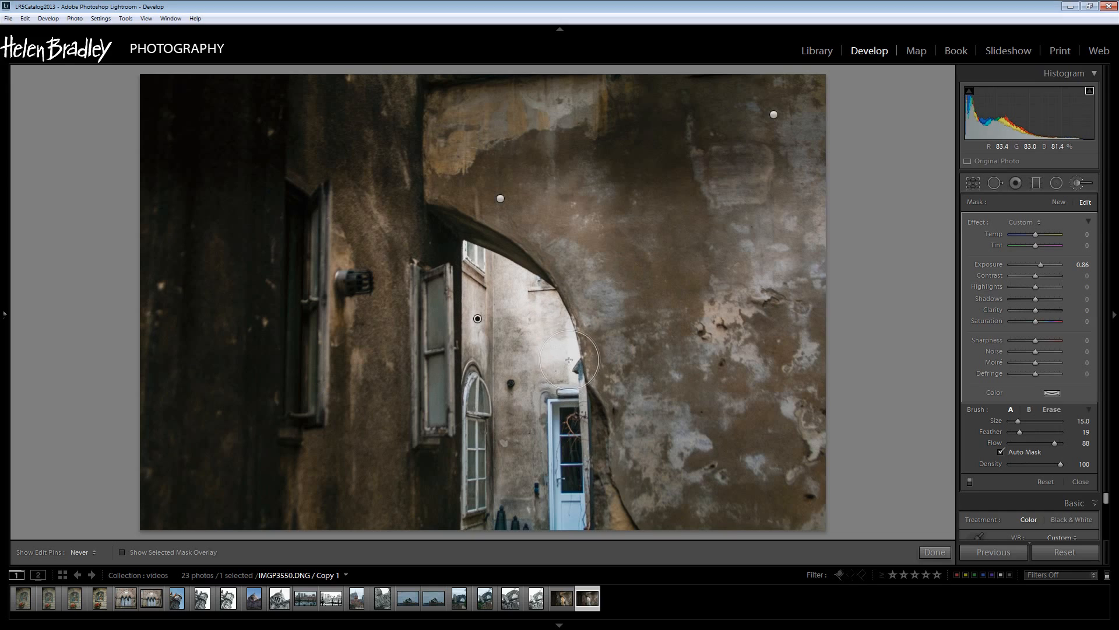
drag(569, 359, 575, 505)
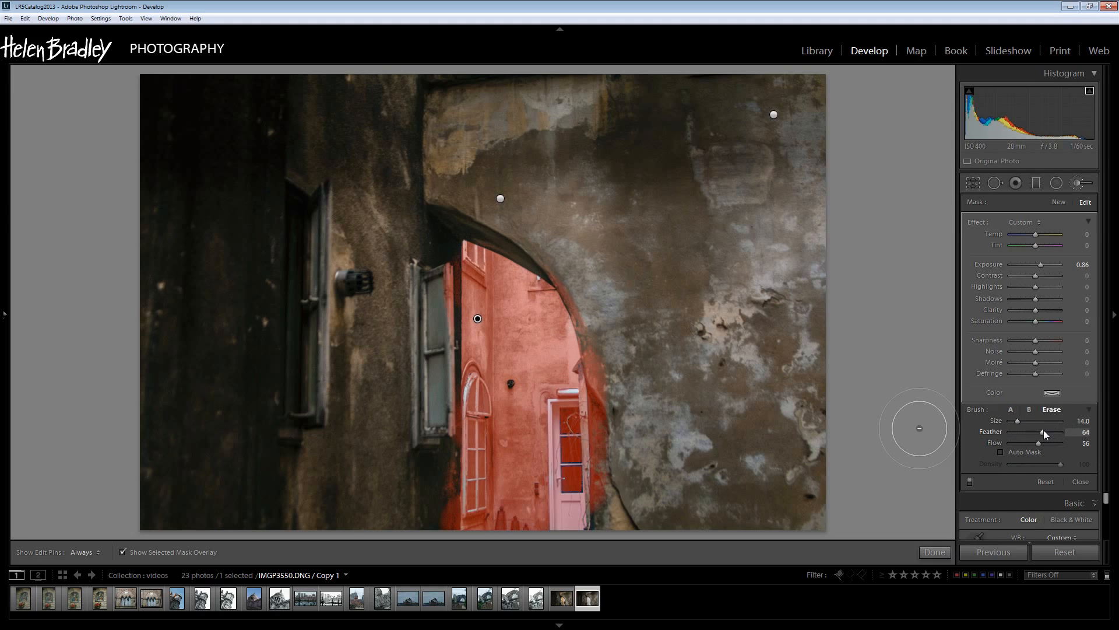
Step: Erase the courtyard mask's spill from the arch underside, left edge, door edge and shutter
drag(1039, 421, 1019, 421)
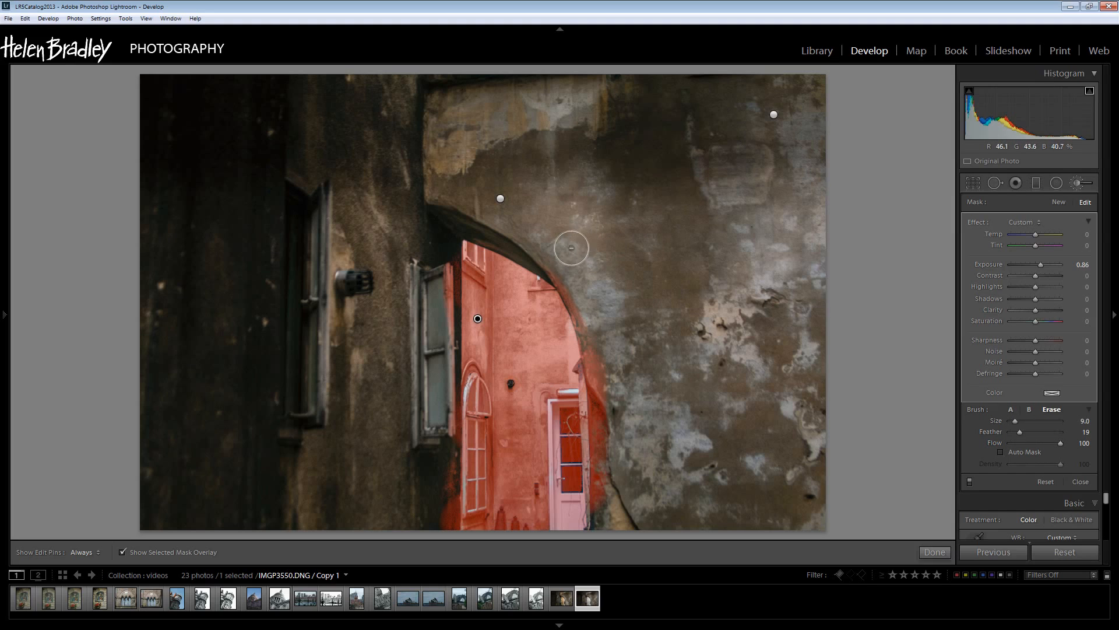
drag(572, 247, 561, 260)
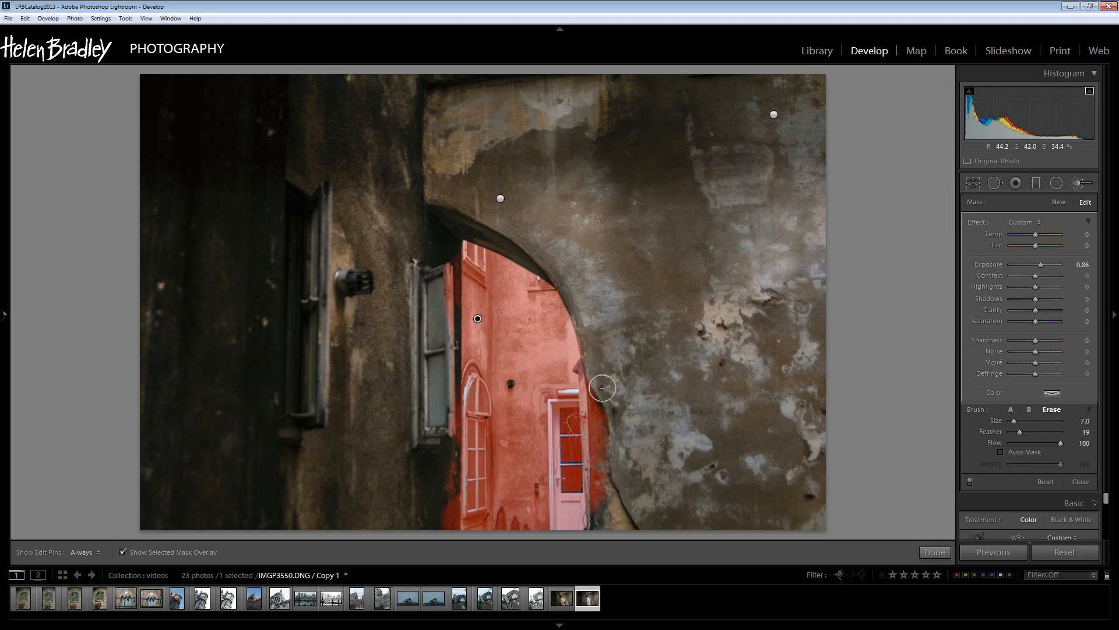
drag(602, 387, 605, 400)
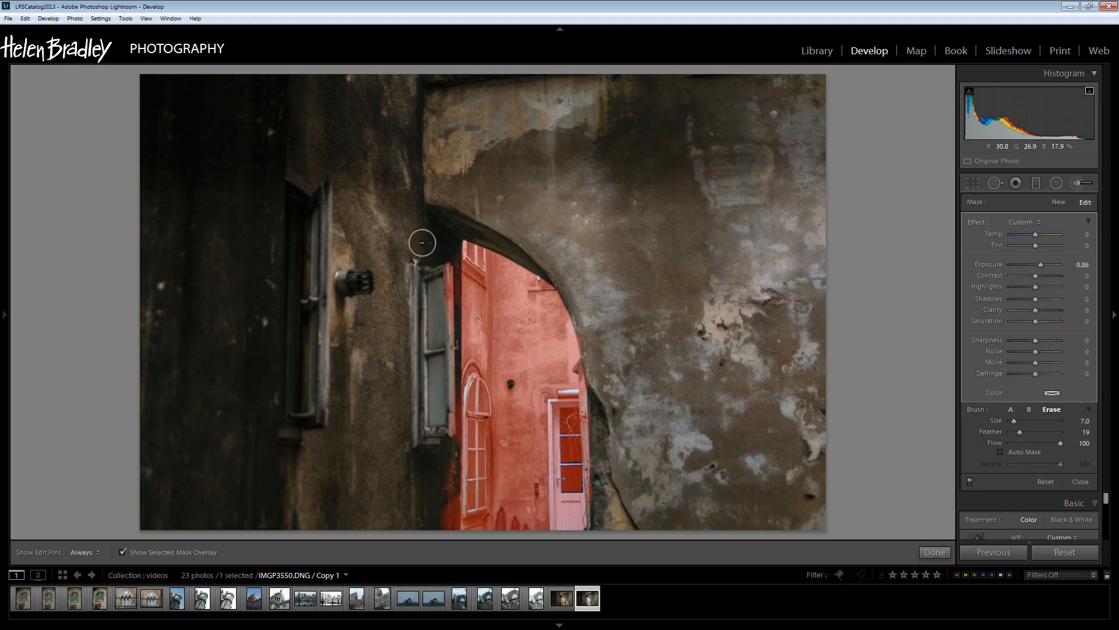
drag(421, 242, 441, 429)
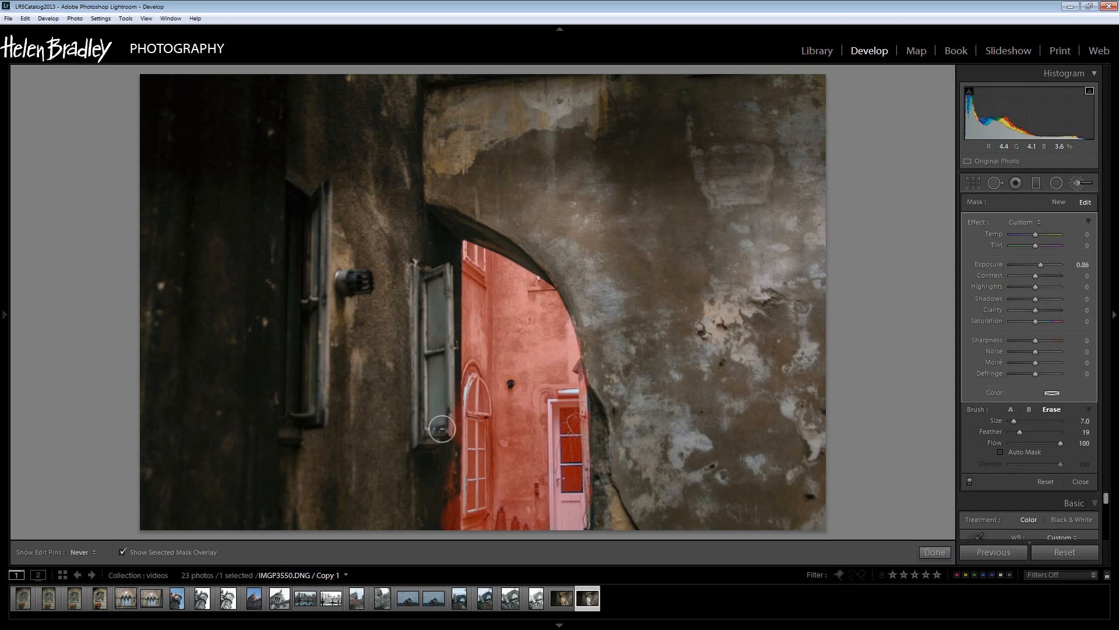
drag(440, 428, 445, 495)
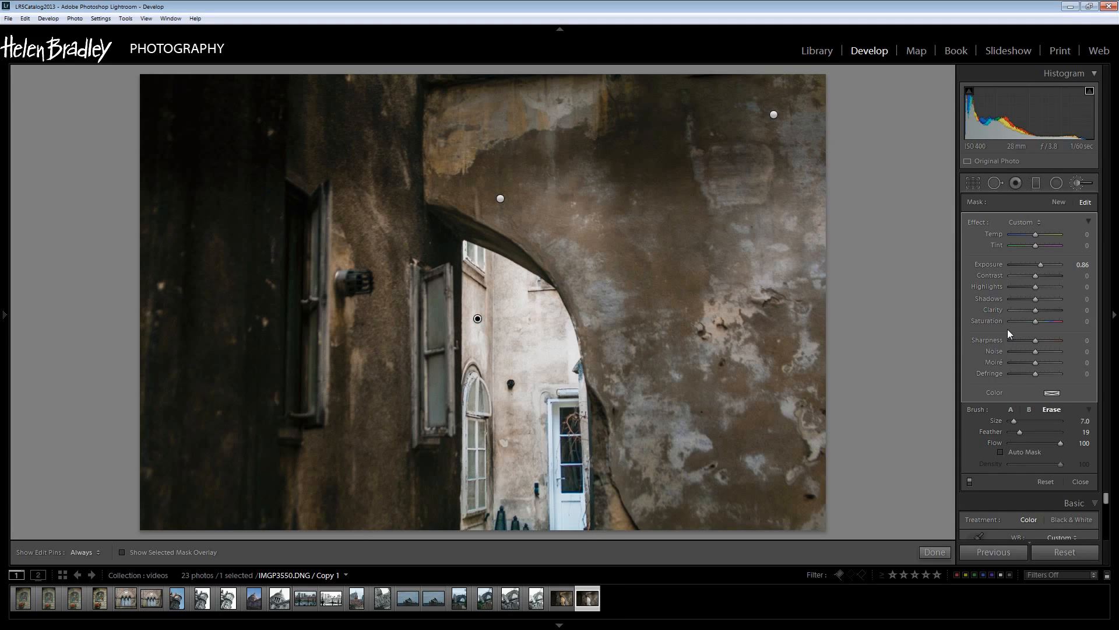
mouse_move(992, 258)
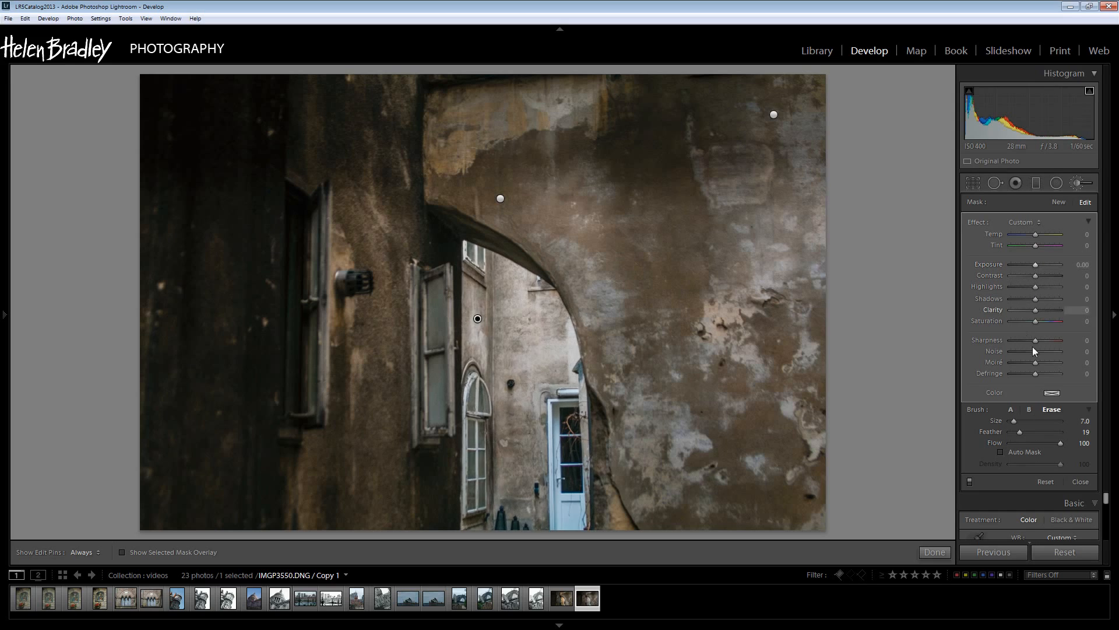
Step: Begin choosing a tint colour for the brushed courtyard from the Color swatch
click(1050, 393)
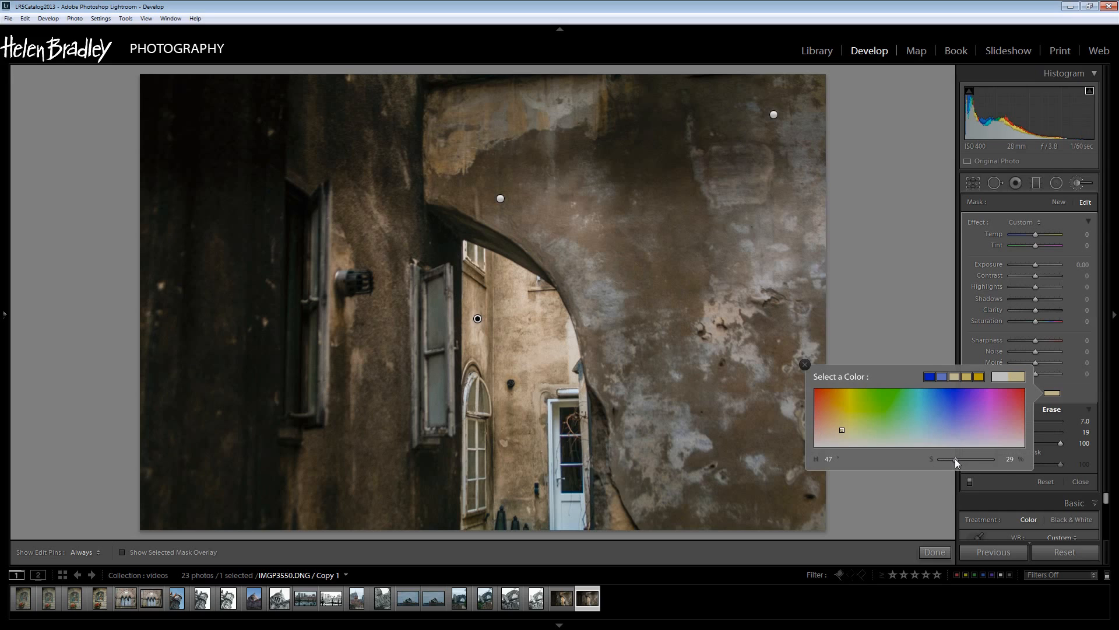
Step: Desaturate the warm tan tint slightly and confirm it for the courtyard brush
drag(956, 460, 952, 459)
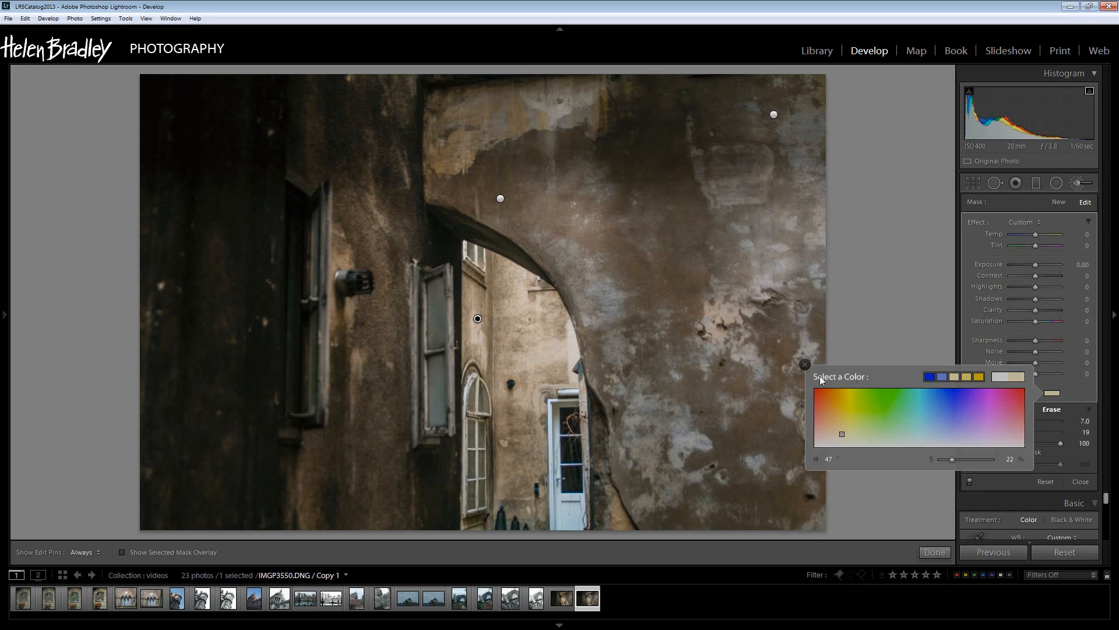
click(804, 364)
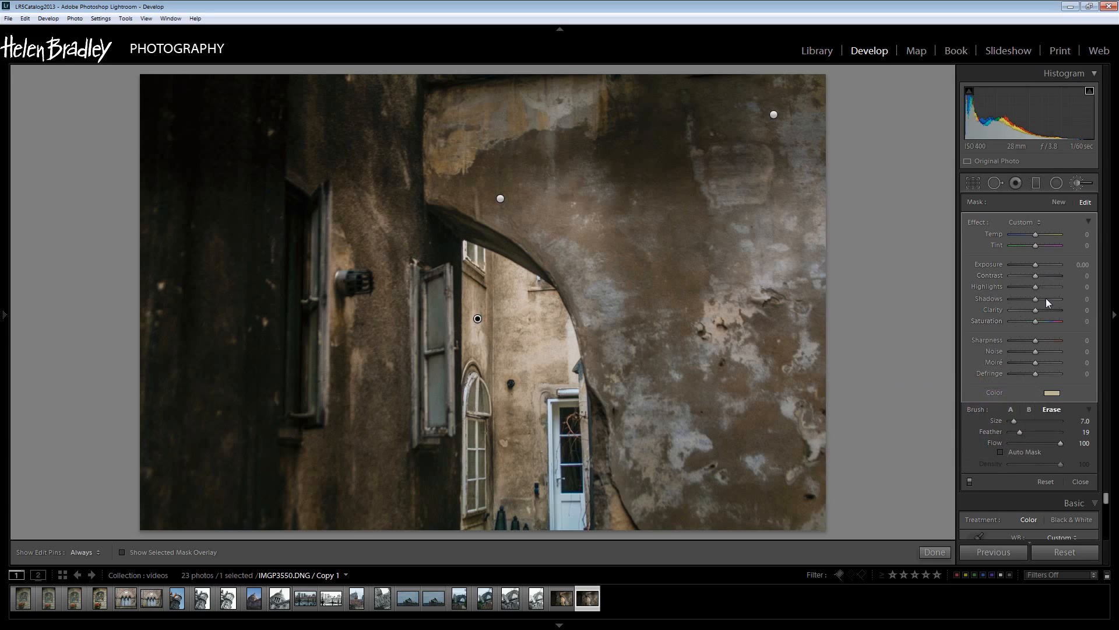
Step: Set the courtyard brush to Highlights 71 and Shadows 40 after trying extremes
drag(1038, 310, 1049, 311)
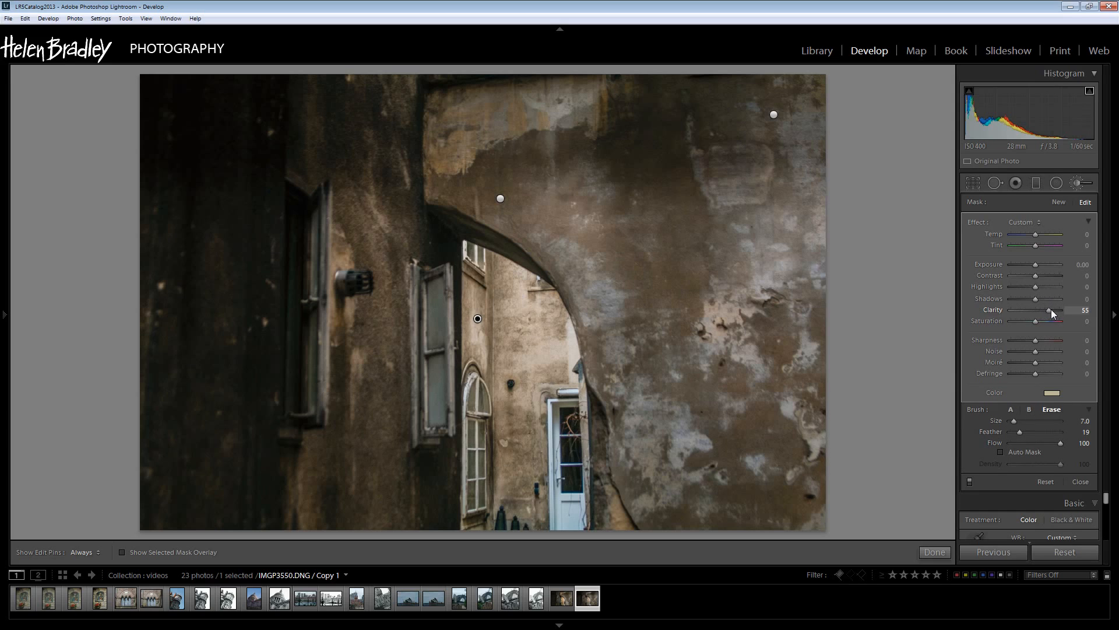
drag(1042, 287, 1044, 286)
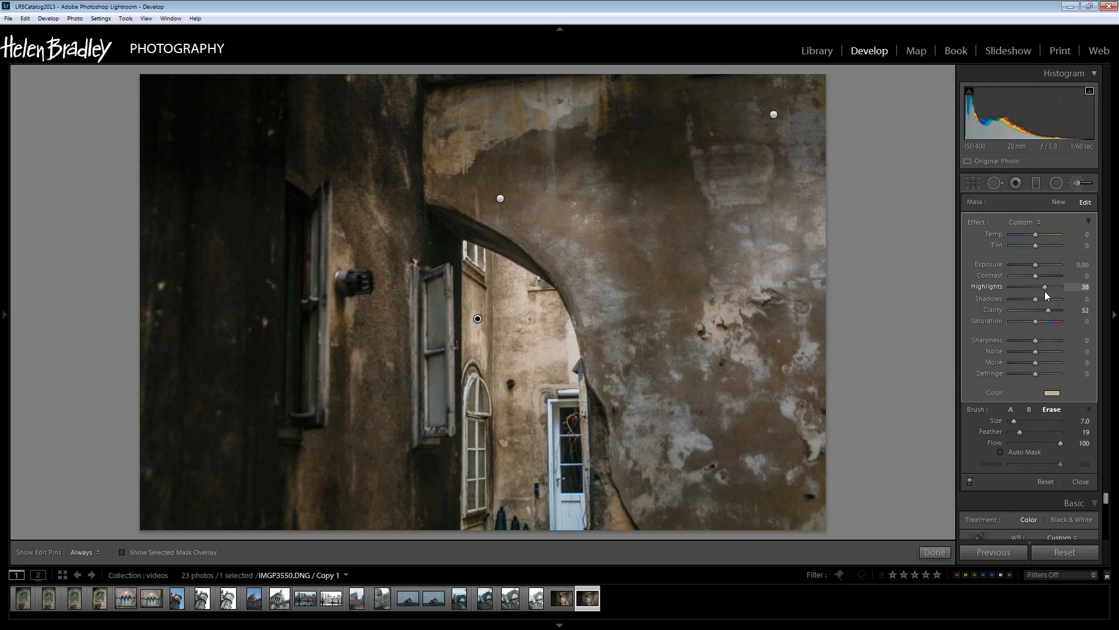
drag(1045, 287, 1008, 287)
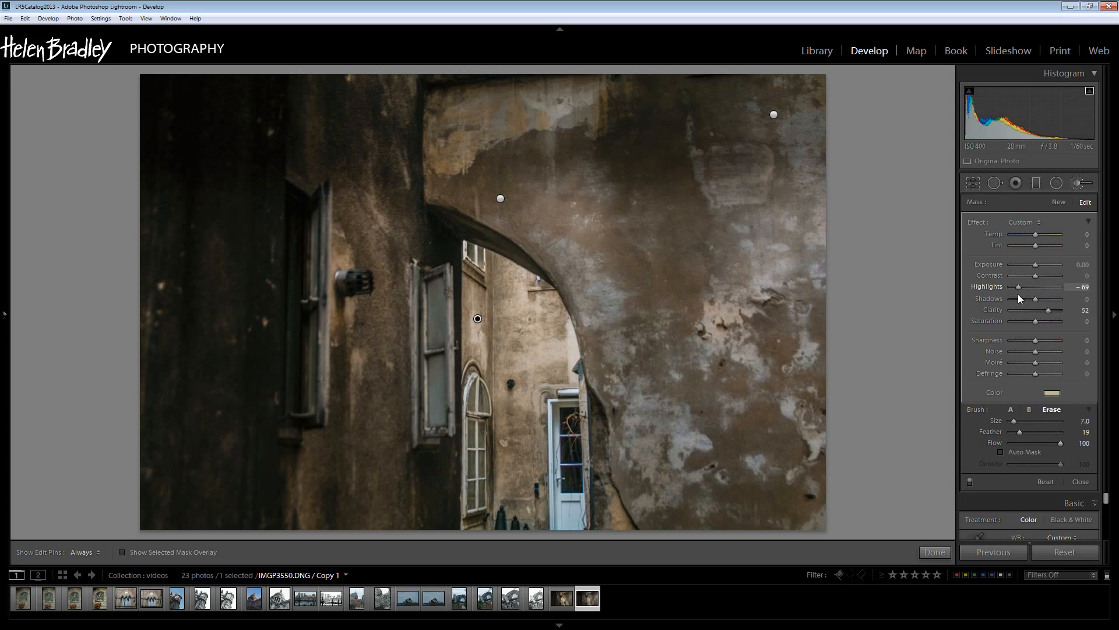
drag(1013, 287, 1060, 286)
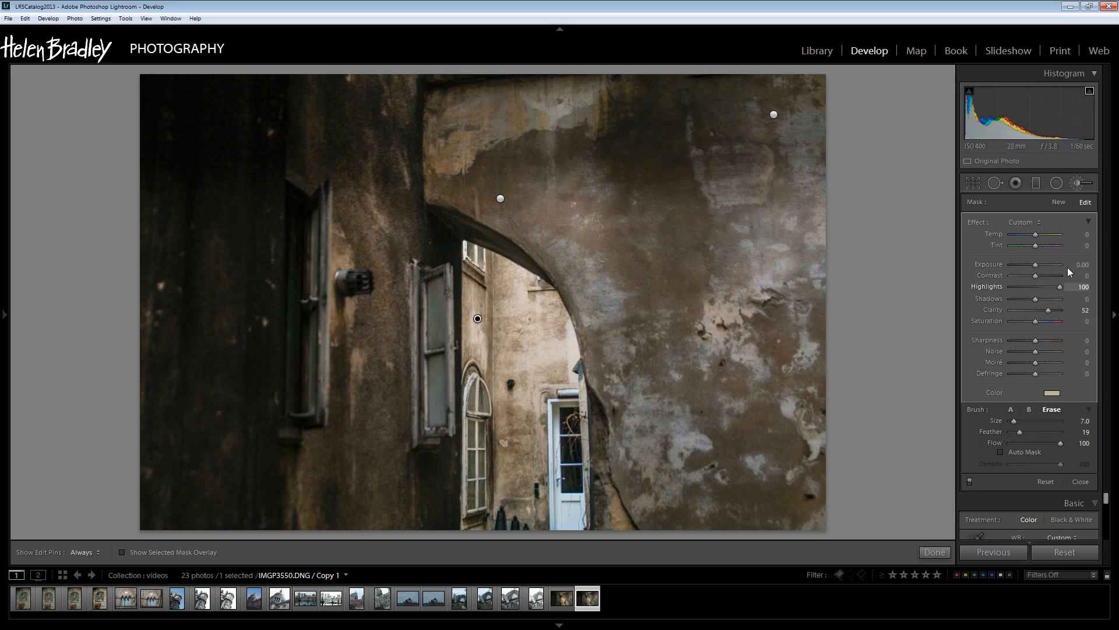
drag(1070, 287, 1046, 287)
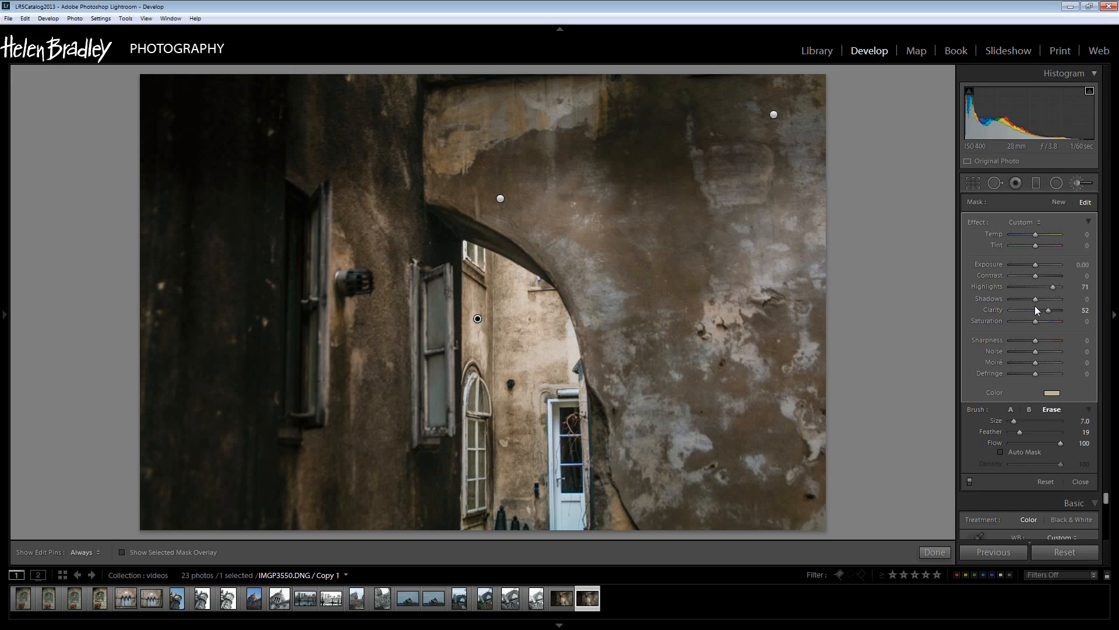
drag(1037, 299, 1074, 299)
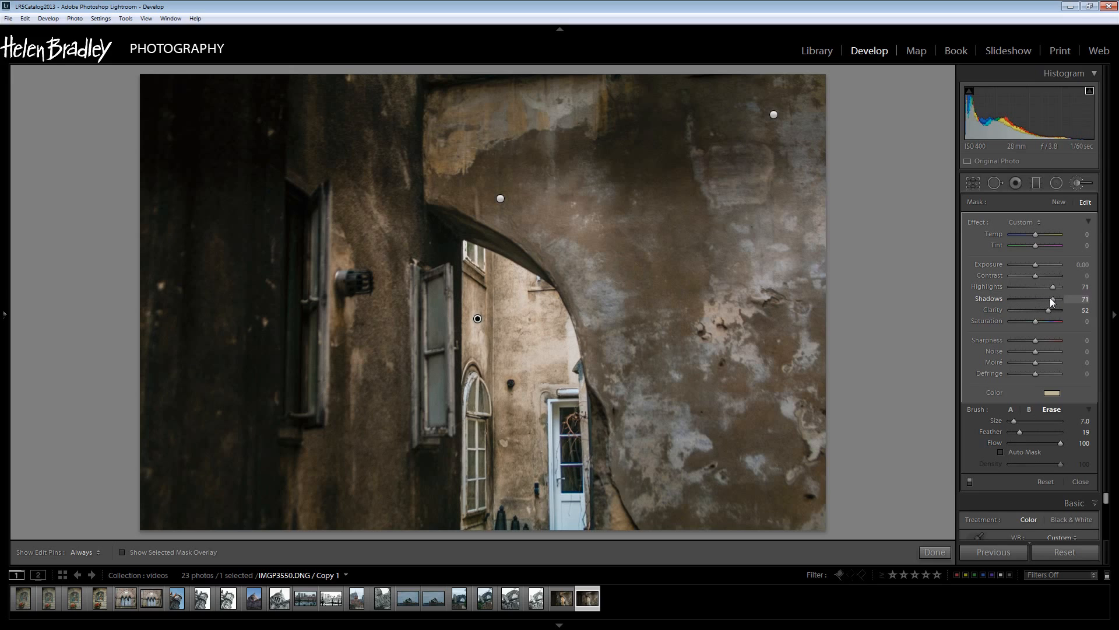
drag(1050, 298, 1045, 298)
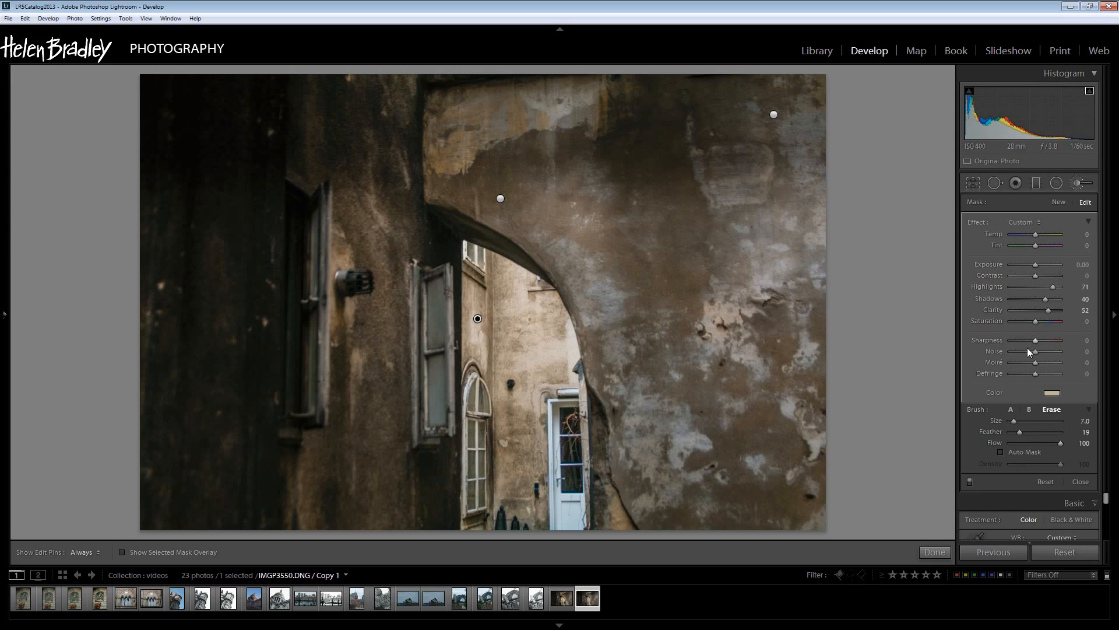
Step: Set courtyard Clarity 67 and Saturation 36, then finish the brush adjustment
drag(1048, 310, 1060, 311)
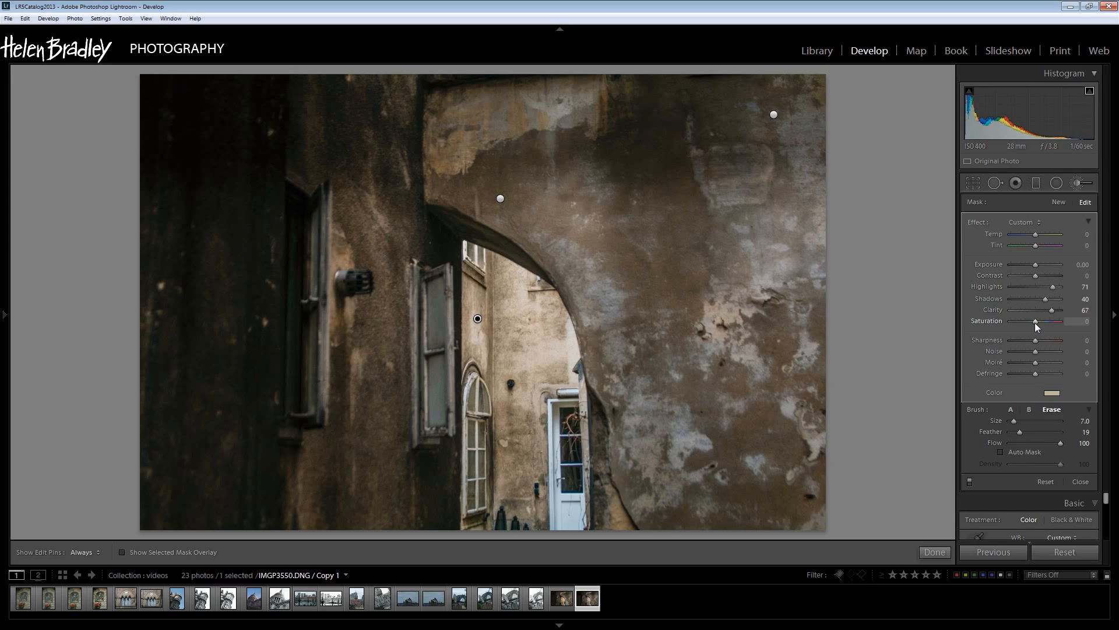
drag(1037, 322, 1058, 322)
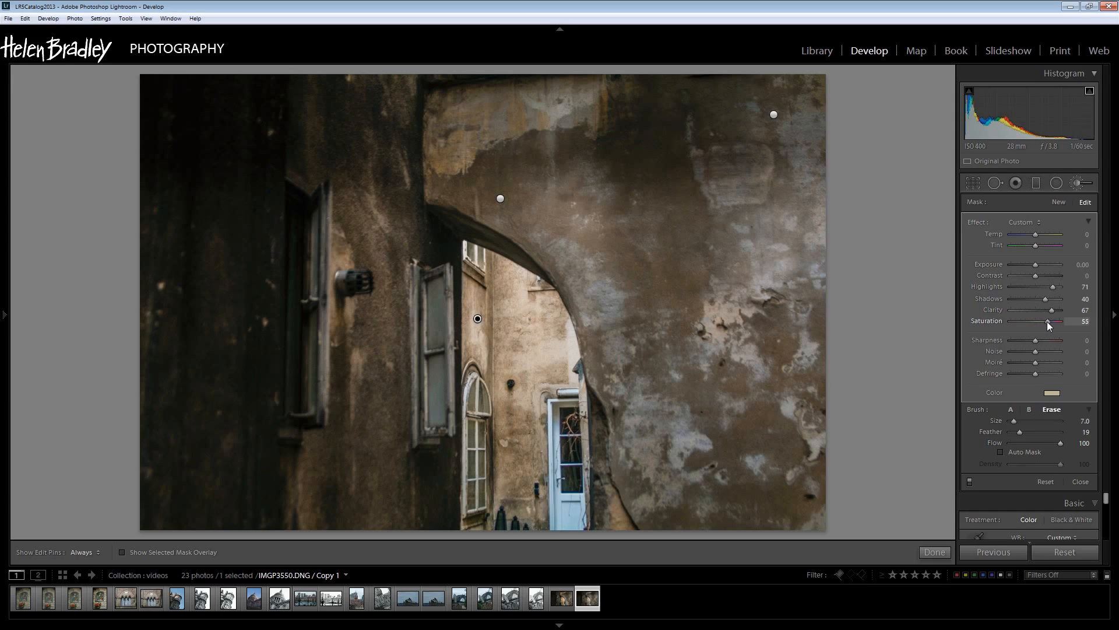
drag(1048, 327, 1043, 327)
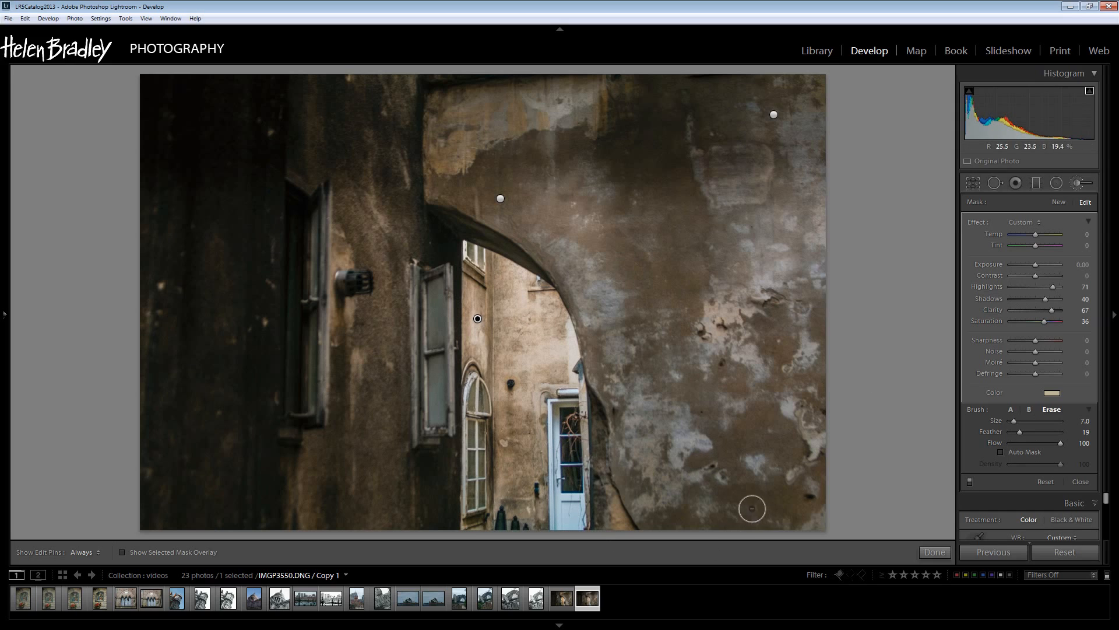
click(123, 552)
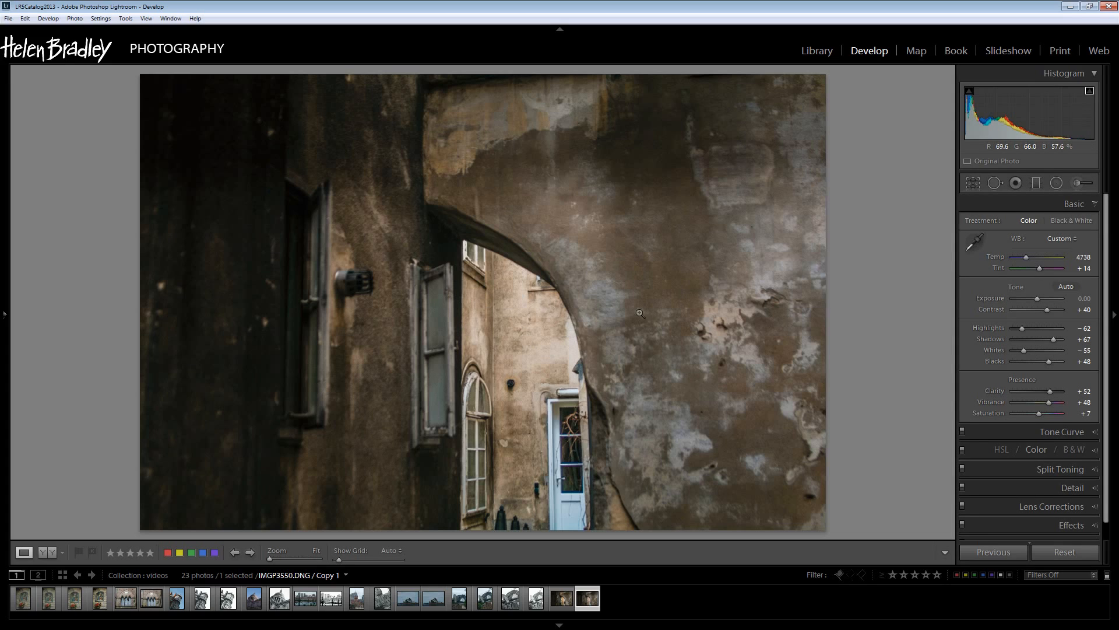
mouse_move(1079, 183)
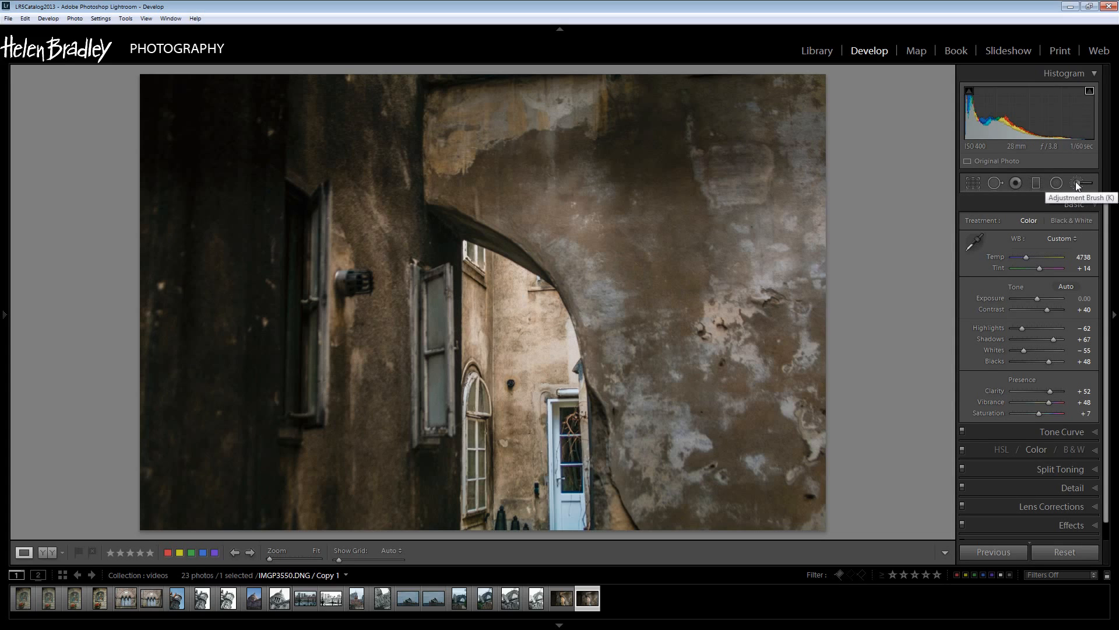
Step: Start a new brush adjustment with a much smaller, softer brush
click(1079, 184)
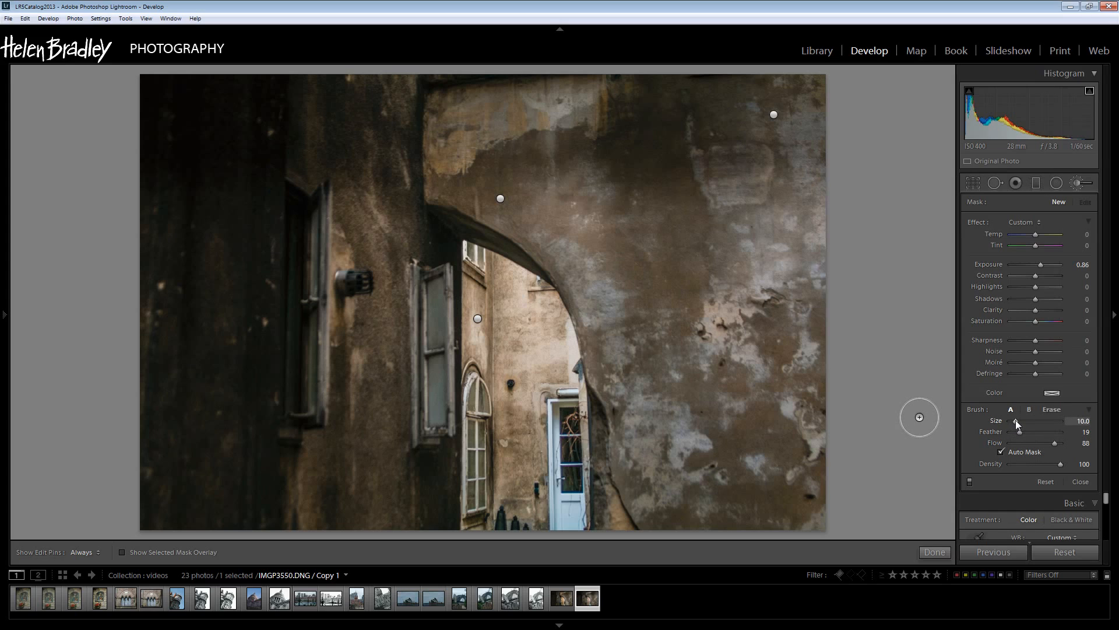
drag(1032, 425, 1016, 426)
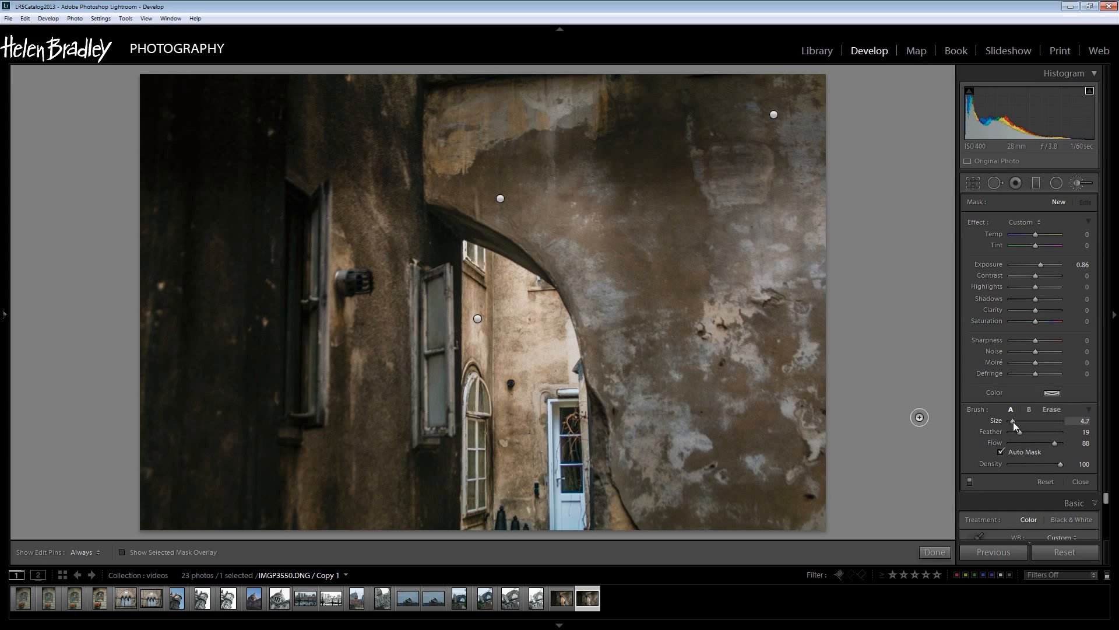
drag(1036, 432, 1054, 431)
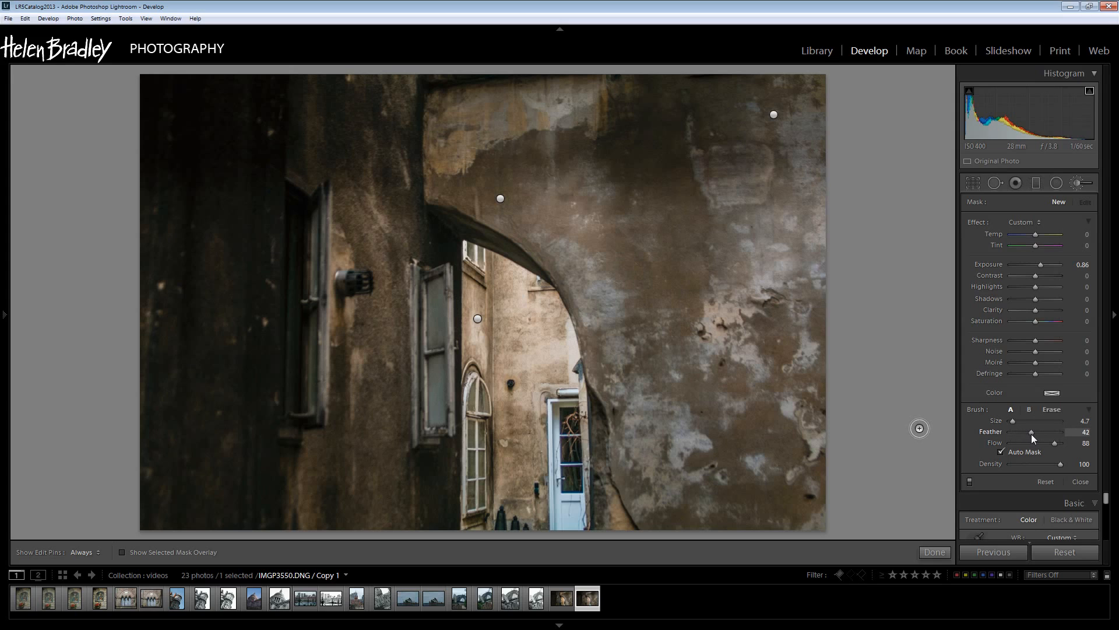
drag(1033, 432, 1039, 432)
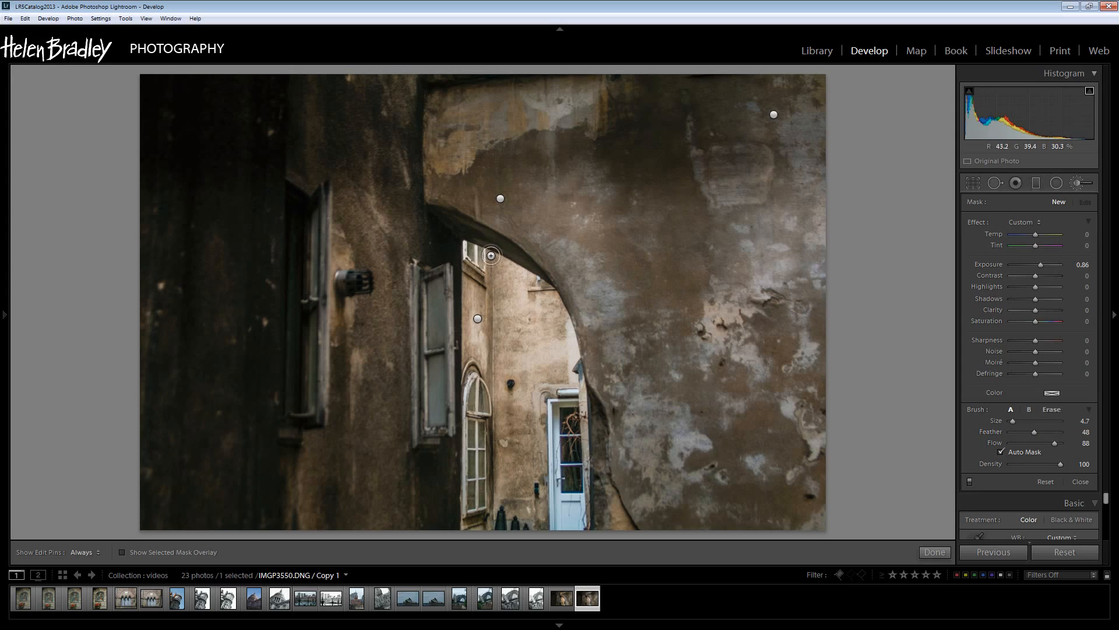
Step: Paint sunlit highlight streaks inside the arch from the top down to the door's base
click(491, 255)
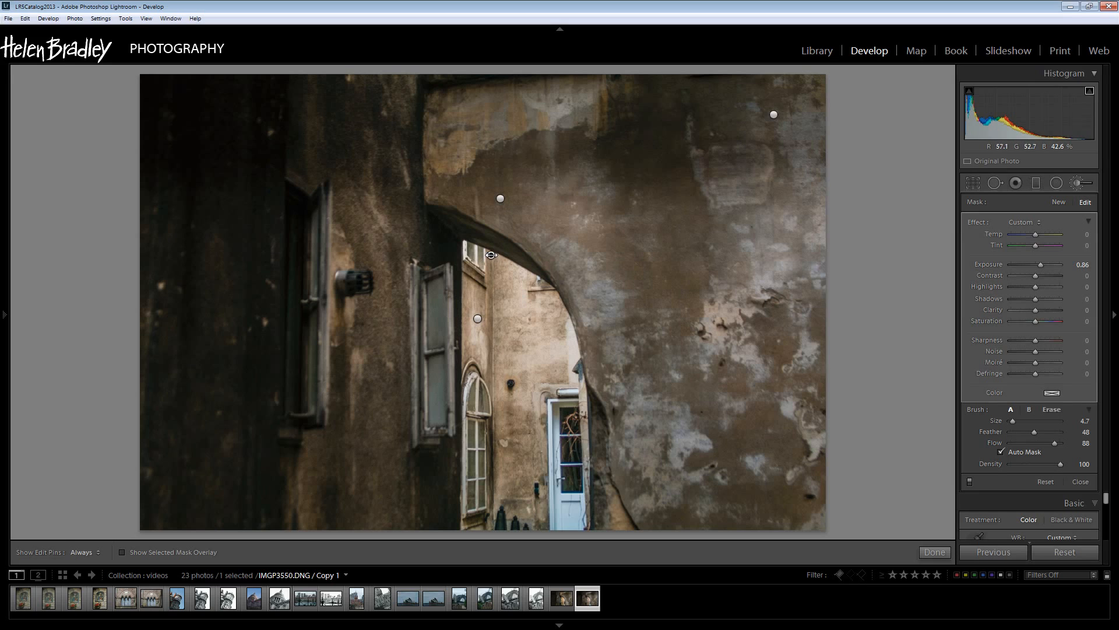
drag(1050, 265, 1039, 265)
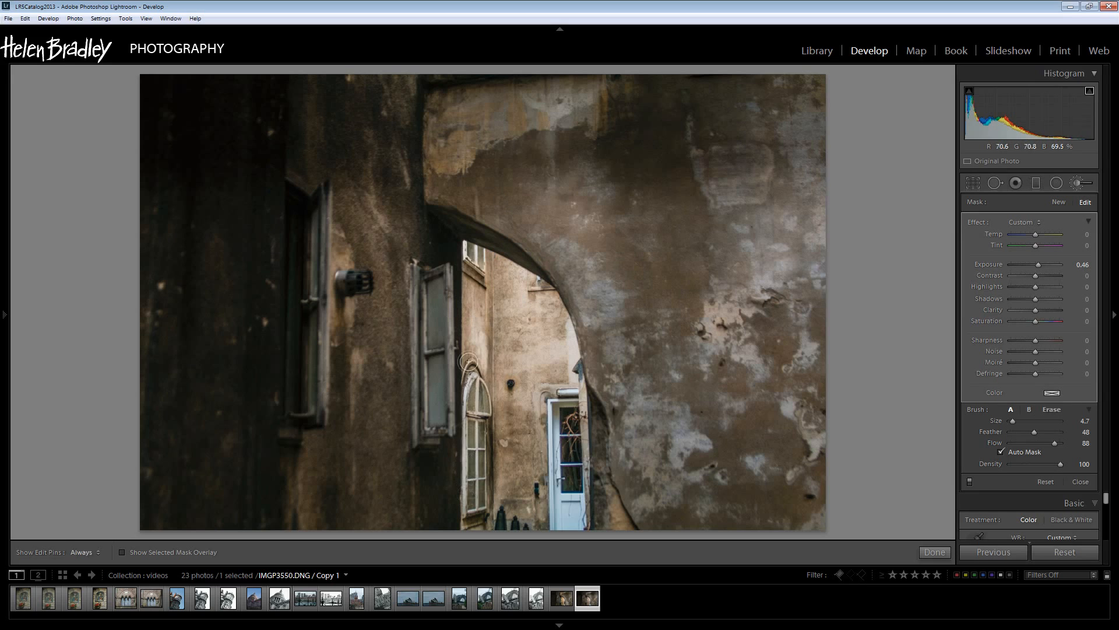
drag(468, 364, 535, 503)
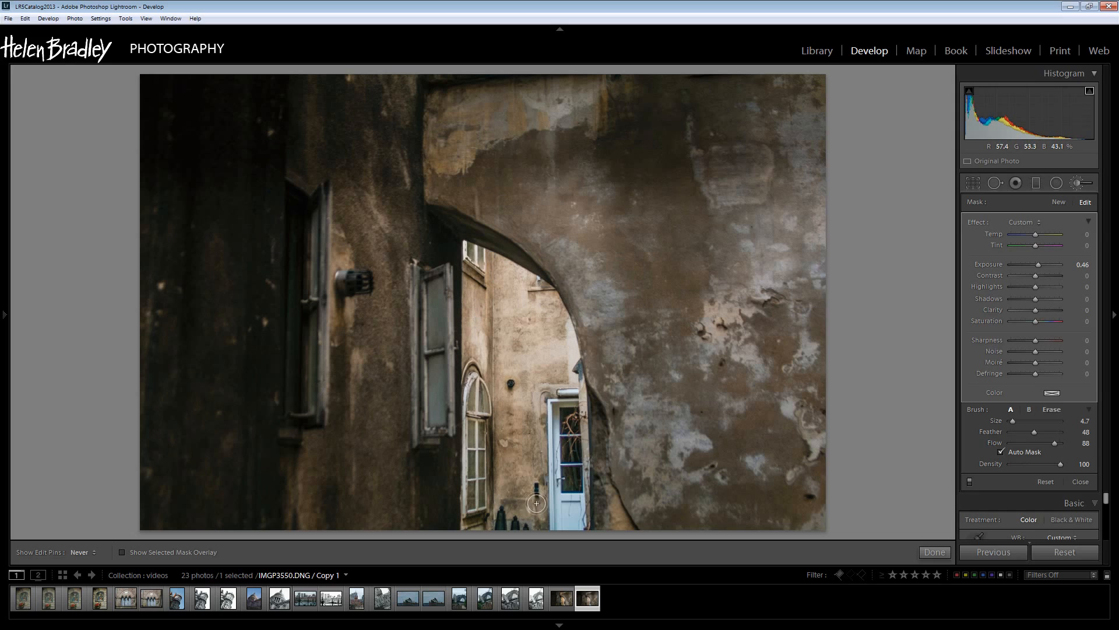
drag(535, 503, 567, 439)
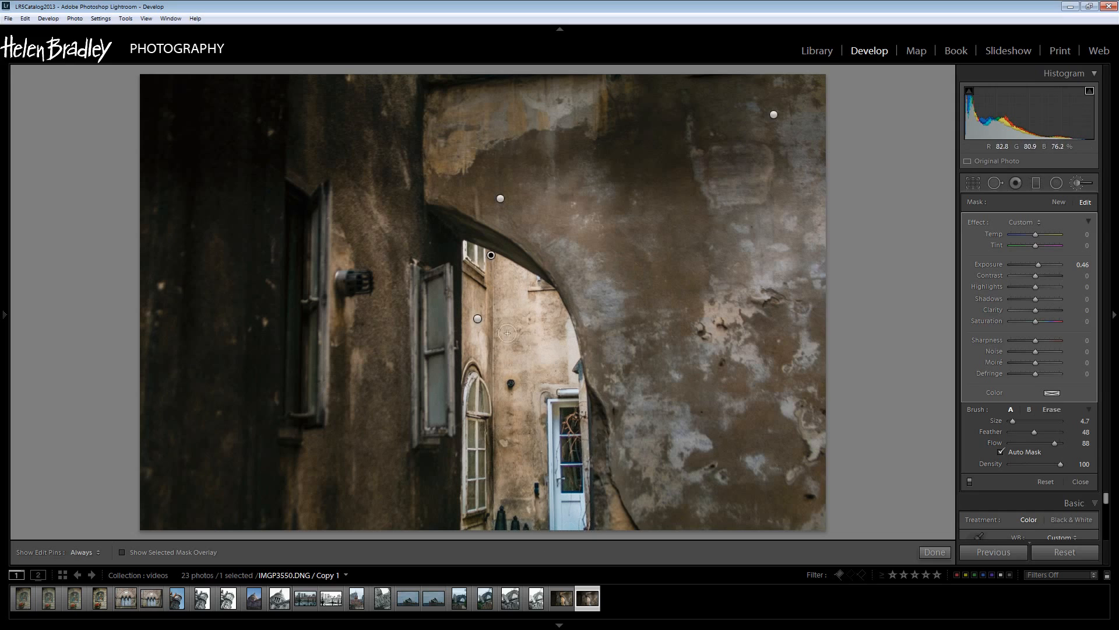
Step: Check the painted mask overlay, add a stroke on the building, and hide the overlay
click(122, 551)
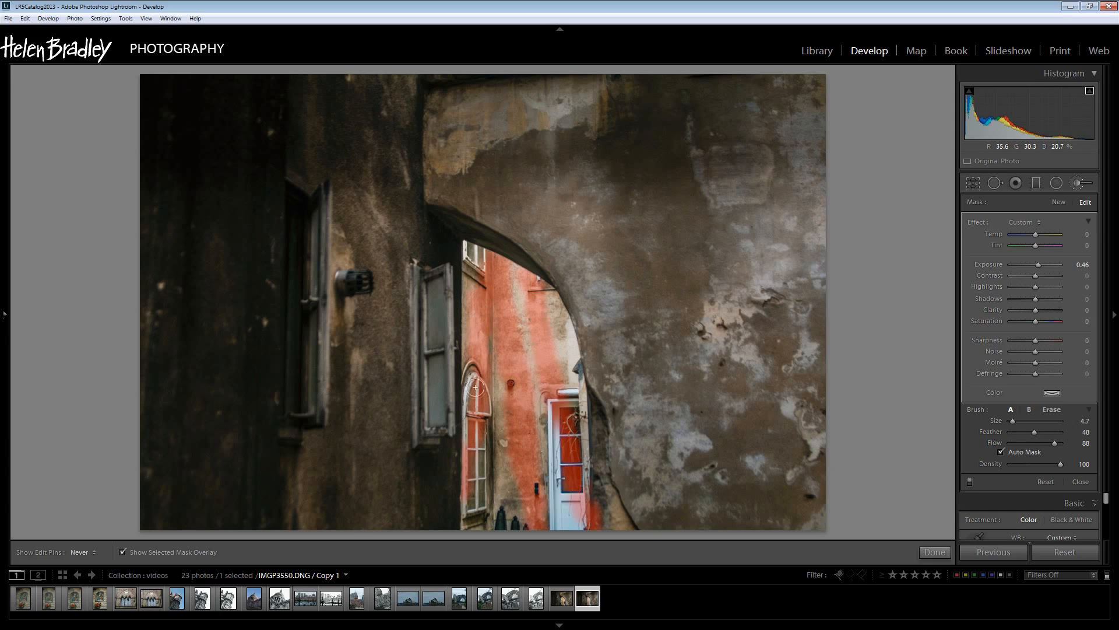
drag(475, 387, 450, 481)
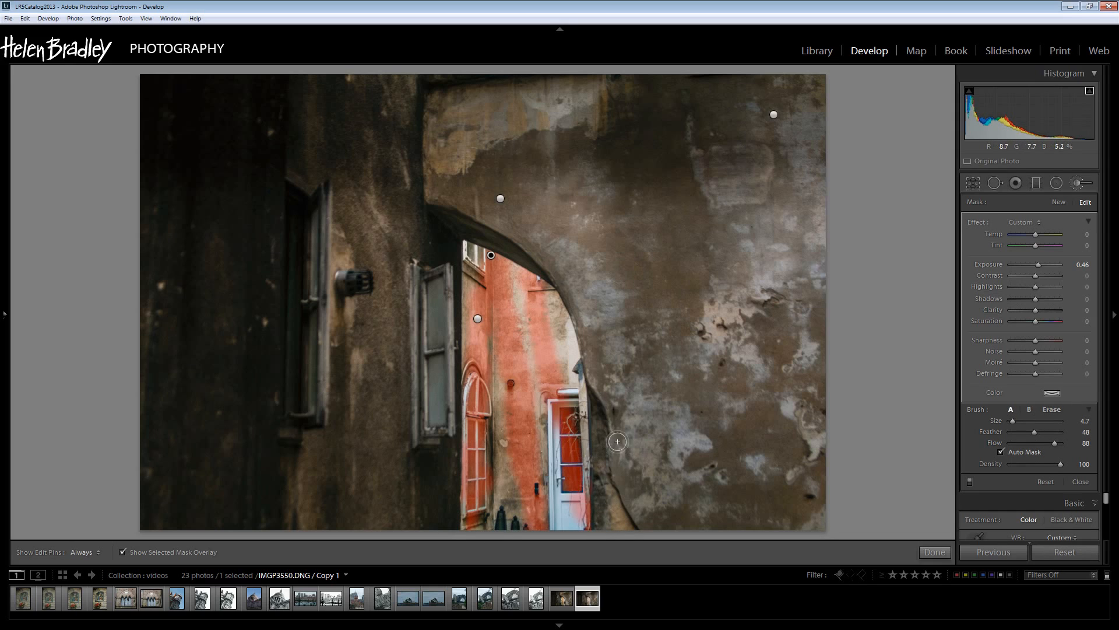
click(122, 551)
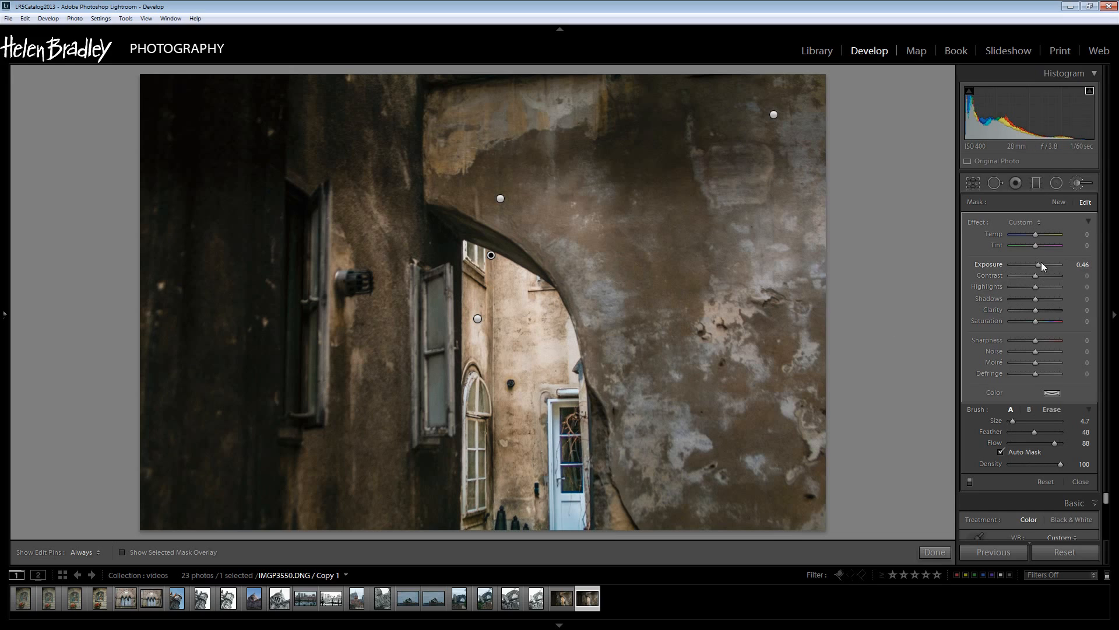
Step: Set the arch brush to exposure 0.29, contrast 83 and clarity 57, heading to its tint colour
drag(1040, 265, 1042, 265)
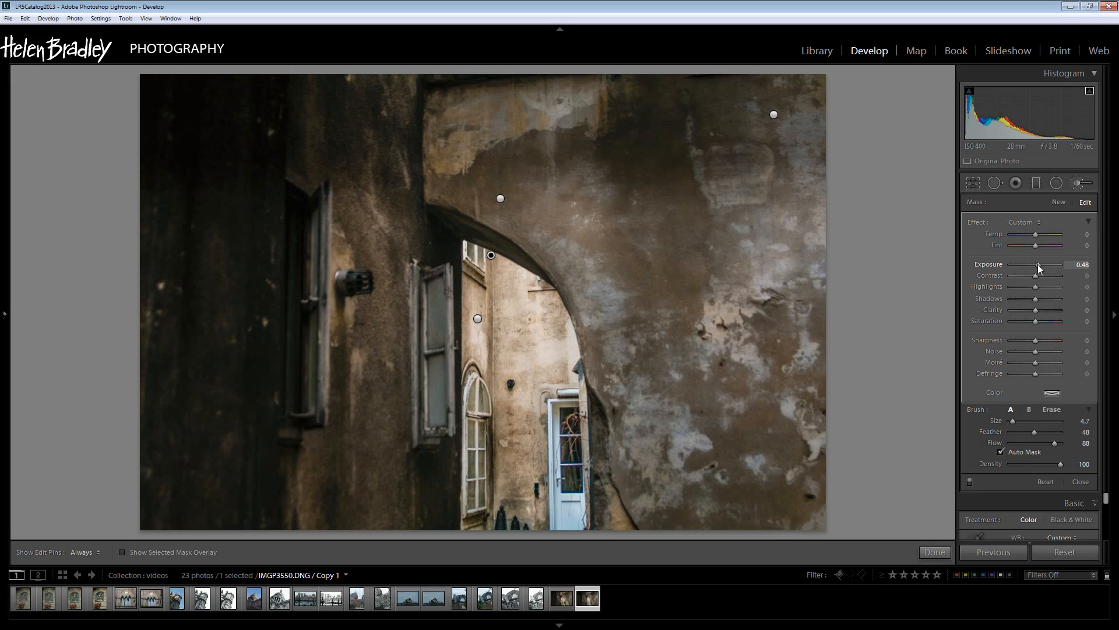
drag(1042, 265, 1037, 264)
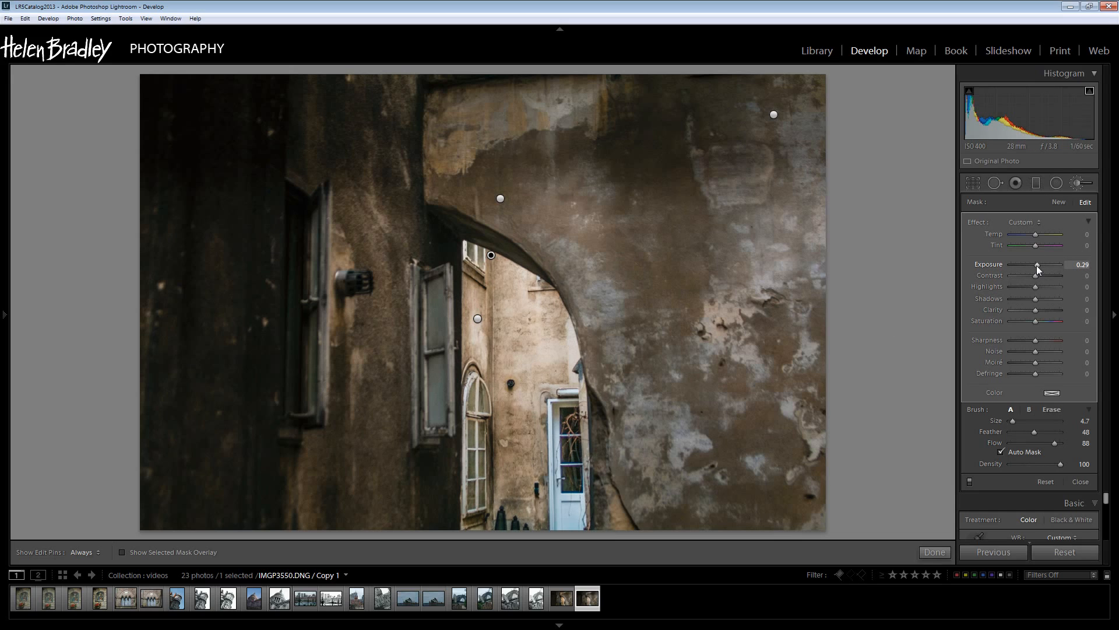
drag(1037, 275, 1062, 275)
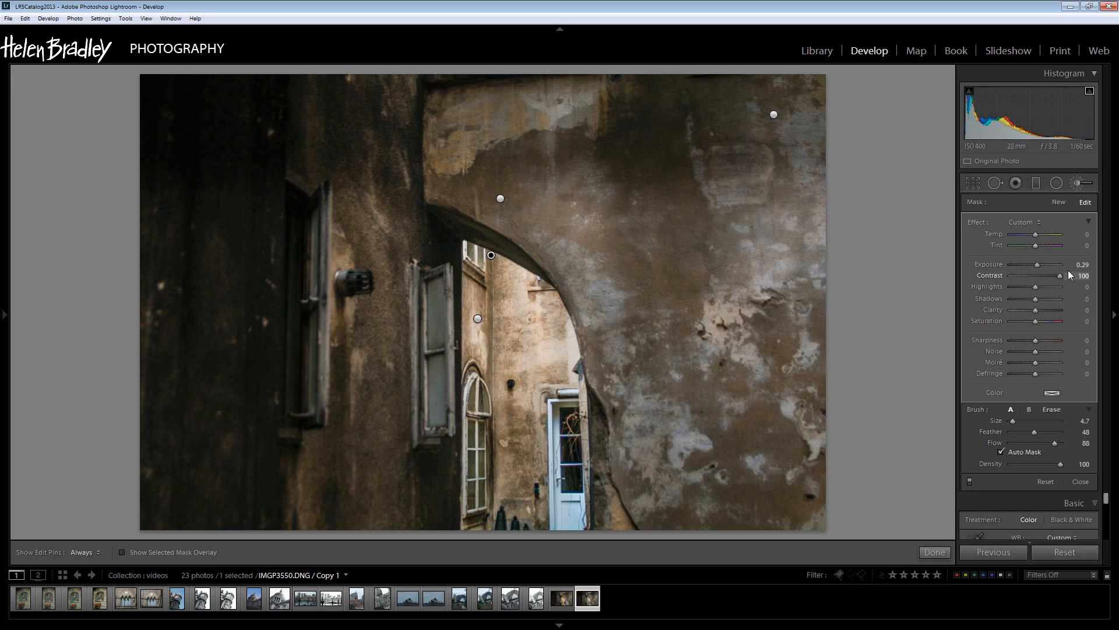
drag(1064, 275, 1053, 275)
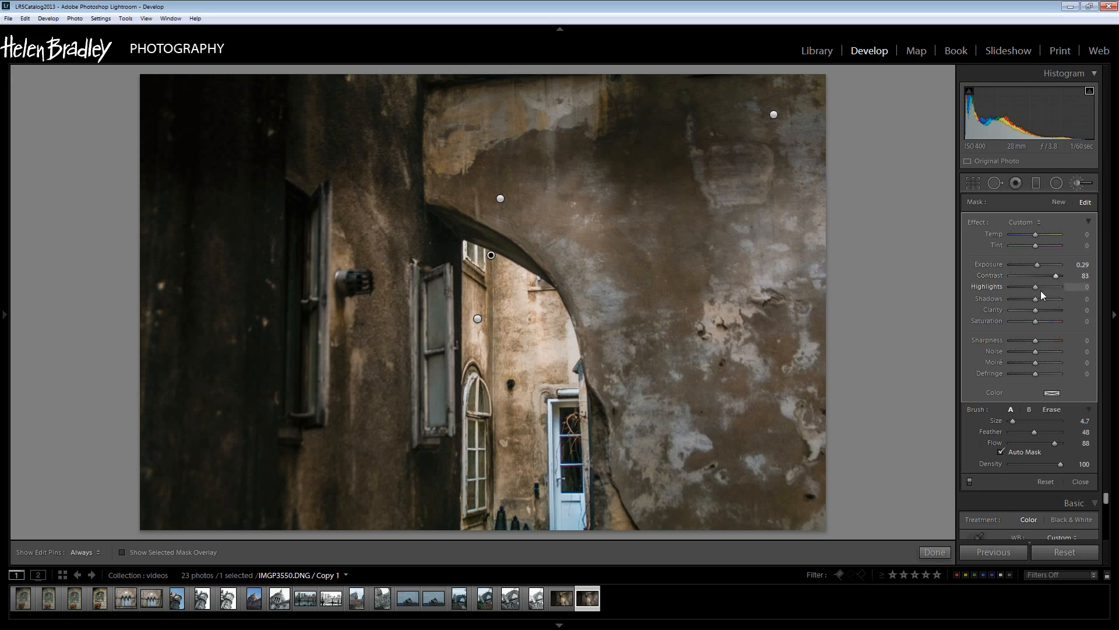
drag(1036, 309, 1056, 309)
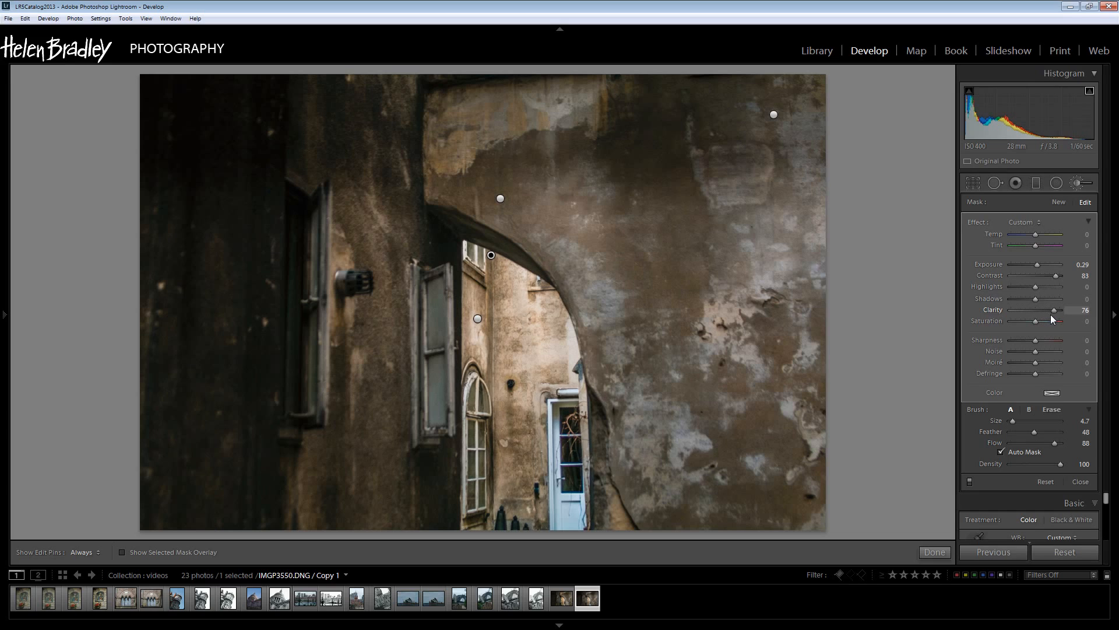
drag(1055, 309, 1043, 309)
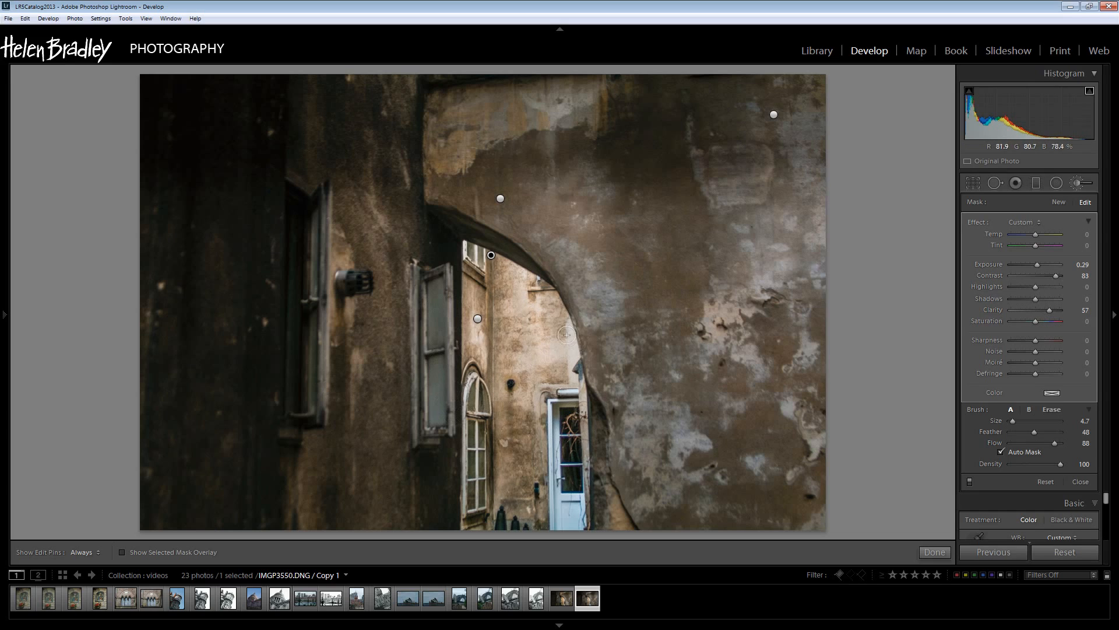
click(1051, 393)
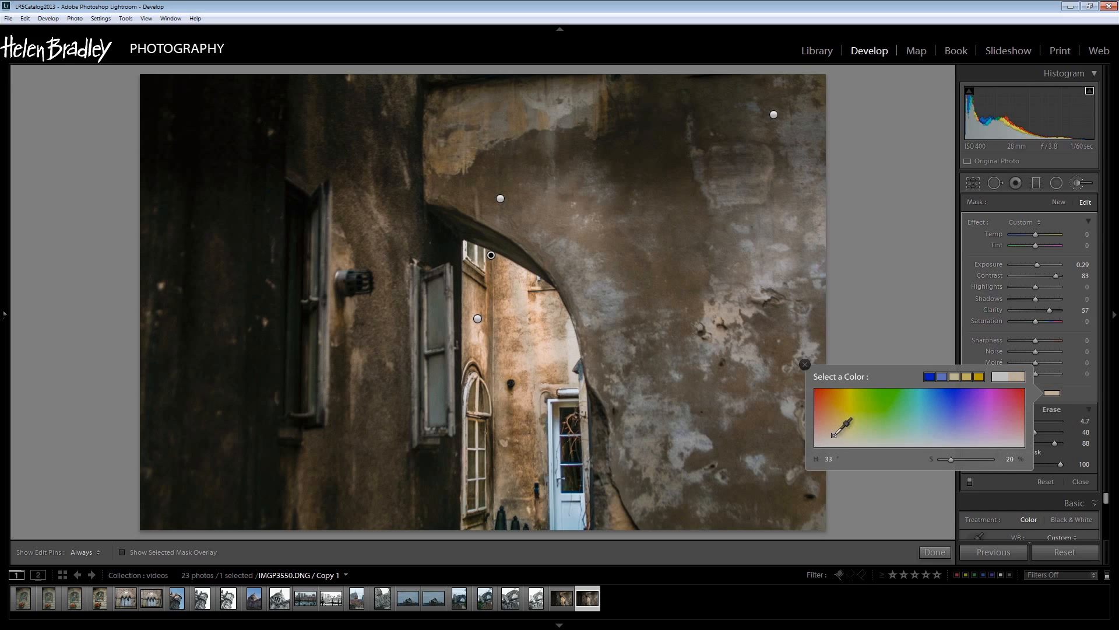
Step: Give the arch brush a faint warm yellow tint, hue 55 at saturation 12, and confirm it
drag(975, 460, 948, 459)
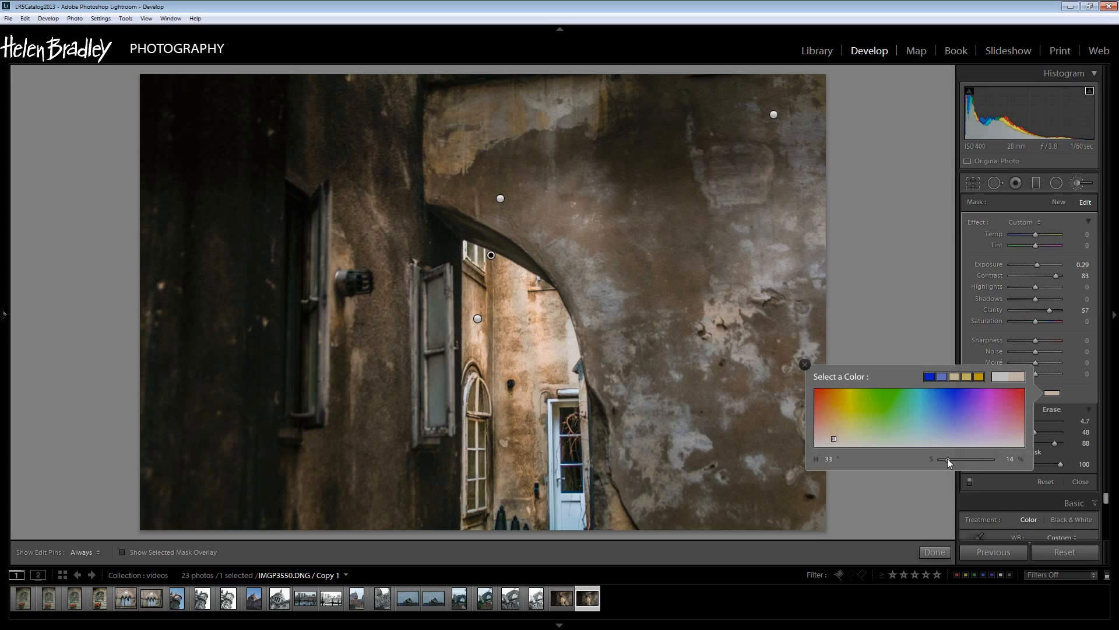
drag(947, 460, 936, 459)
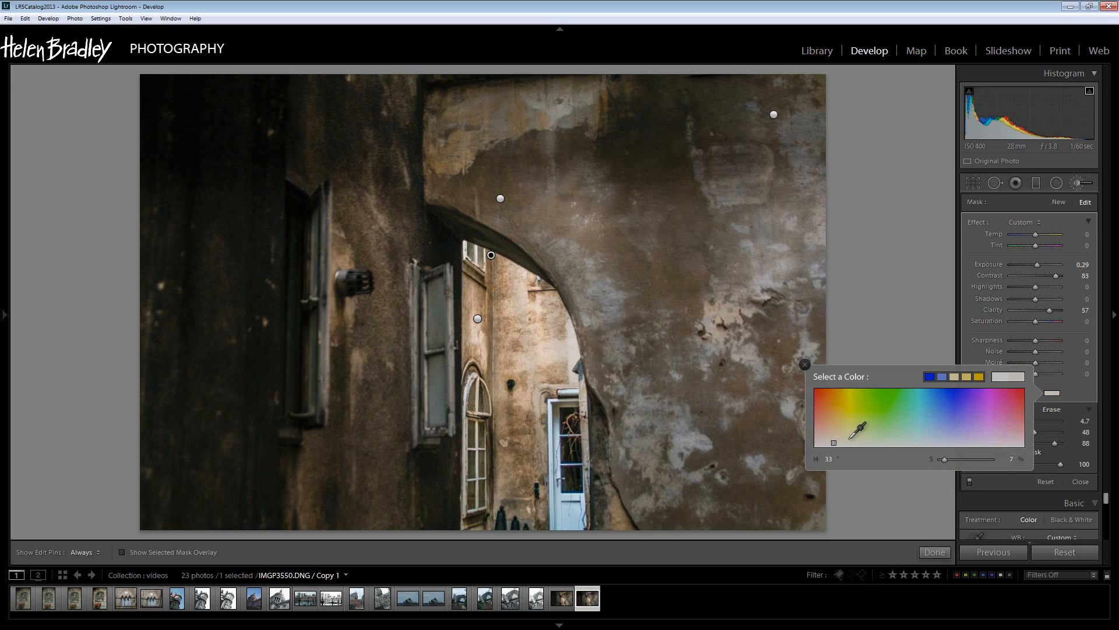
drag(863, 435, 855, 422)
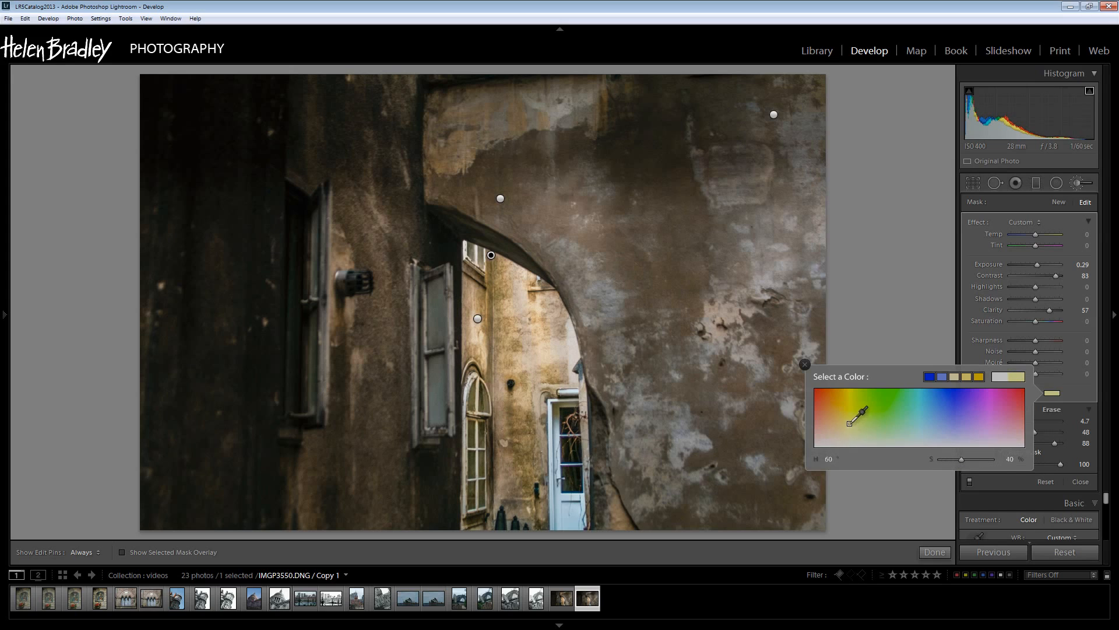
drag(850, 423, 861, 411)
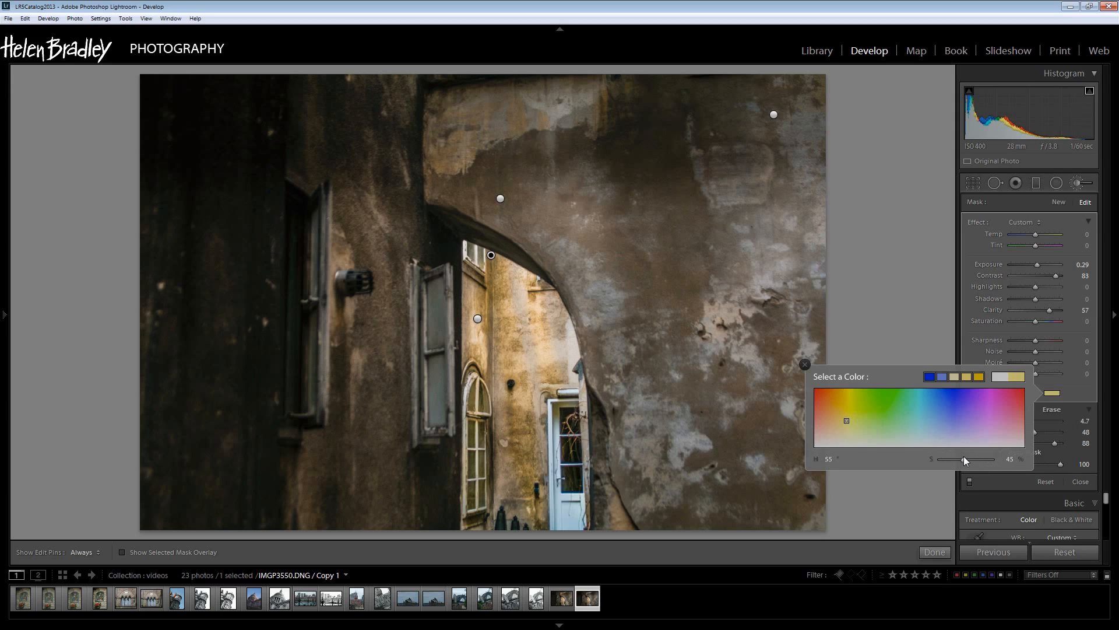
drag(964, 459, 949, 462)
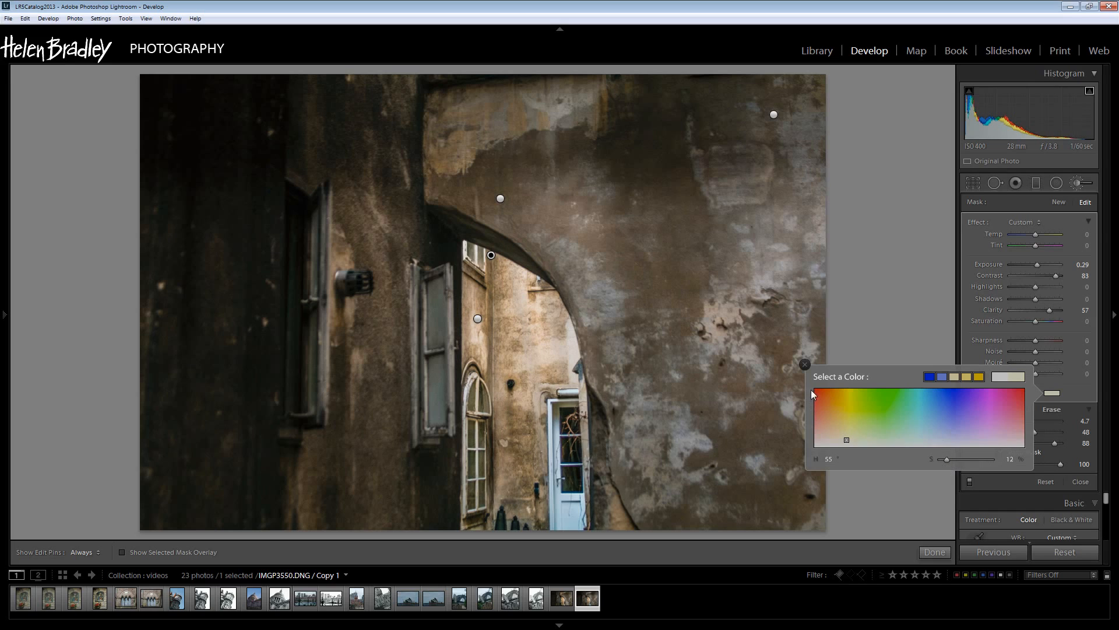
click(804, 364)
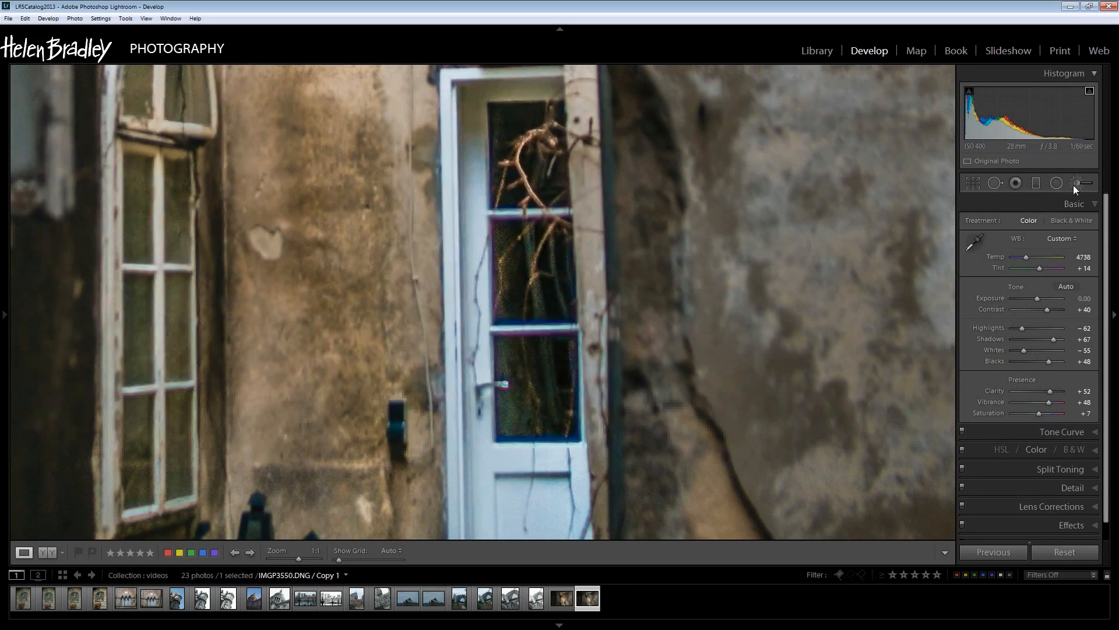
Step: Create a new brush adjustment for the door frame and shift its temperature warmer
click(1082, 183)
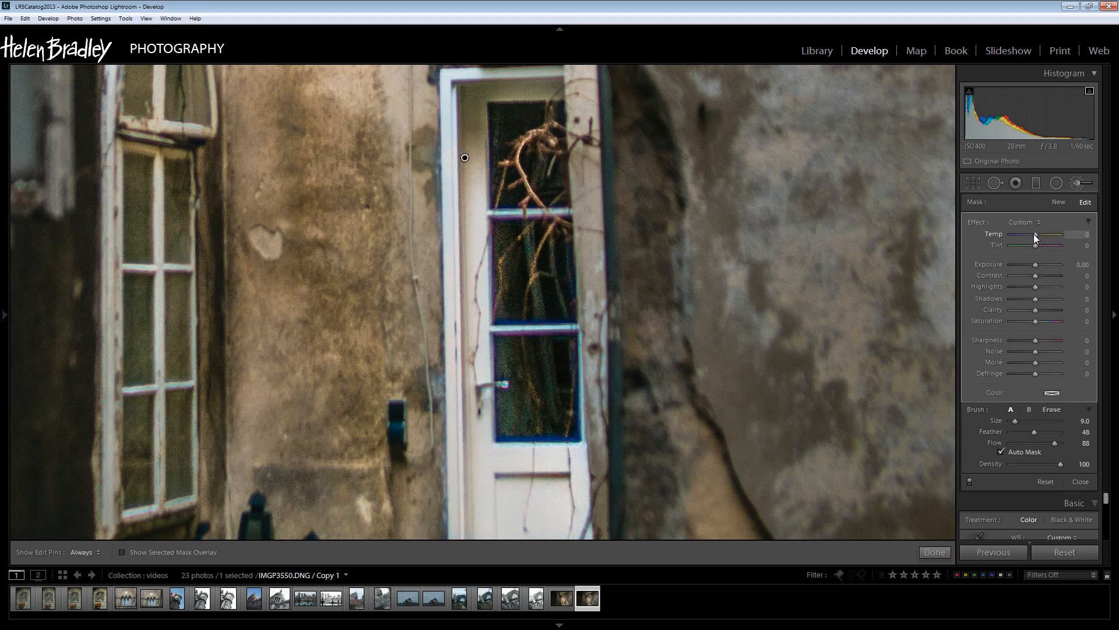
drag(1063, 236, 1067, 236)
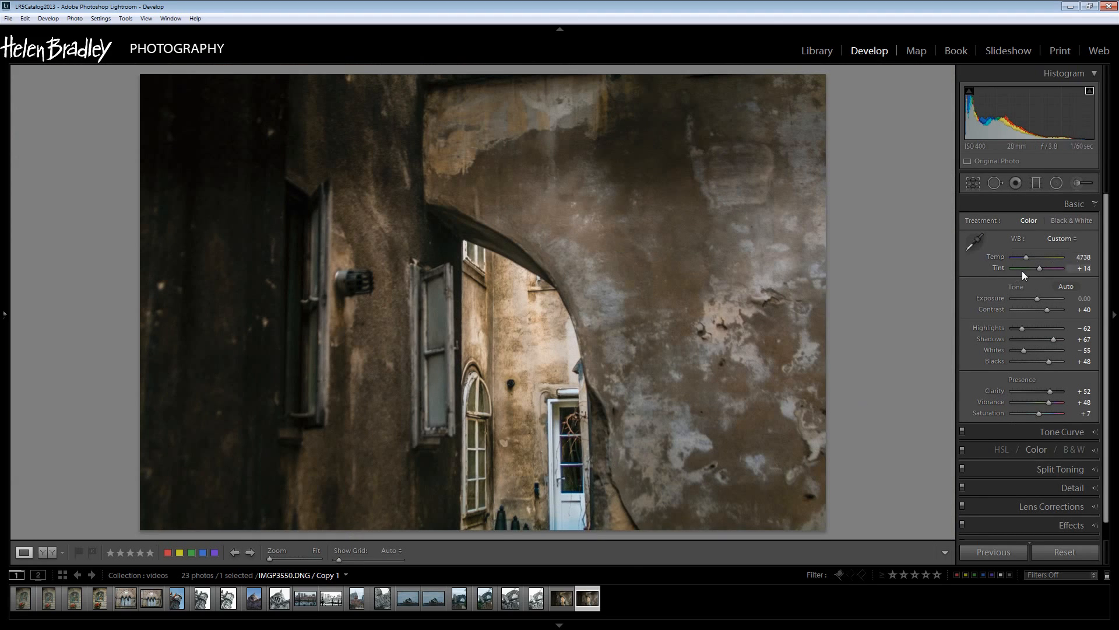
mouse_move(1073, 183)
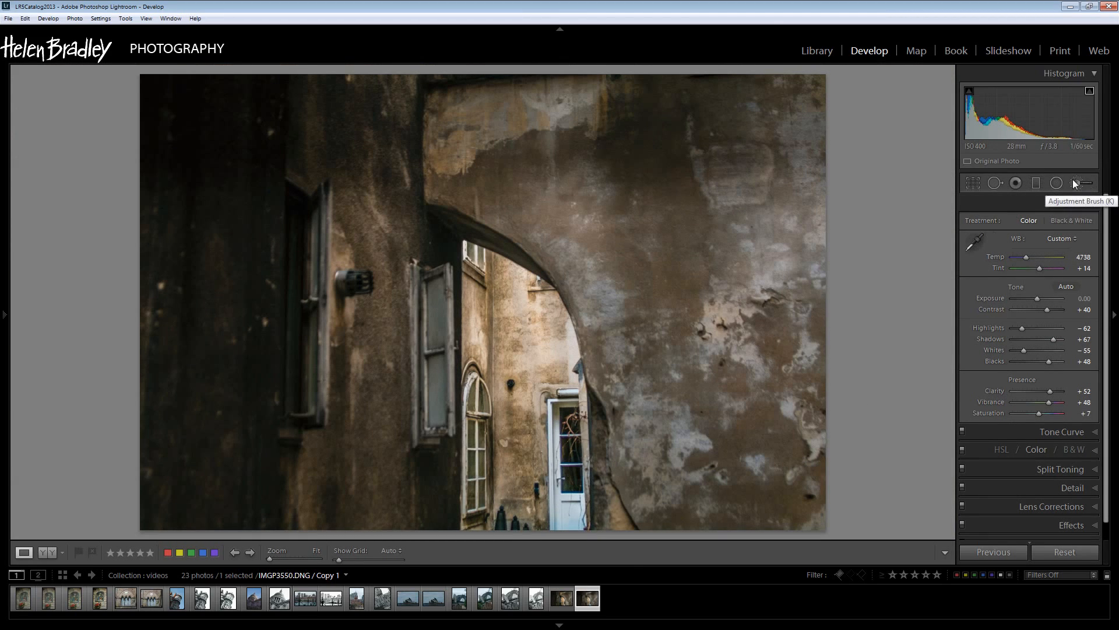
Step: Reopen the brush adjustments to warm the door-edge mask to temperature 5
click(1073, 183)
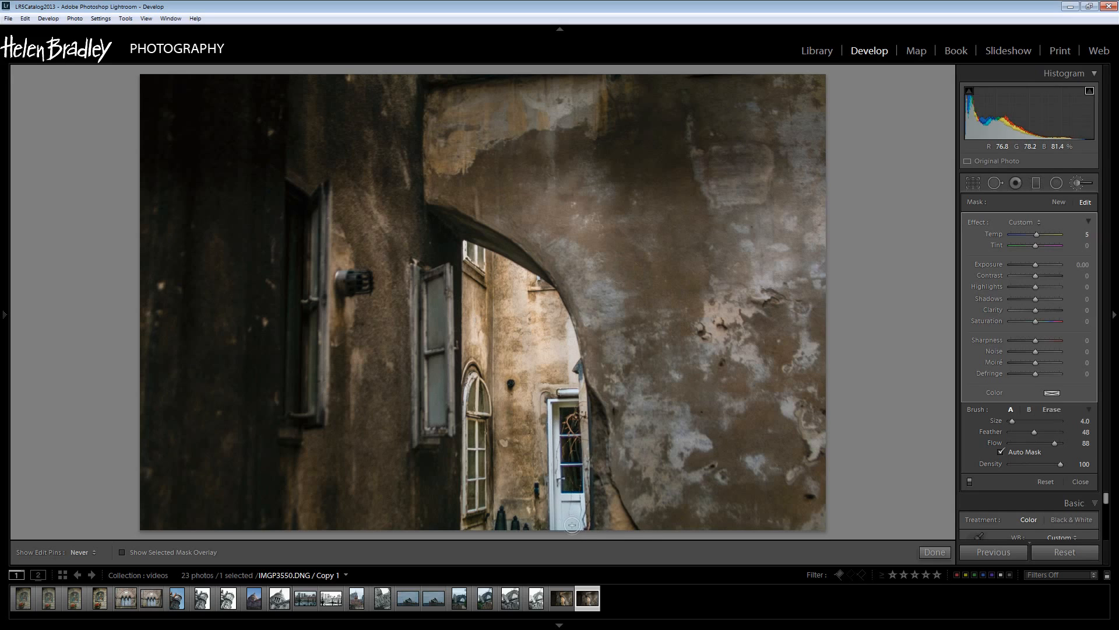
mouse_move(555, 520)
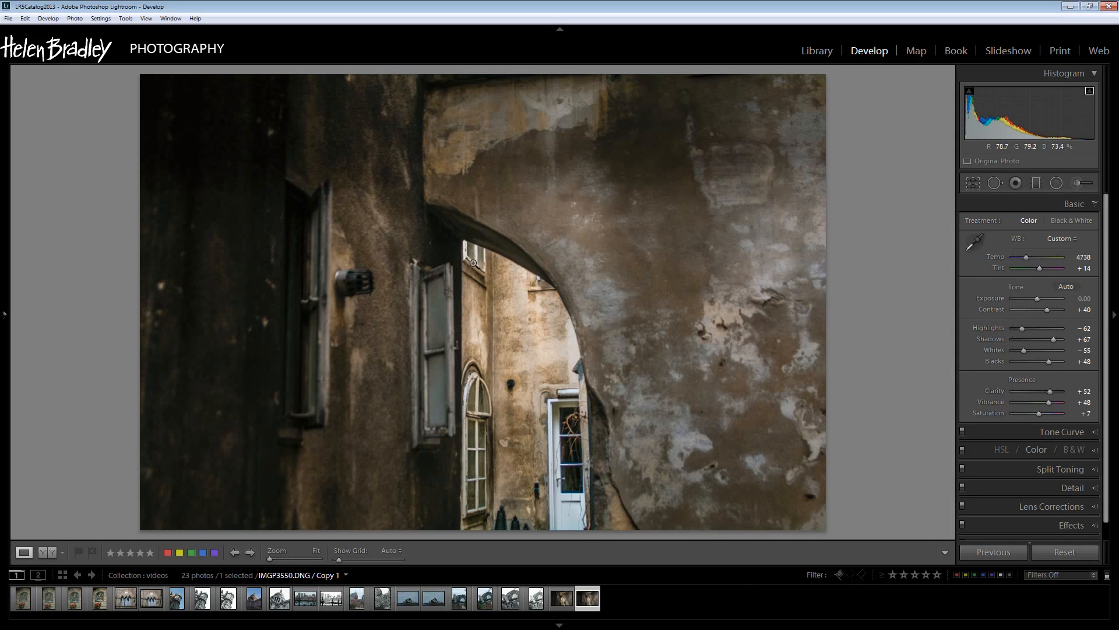
mouse_move(491, 230)
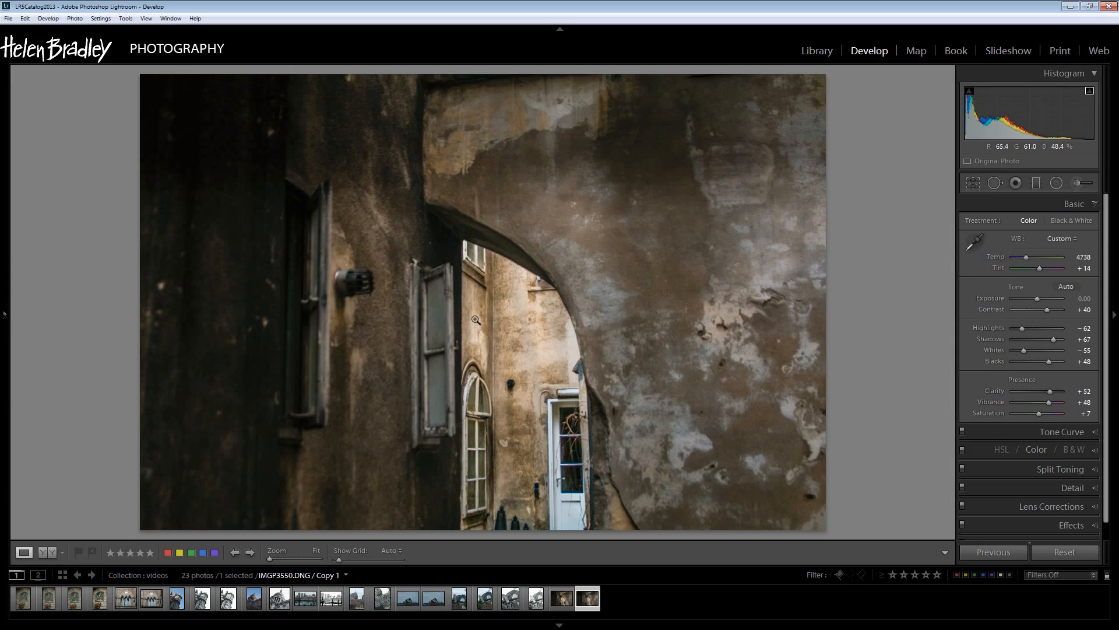
mouse_move(484, 275)
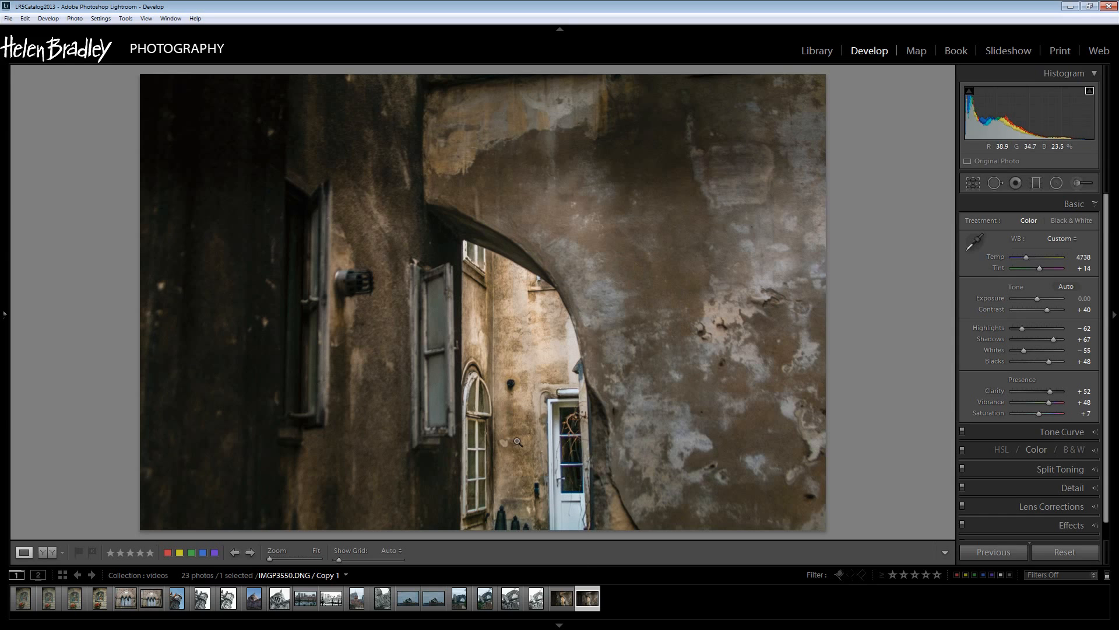
Step: Zoom in on the building inside the arch and start a new brightening brush at exposure 2.34
click(516, 442)
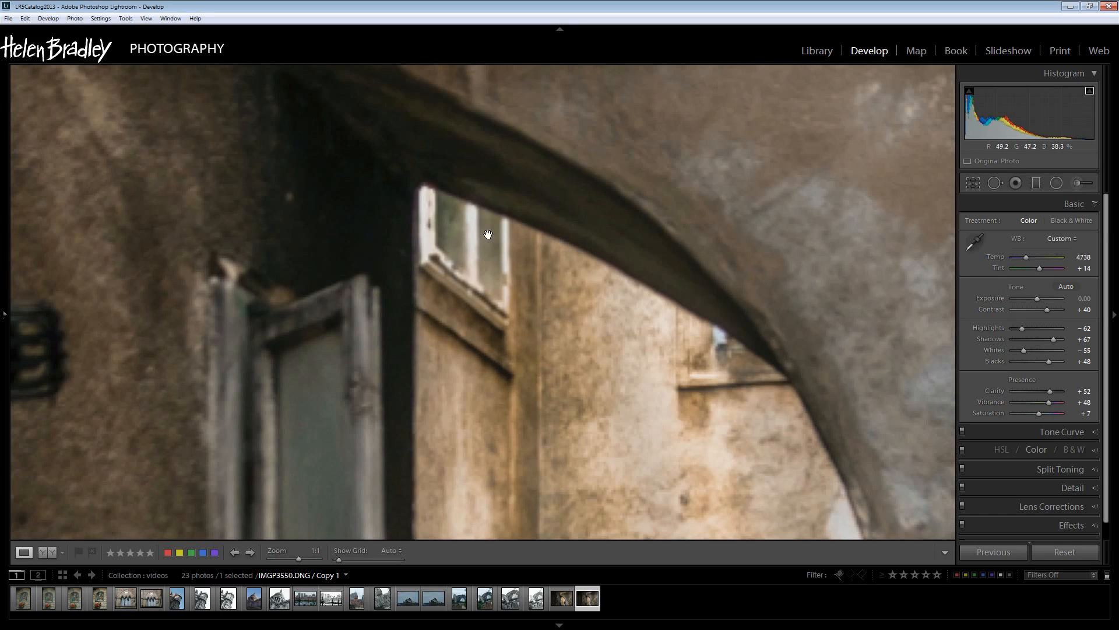
click(1080, 183)
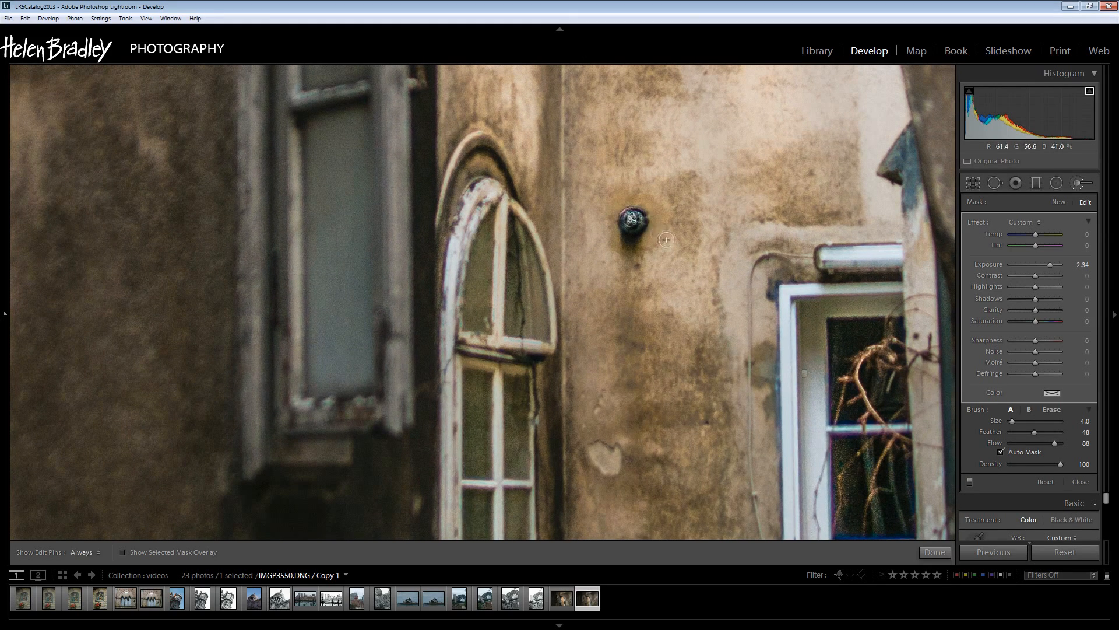
drag(663, 239, 899, 253)
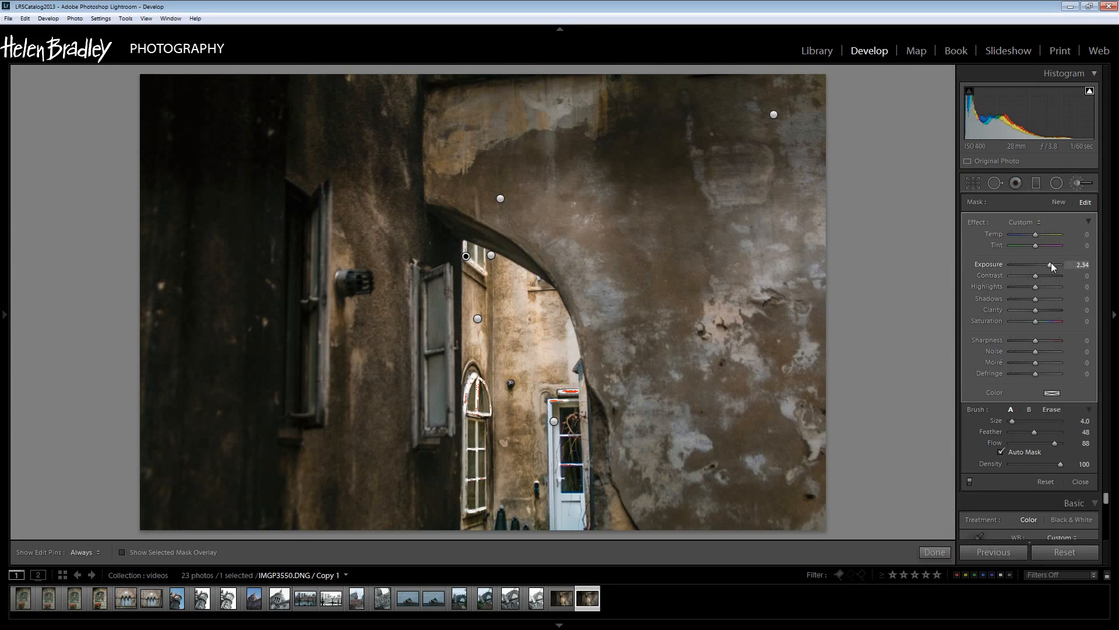
Step: Ease the sunlit-streak brush to exposure 0.86 and finish local brush editing
drag(1049, 264, 1041, 265)
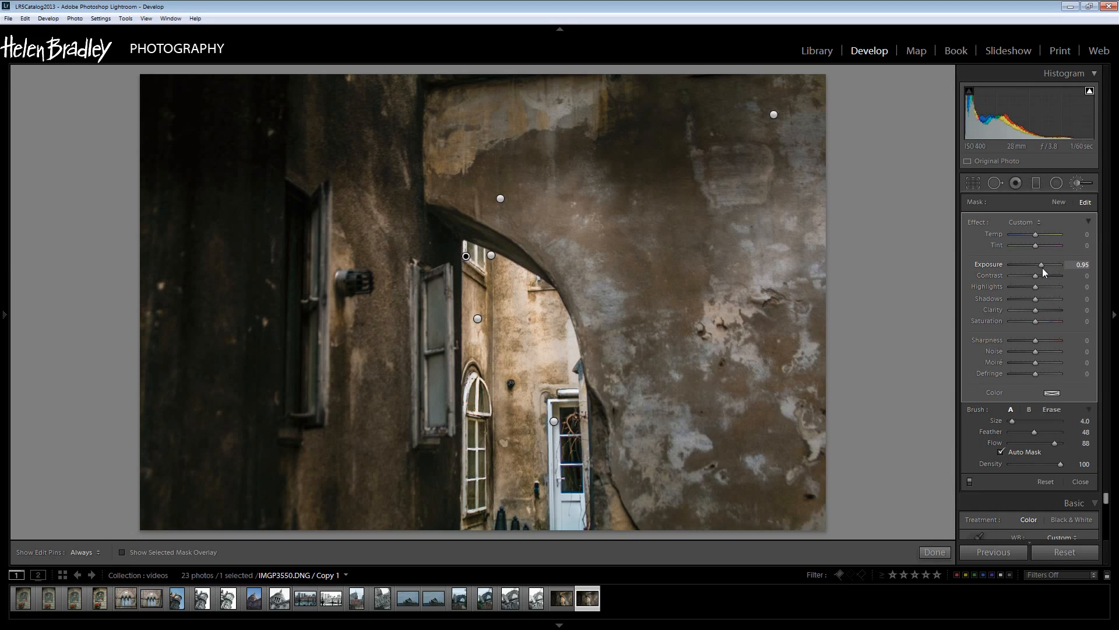
drag(1047, 264, 1040, 265)
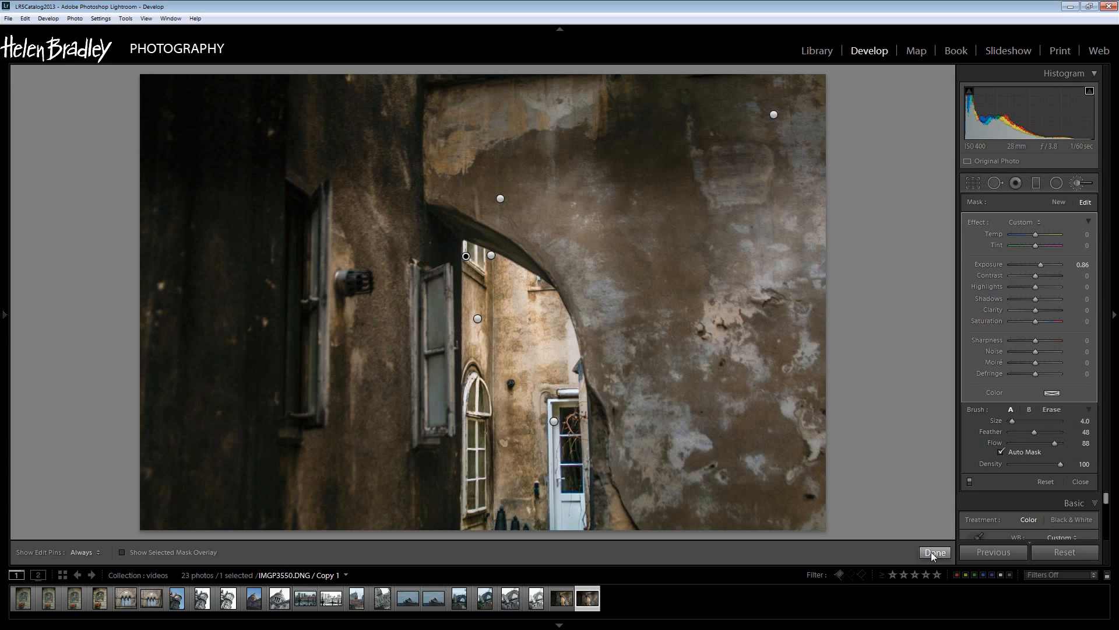
click(935, 551)
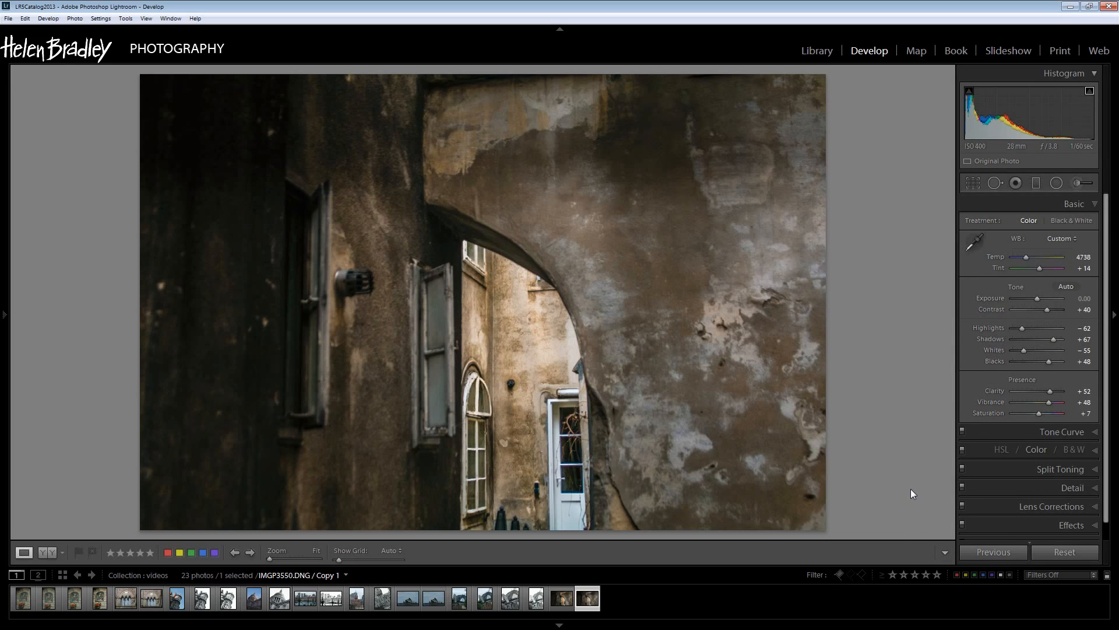